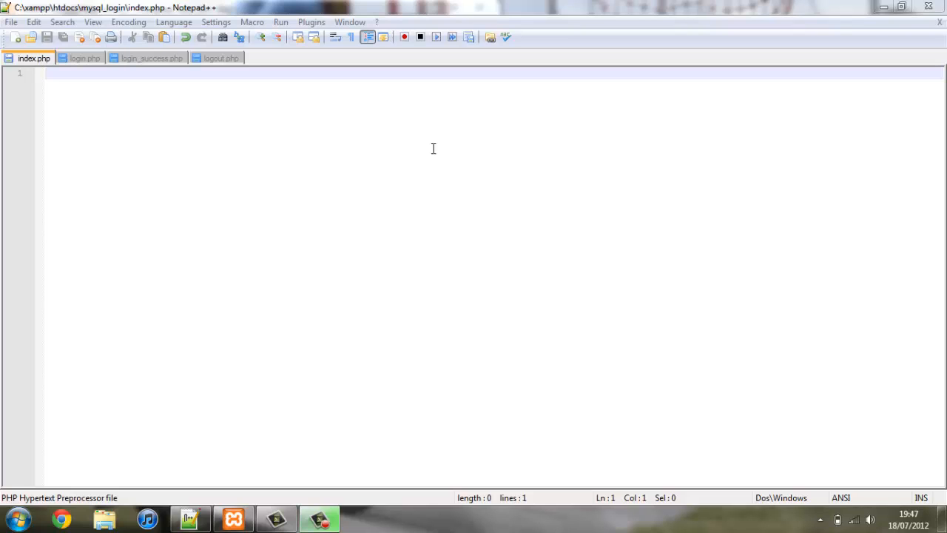
pyautogui.moveTo(248, 138)
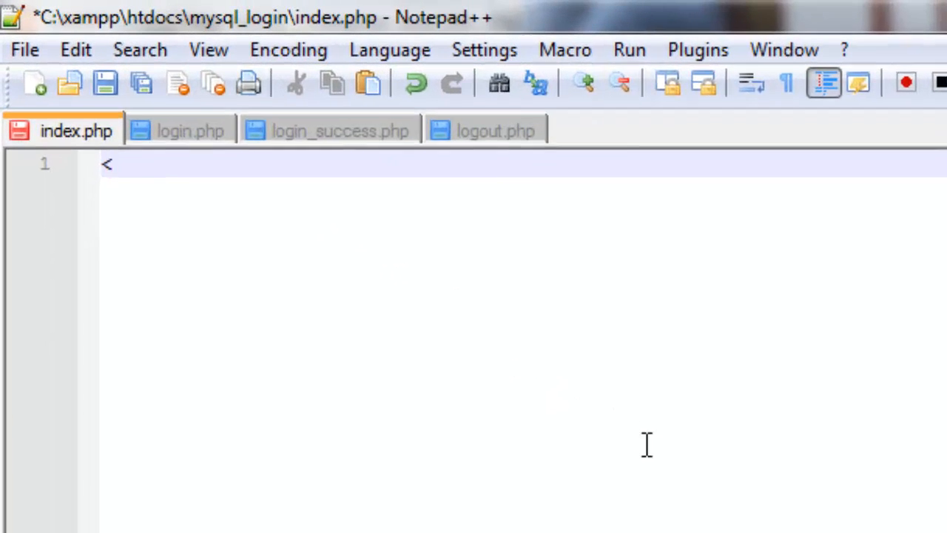
# Add nested <html> and <body> opening and closing tags to index.php.
pyautogui.write('html>')
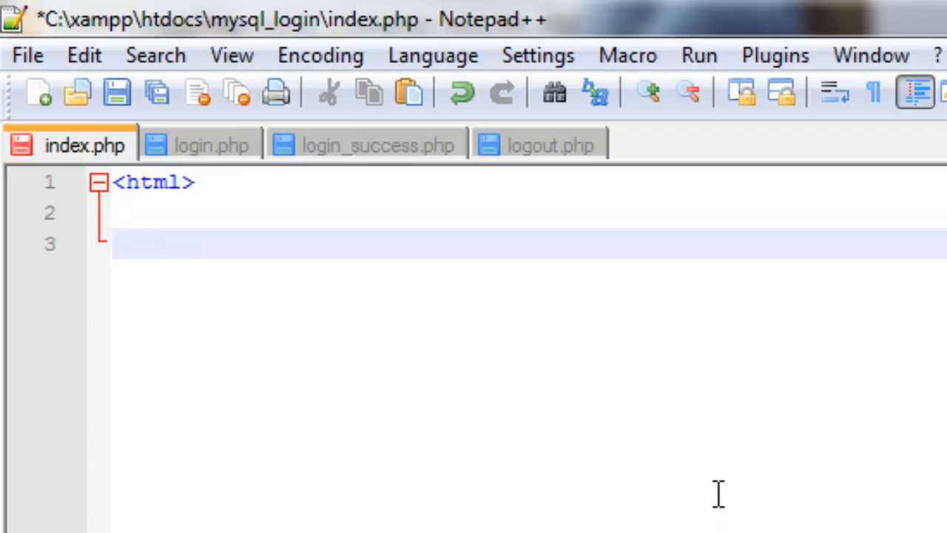
pyautogui.write('</htm')
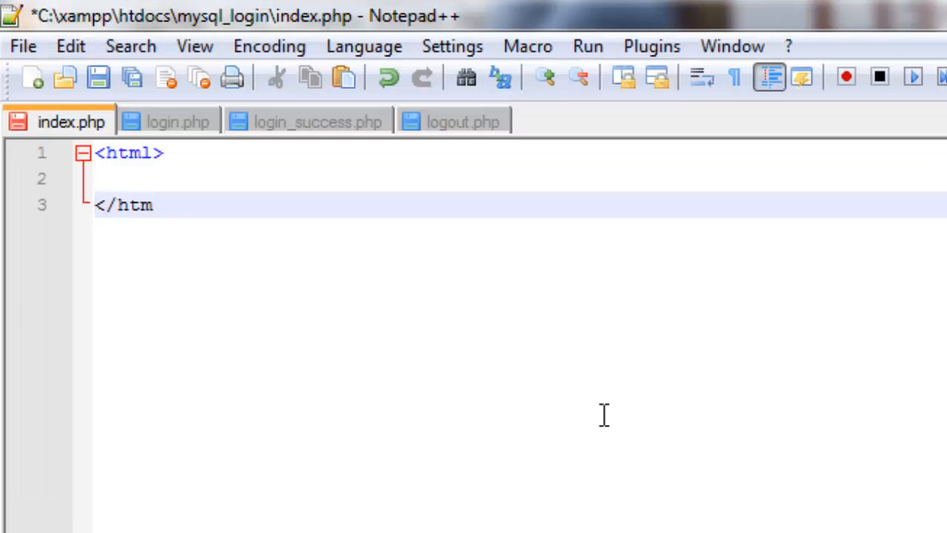
pyautogui.write('l>')
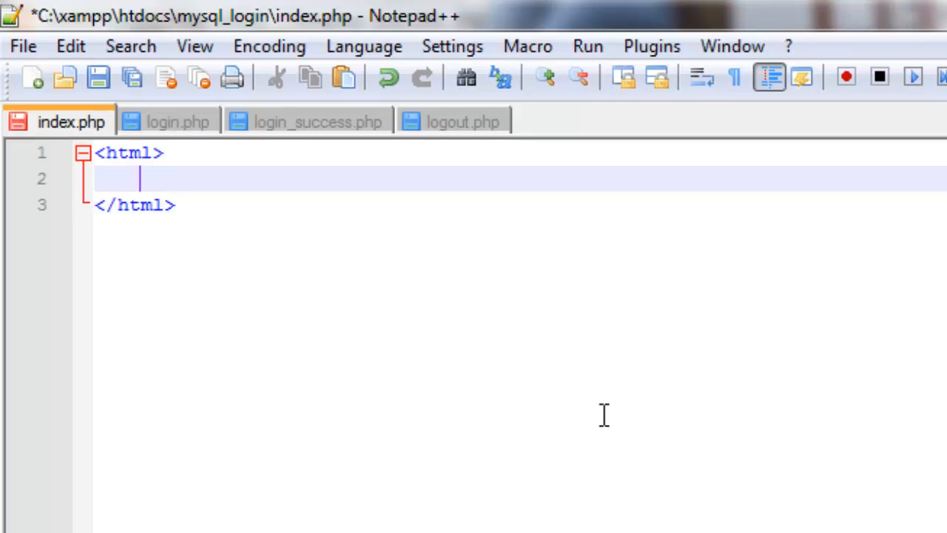
pyautogui.write('<')
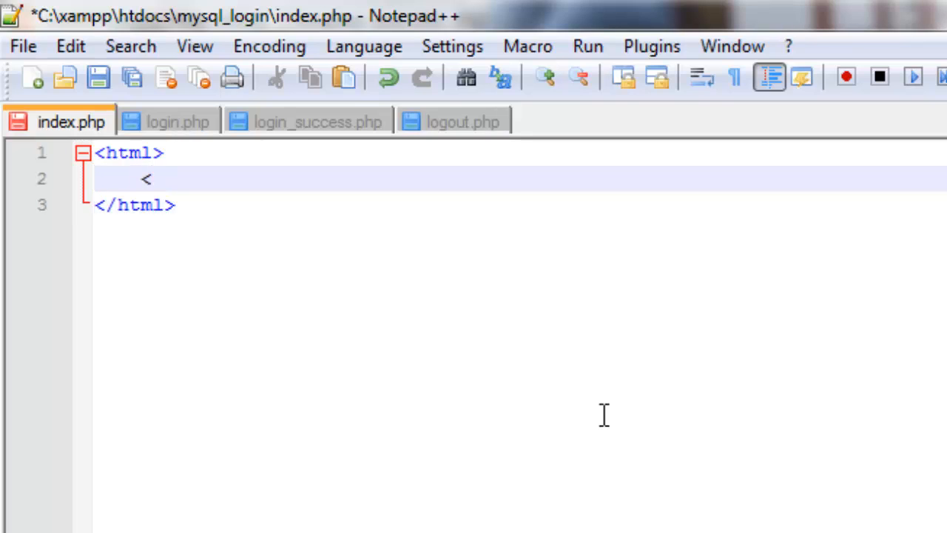
pyautogui.write('bo')
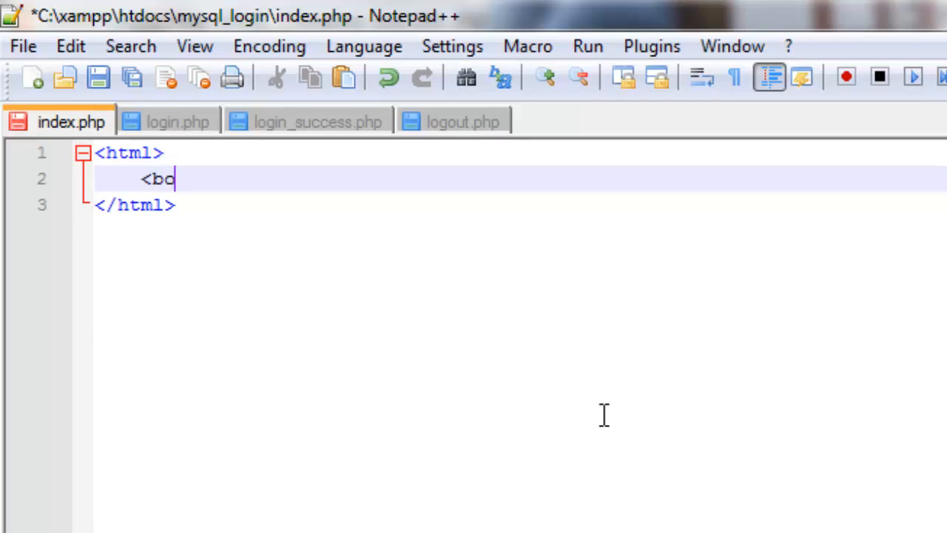
pyautogui.write('dy>')
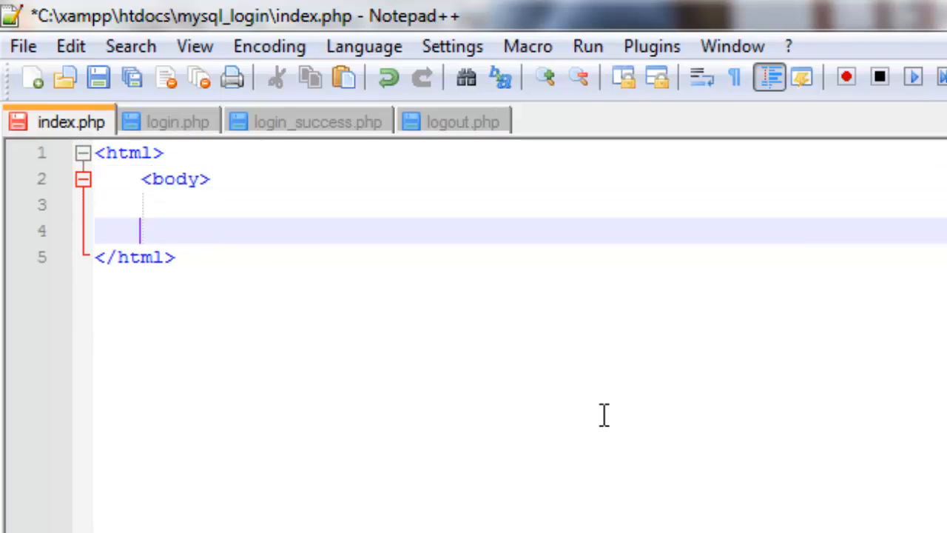
pyautogui.write('</body>')
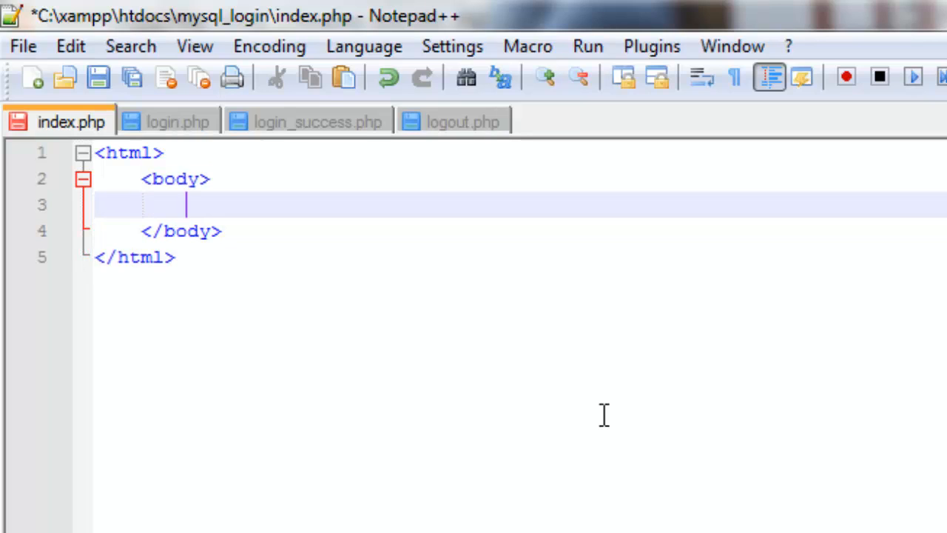
# Insert an empty <form action="login.php" method="POST"> element inside the body.
pyautogui.write('<o')
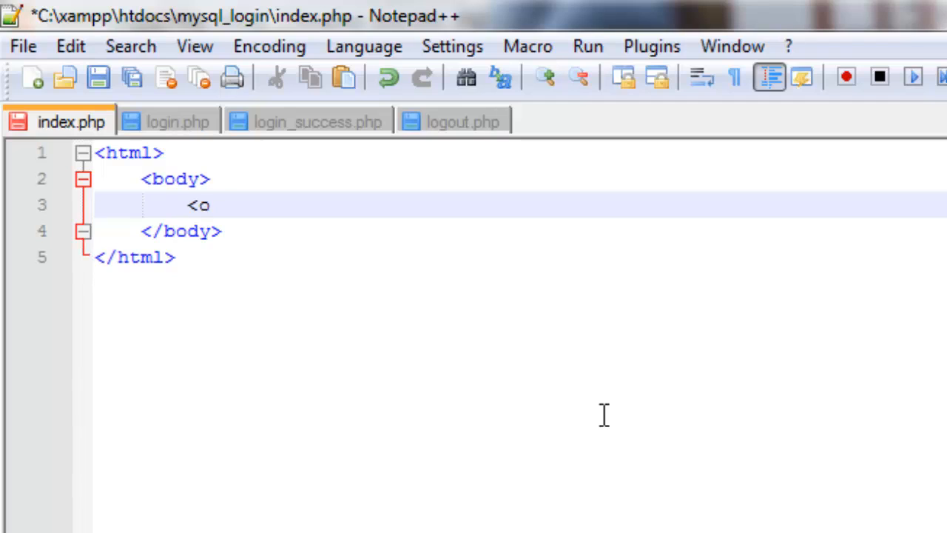
pyautogui.write('form')
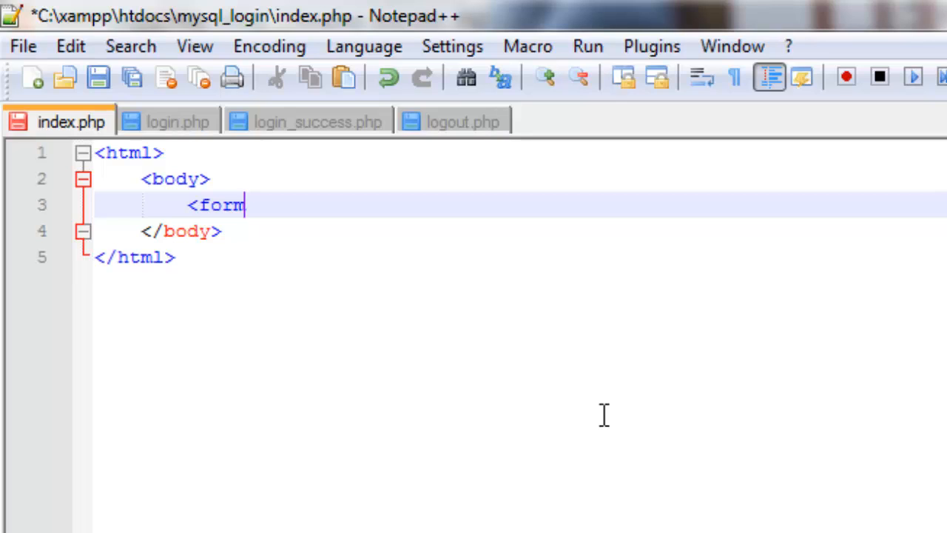
pyautogui.write('actio')
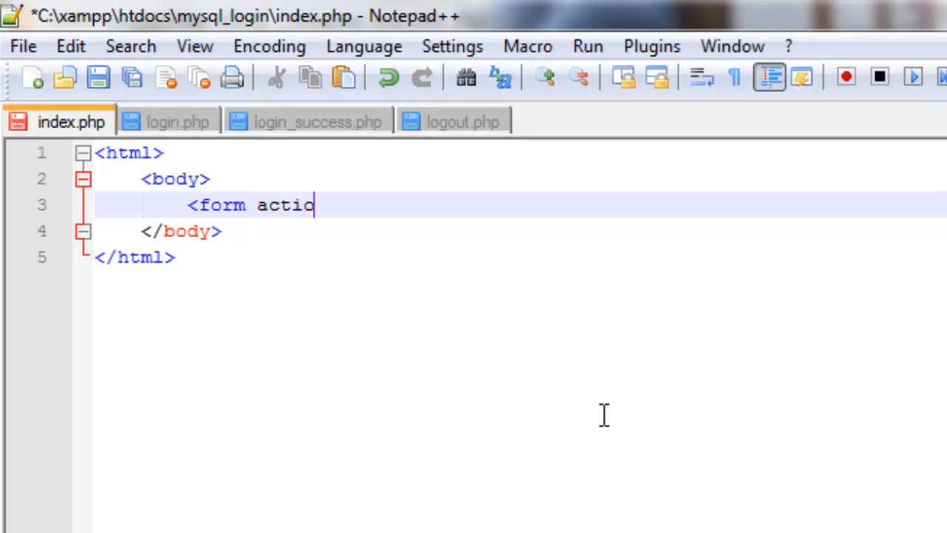
pyautogui.write('n=')
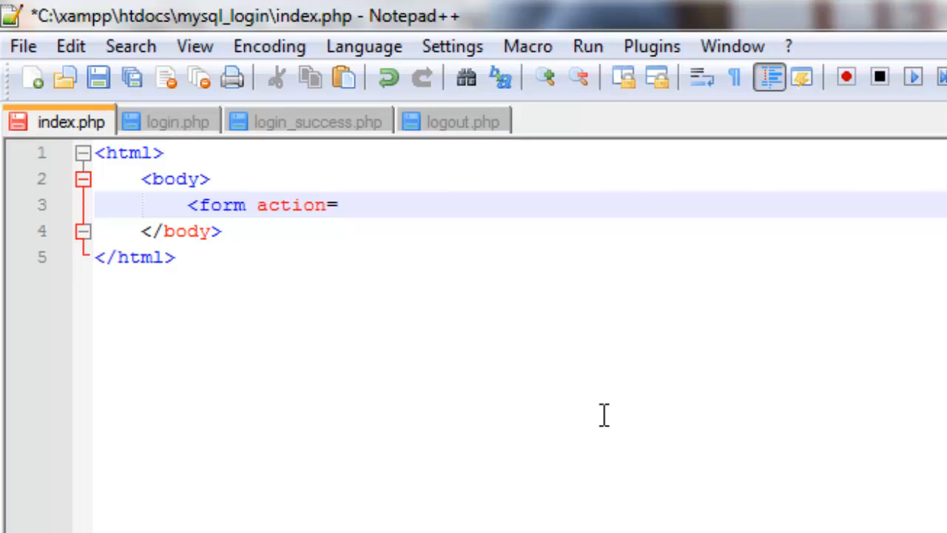
pyautogui.write('"login')
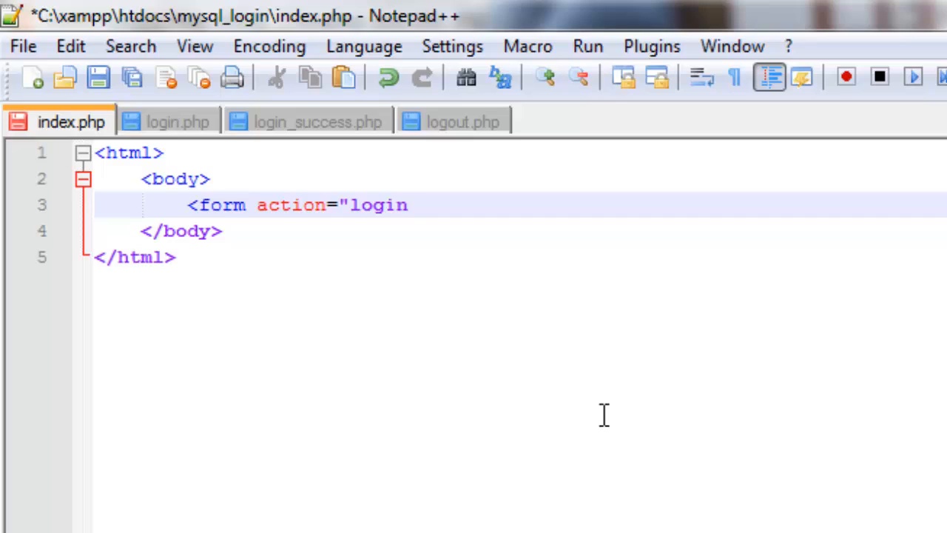
pyautogui.write('.p')
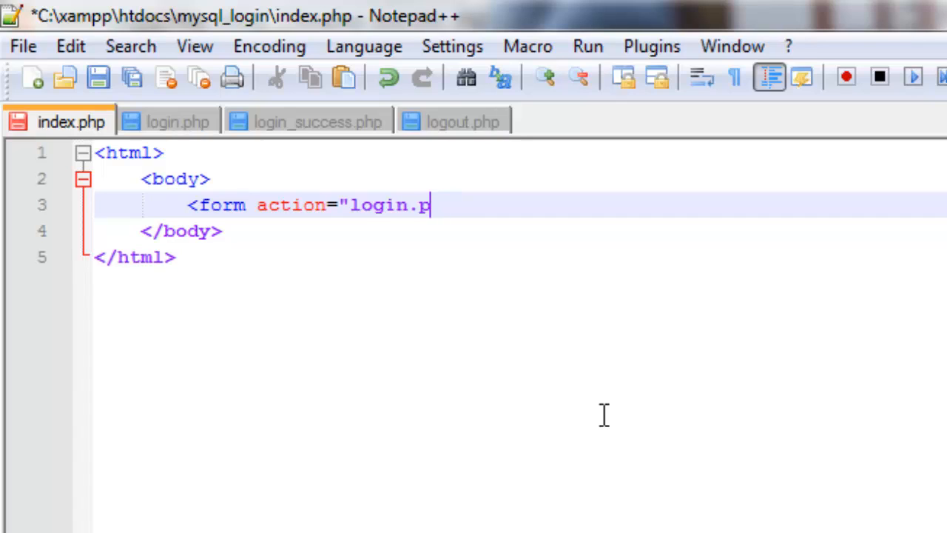
pyautogui.write('hp"')
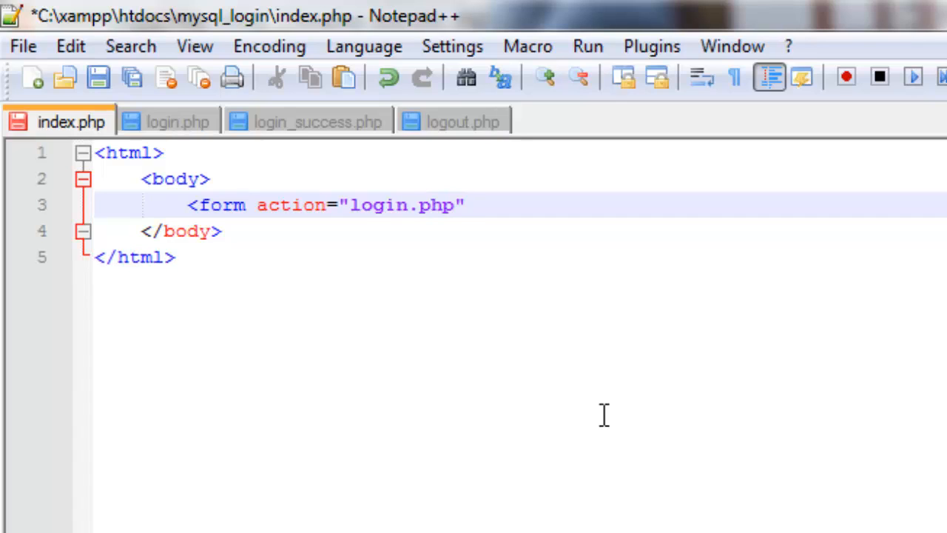
pyautogui.write('method')
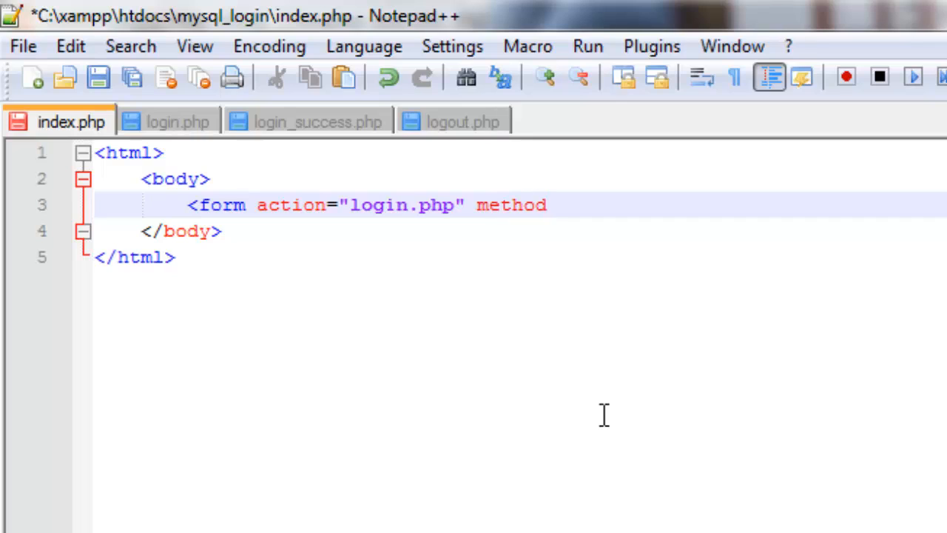
pyautogui.write('="')
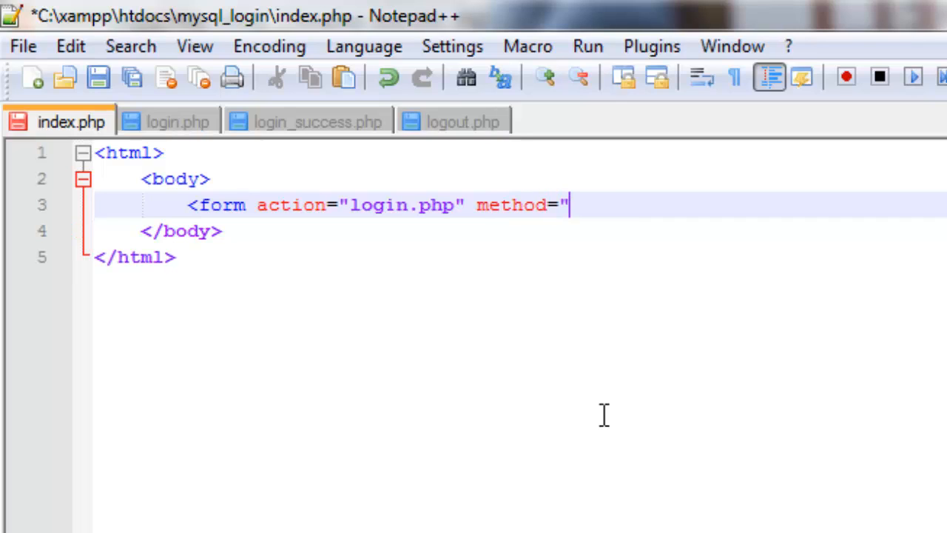
pyautogui.write('POST">')
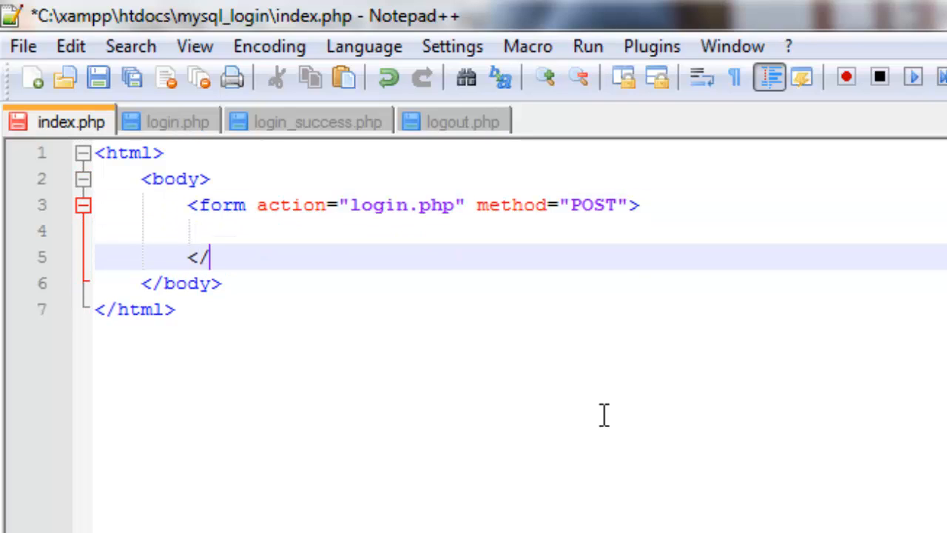
pyautogui.write('form>')
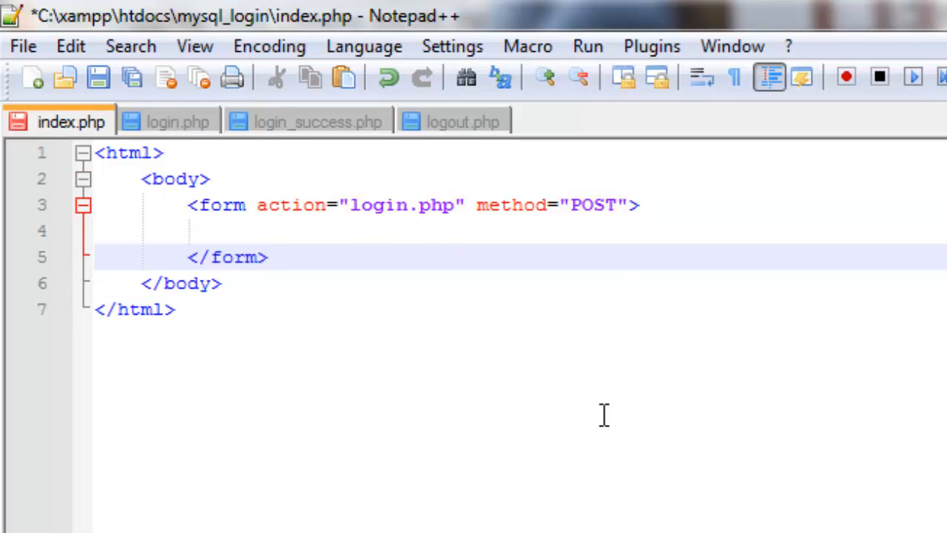
pyautogui.click(233, 231)
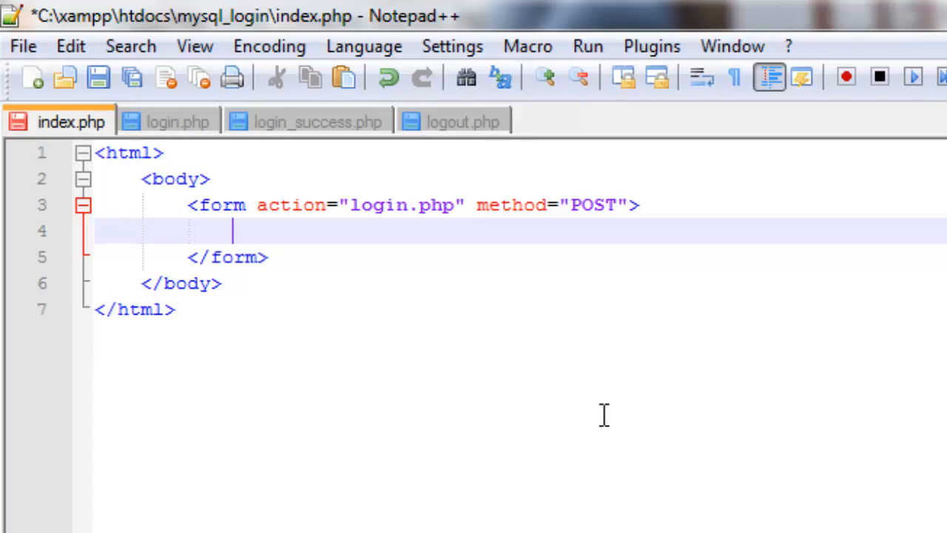
# Add a text input named "user" inside the form.
pyautogui.write('<input t')
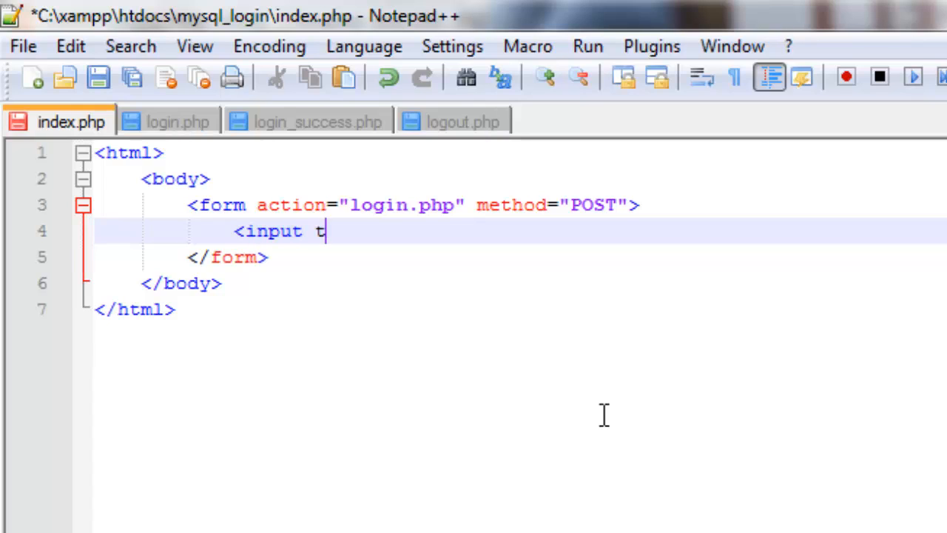
pyautogui.write('ype=')
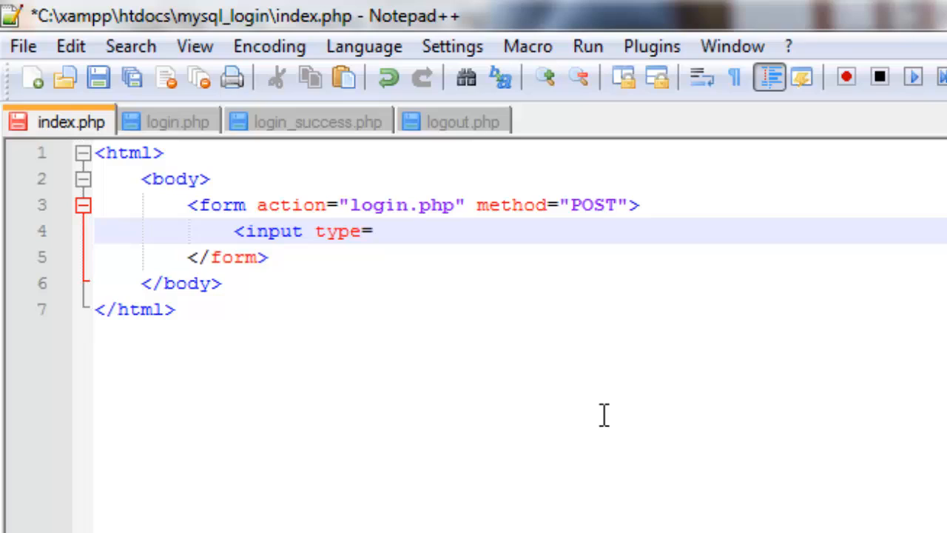
pyautogui.write('"t')
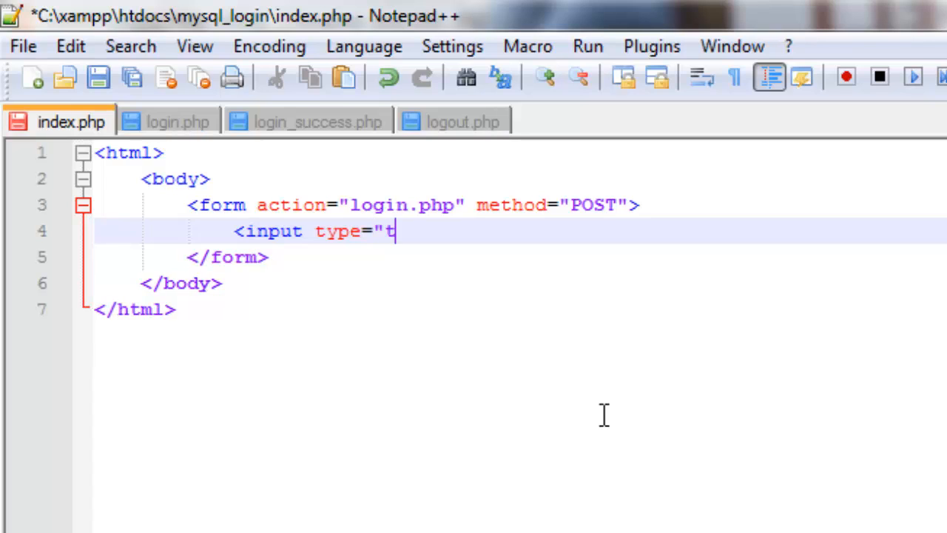
pyautogui.write('ext" n')
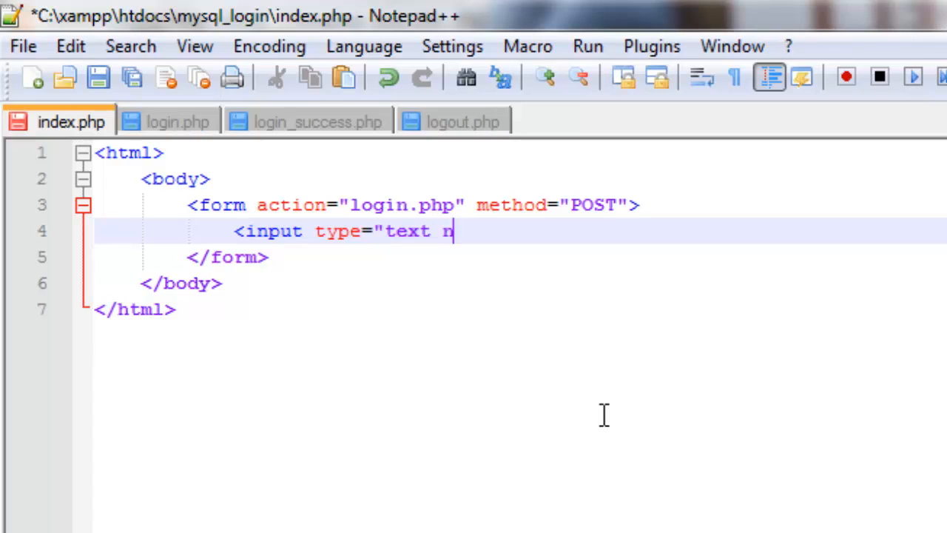
pyautogui.write('ame=""')
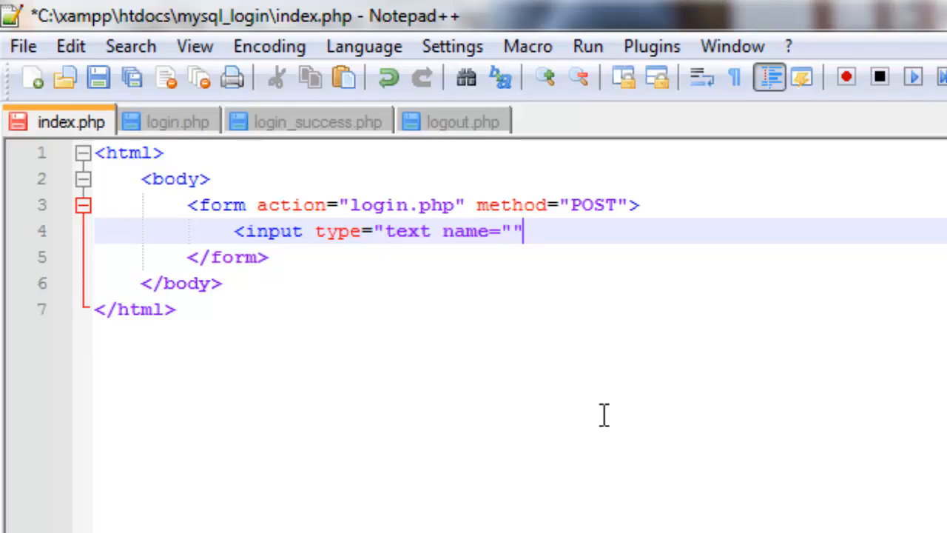
pyautogui.write('user')
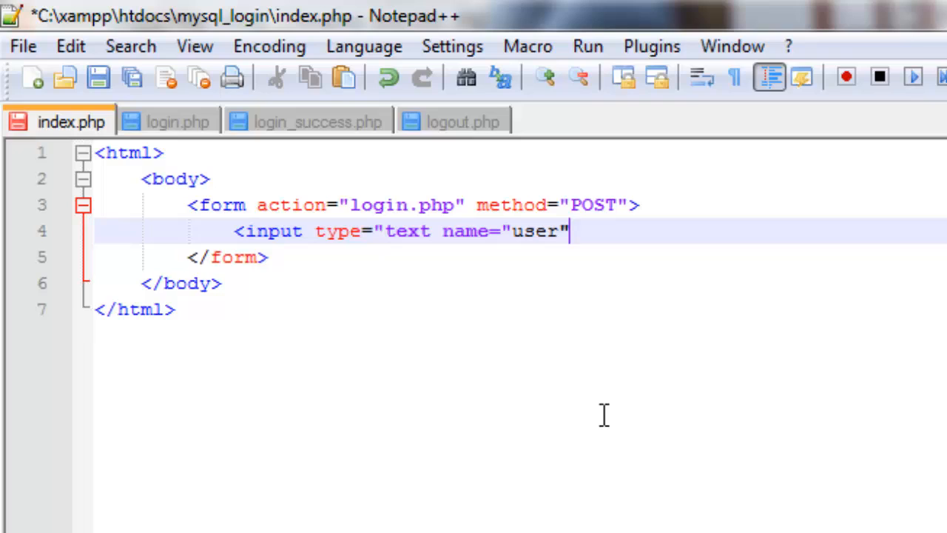
pyautogui.write('<')
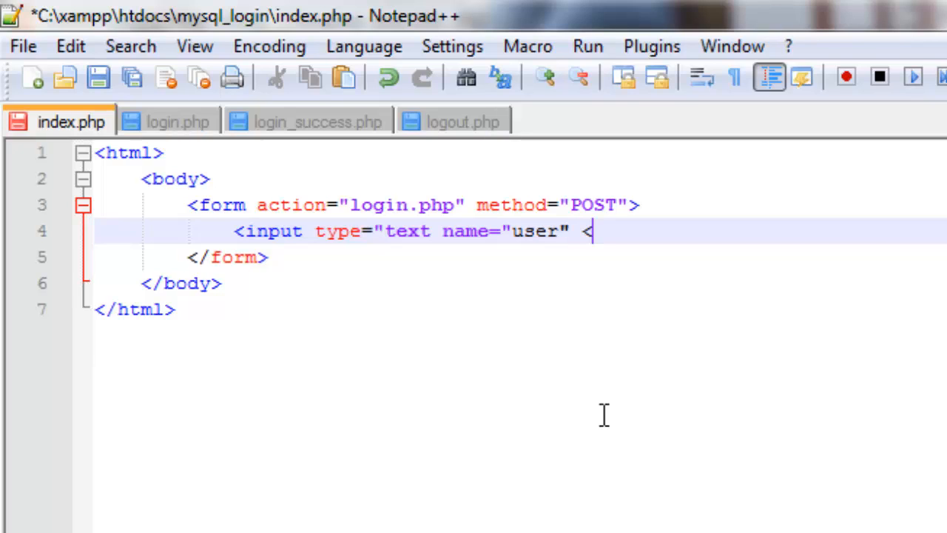
pyautogui.press('BackSpace')
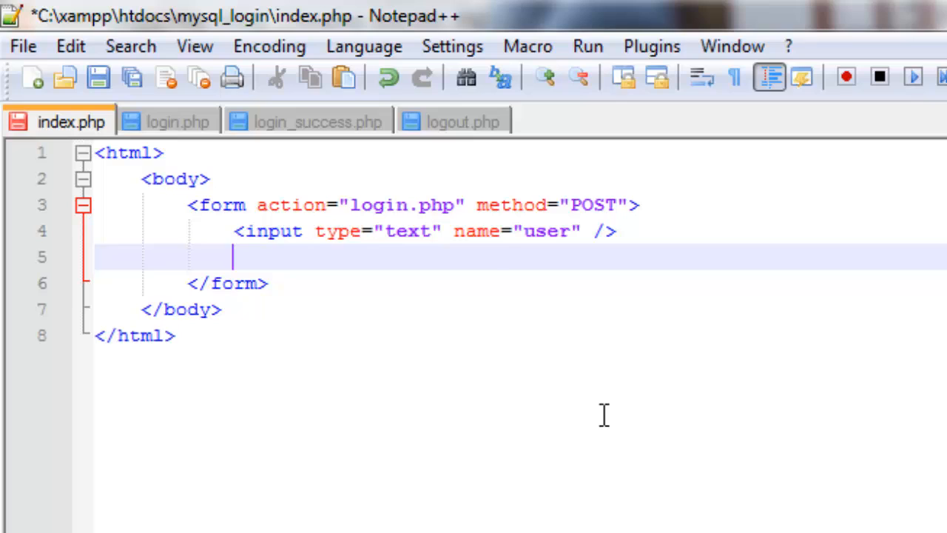
# Label the user input with a <p>Username:</p> paragraph and begin the next paragraph.
pyautogui.write('<p>')
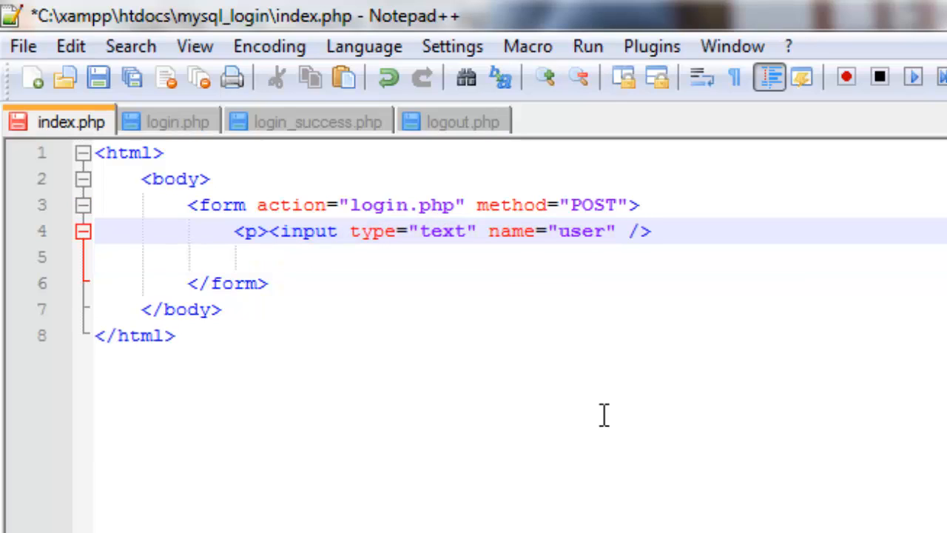
pyautogui.write('Us')
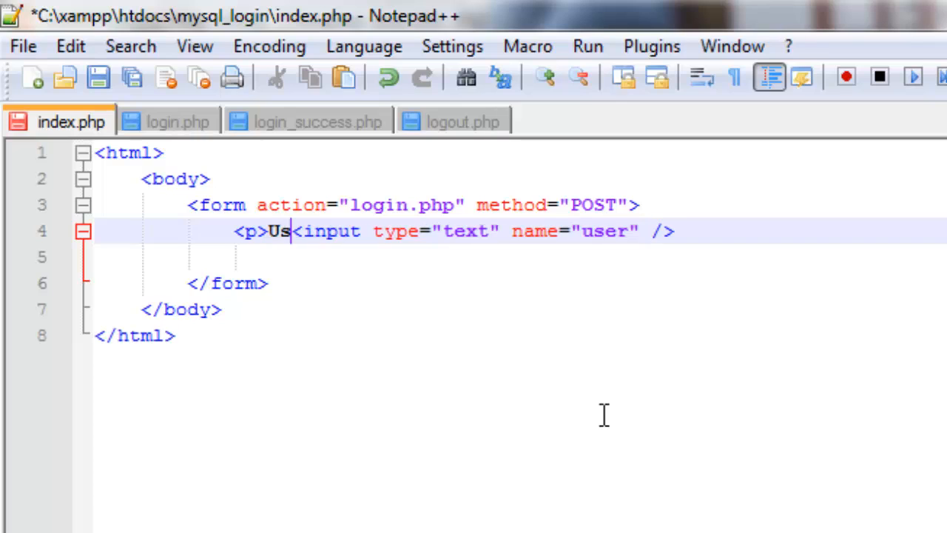
pyautogui.write('ername')
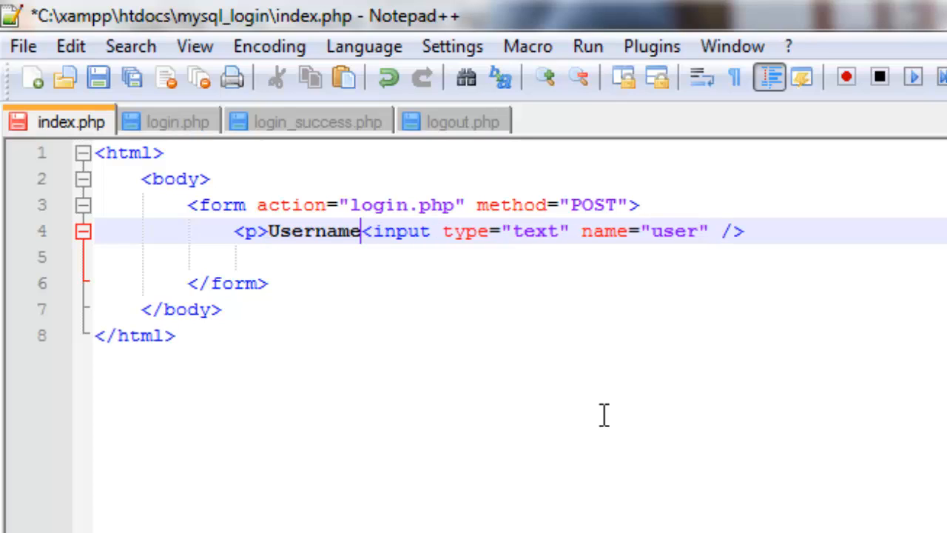
pyautogui.write(':</p>')
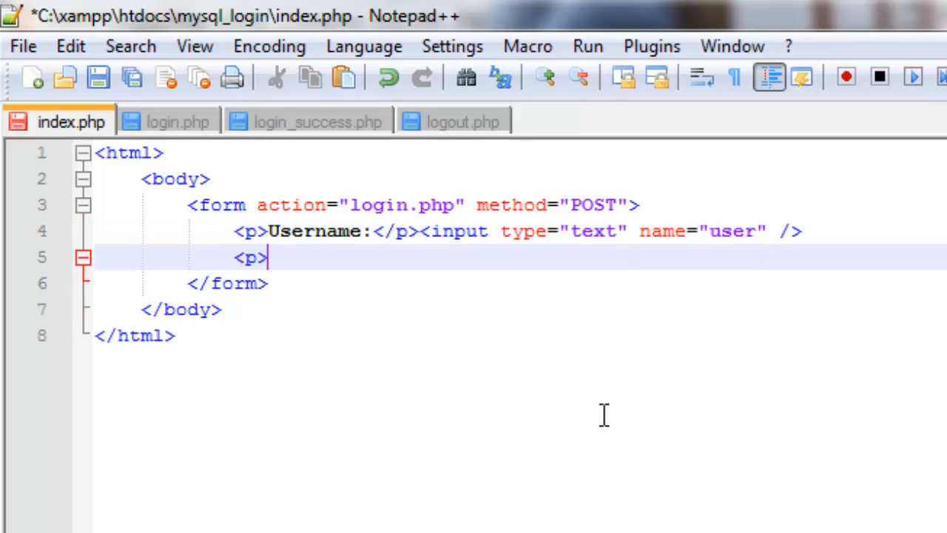
# Add a "Password:" paragraph followed by a password input named "pass".
pyautogui.write('Passw')
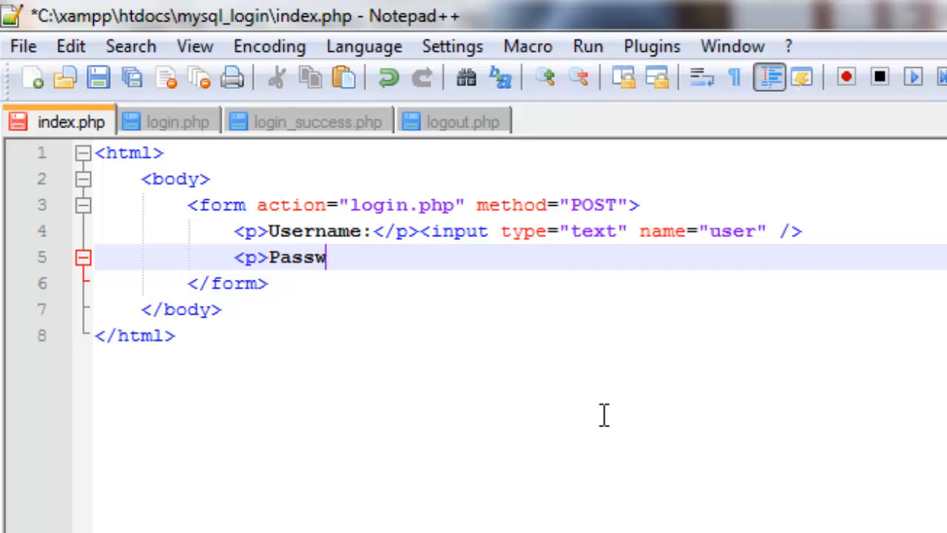
pyautogui.write('ord:')
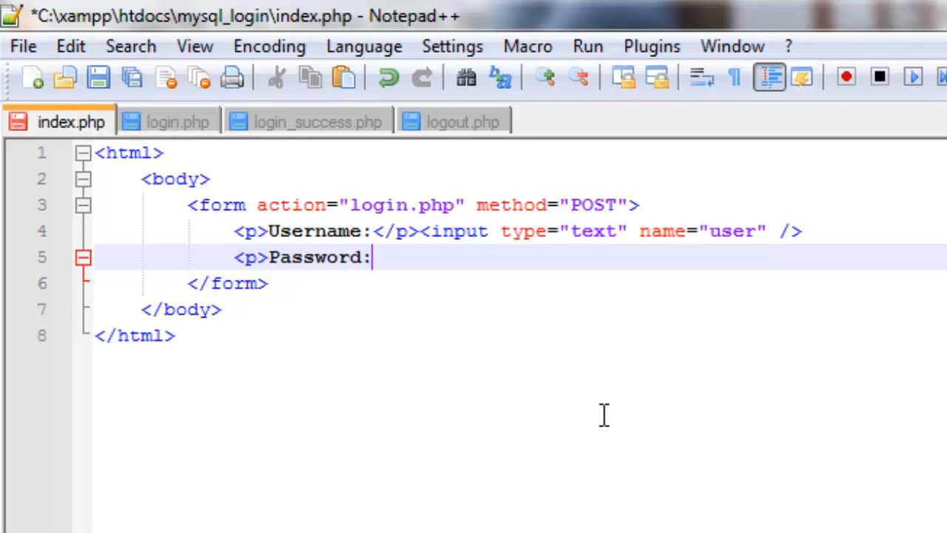
pyautogui.write('</p')
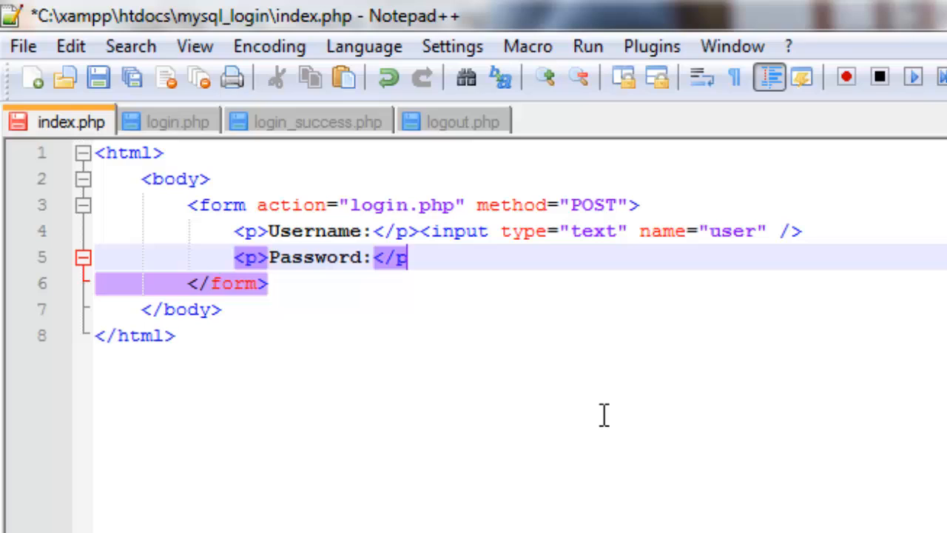
pyautogui.write('><in')
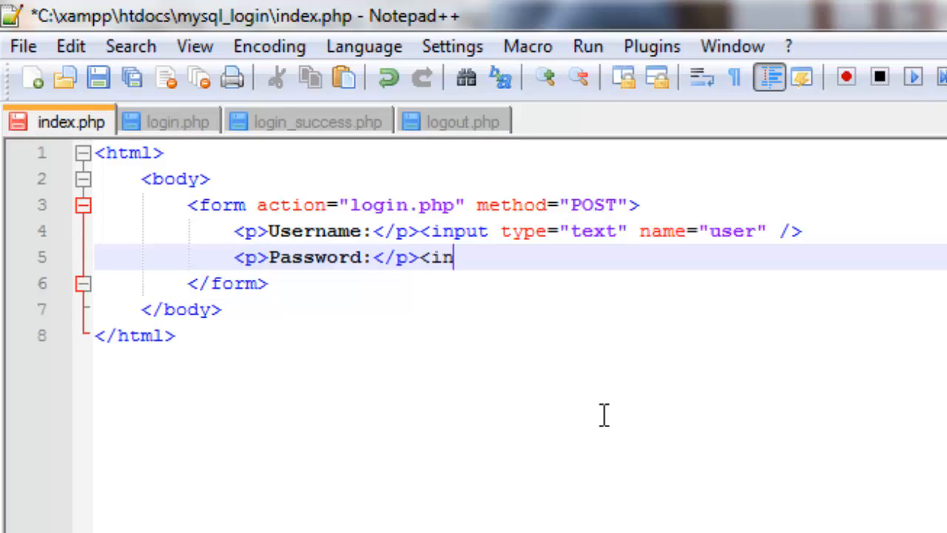
pyautogui.write('put type=')
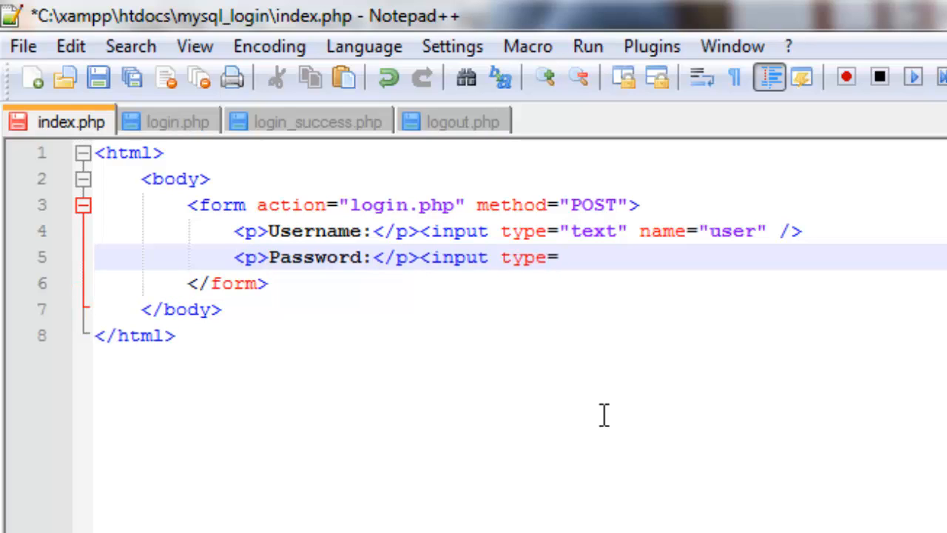
pyautogui.write('"')
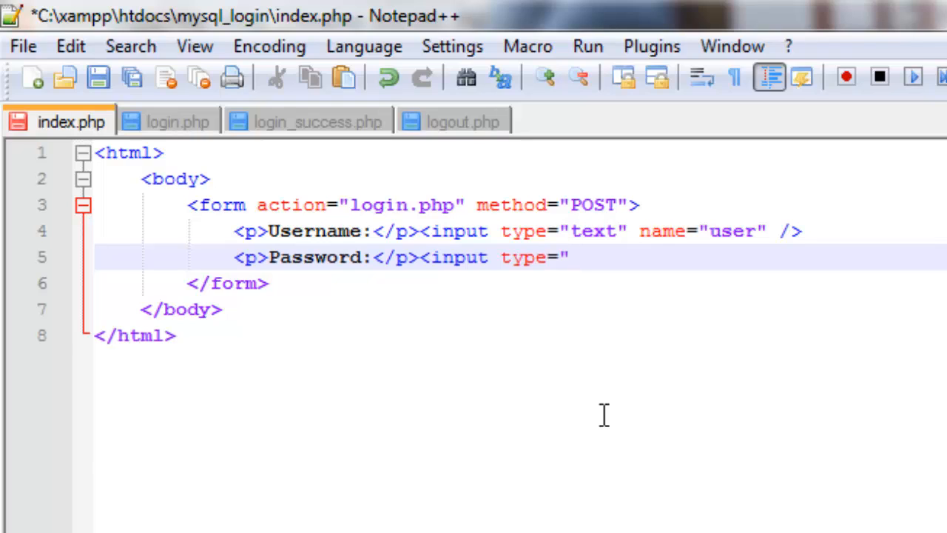
pyautogui.write('passwor')
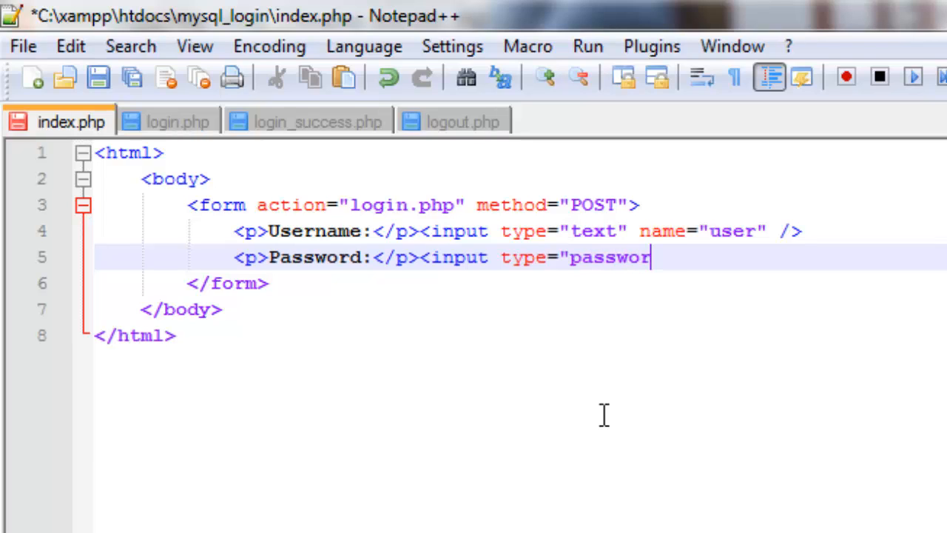
pyautogui.write('d')
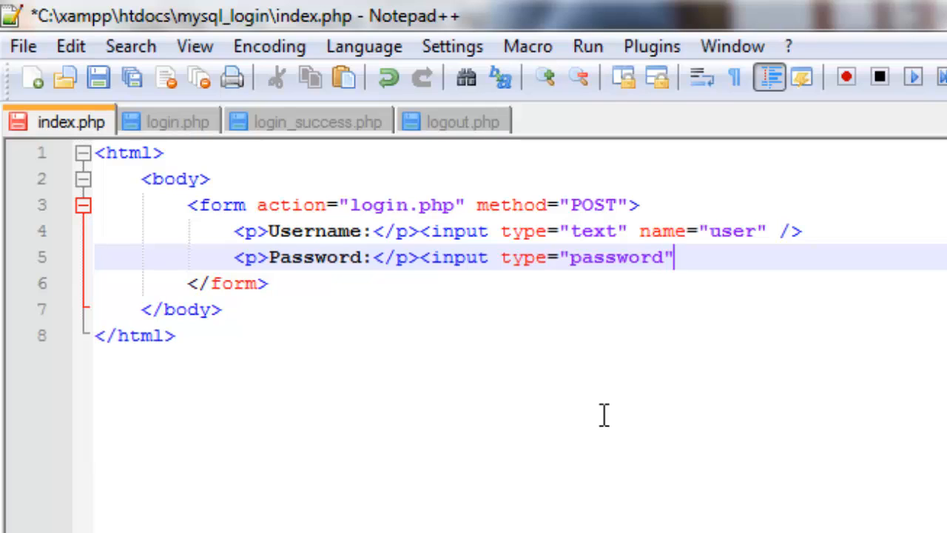
pyautogui.write('name=')
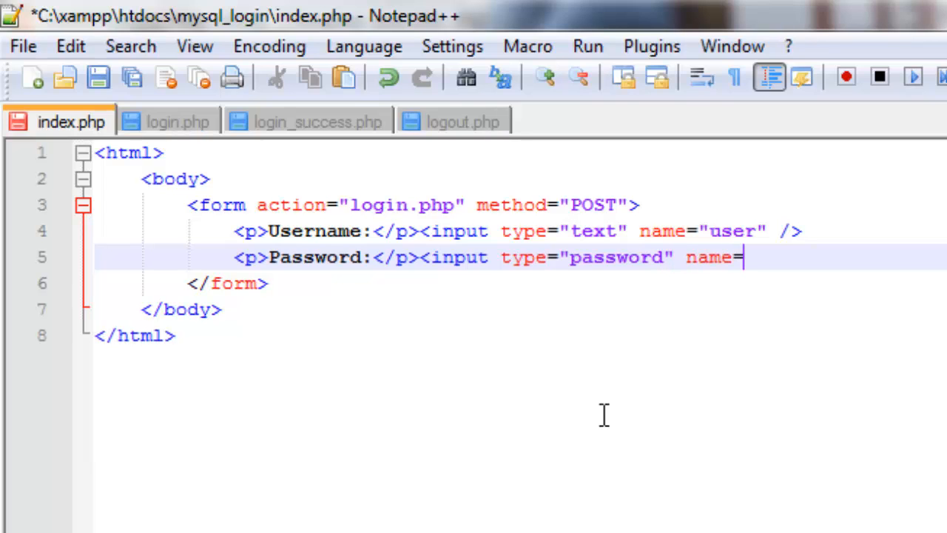
pyautogui.write('""')
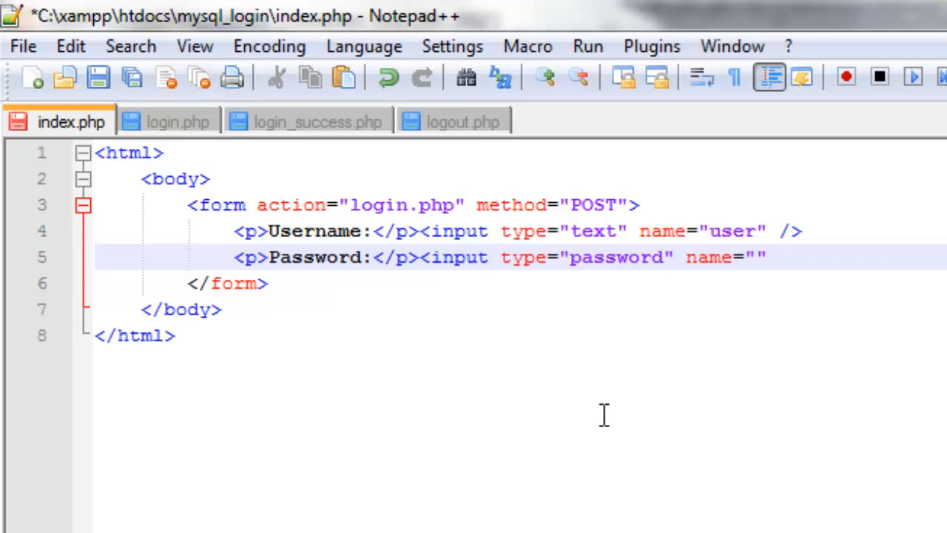
pyautogui.write('pass')
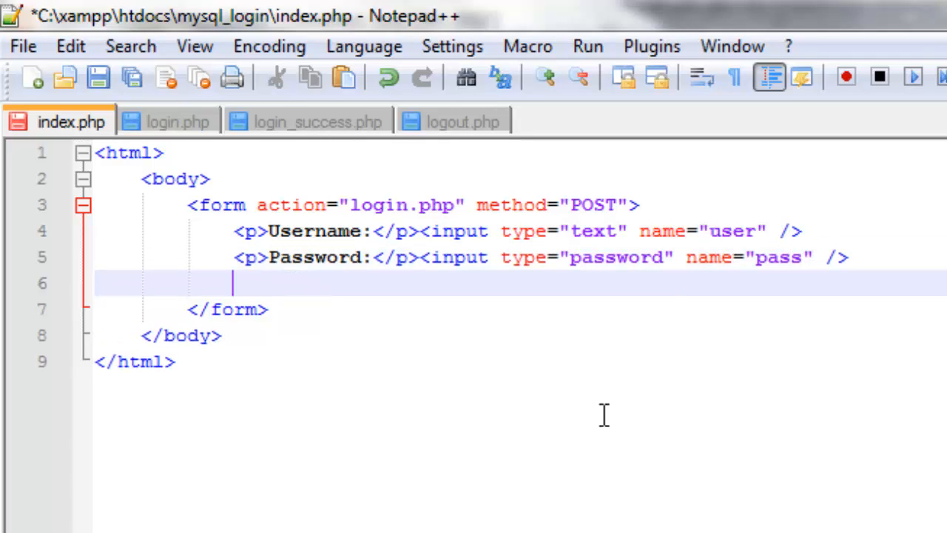
# Add a <br /> and a submit input with value "Login", then save index.php.
pyautogui.write('<br />')
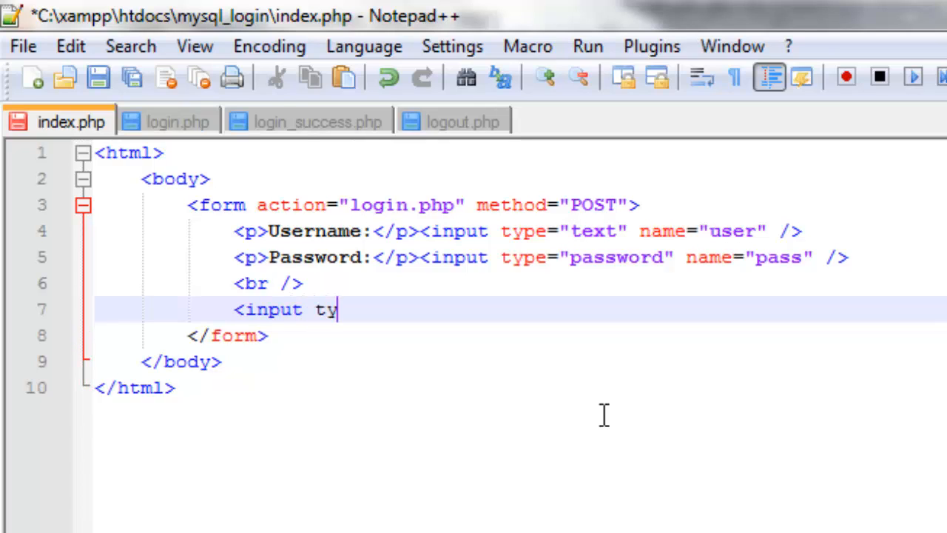
pyautogui.write('pe=""')
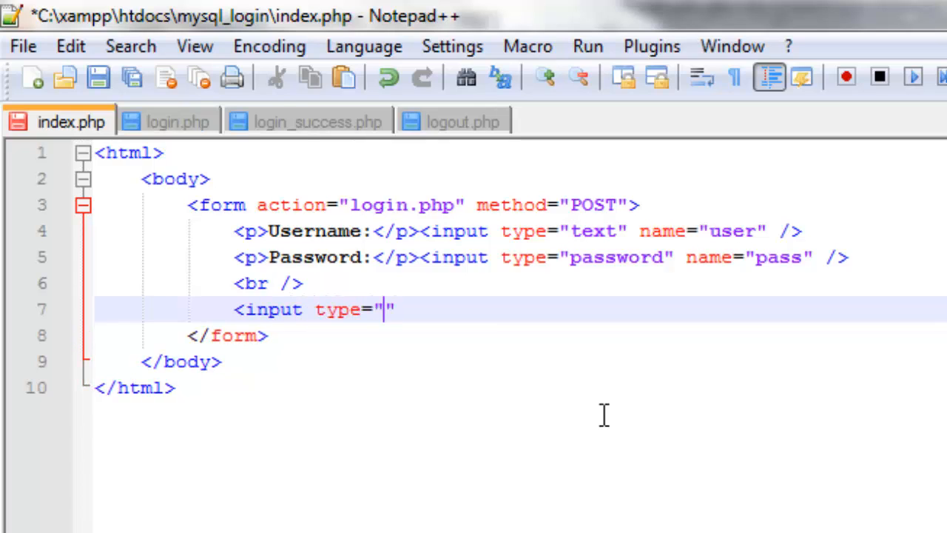
pyautogui.write('su')
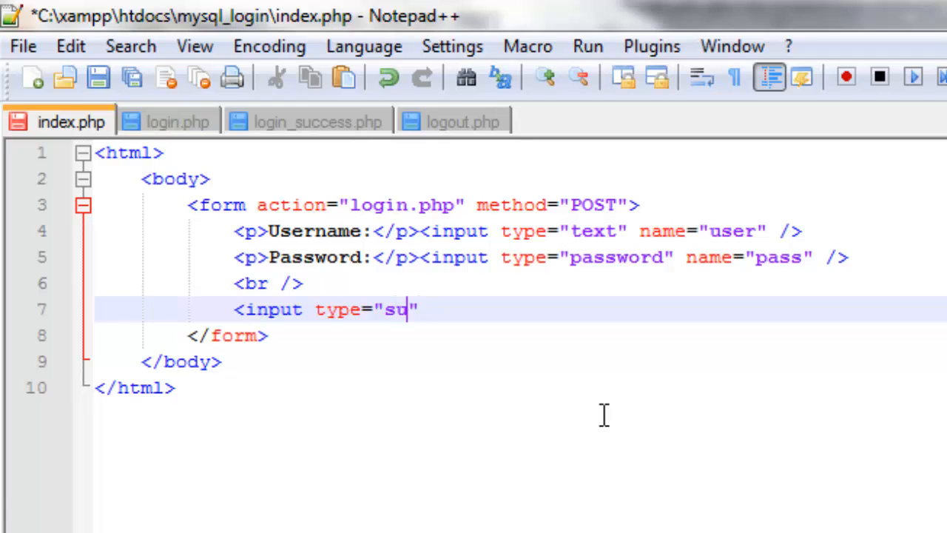
pyautogui.write('bmit')
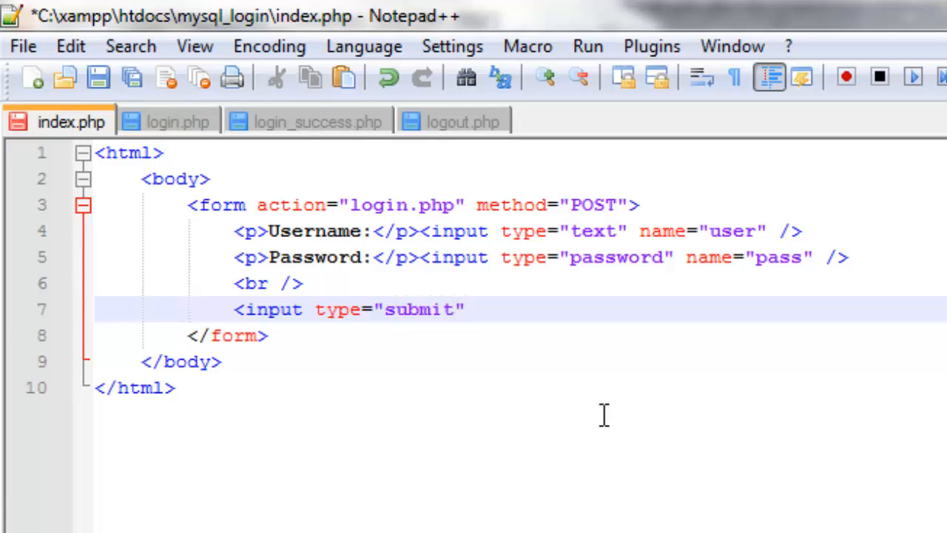
pyautogui.write('value')
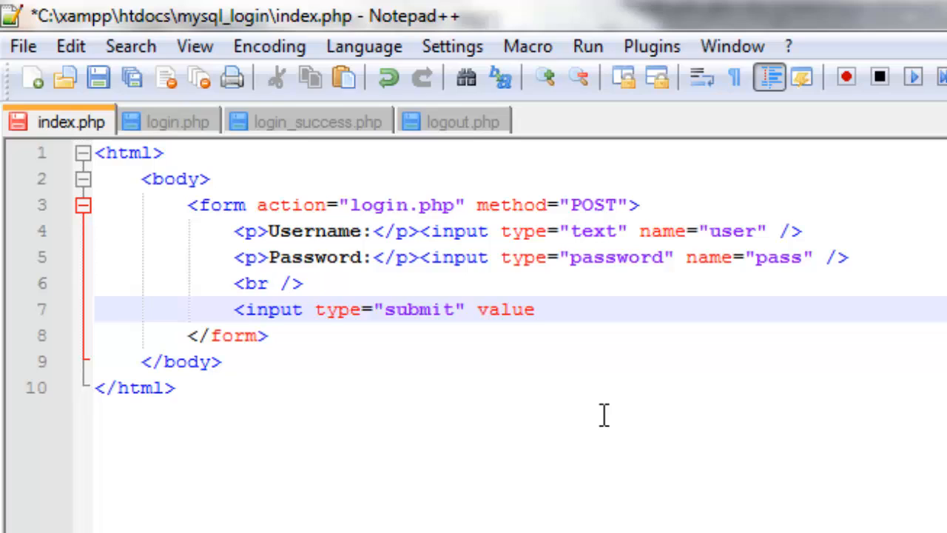
pyautogui.write('="')
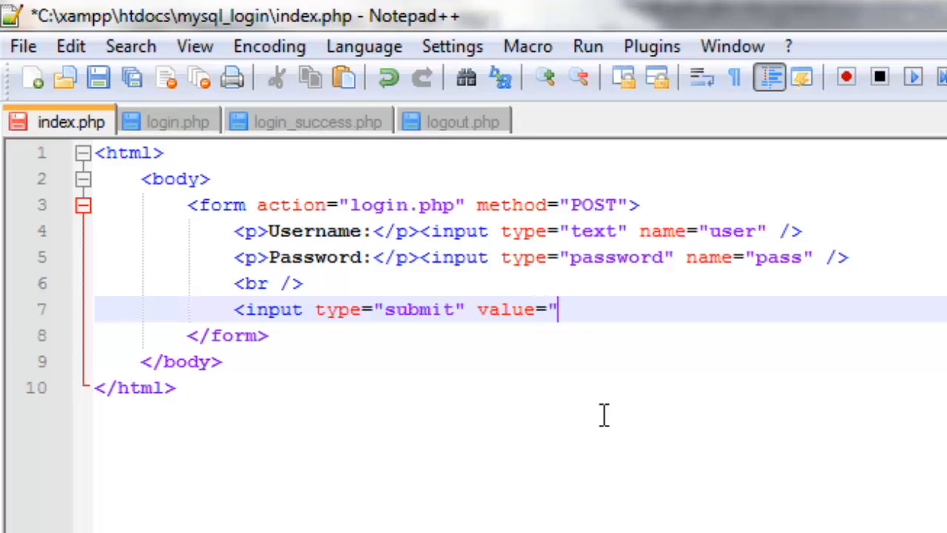
pyautogui.write('Login"')
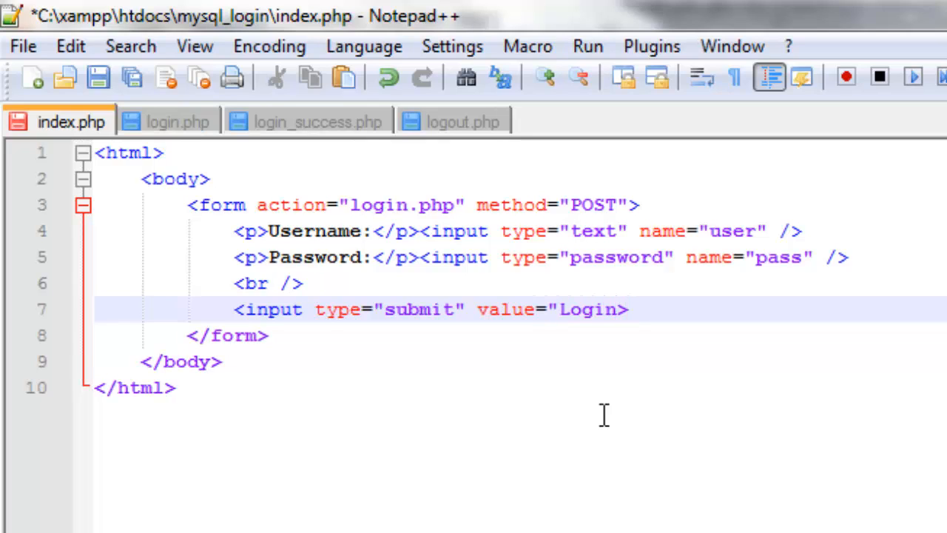
pyautogui.press('BackSpace')
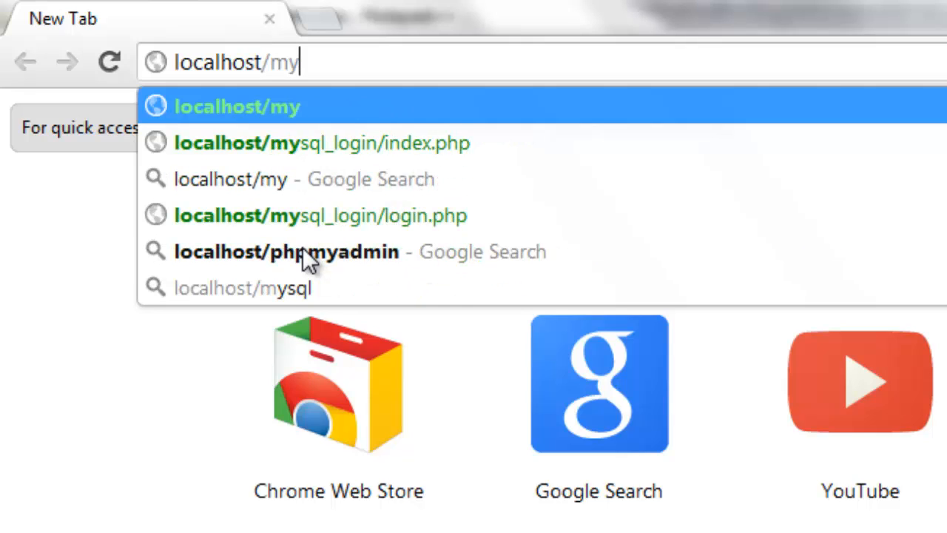
# Load localhost/mysql_login/index.php in Chrome.
pyautogui.write('sq')
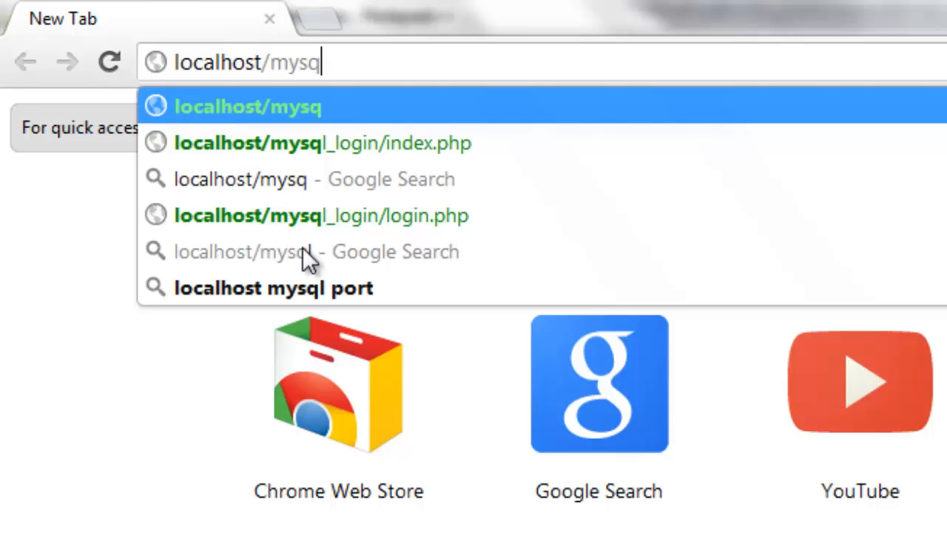
pyautogui.write('l_')
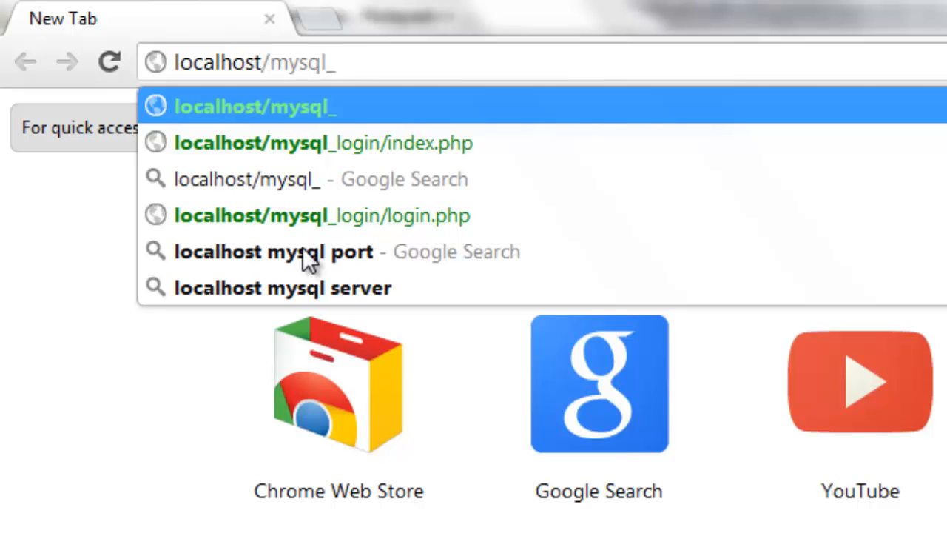
pyautogui.write('login/')
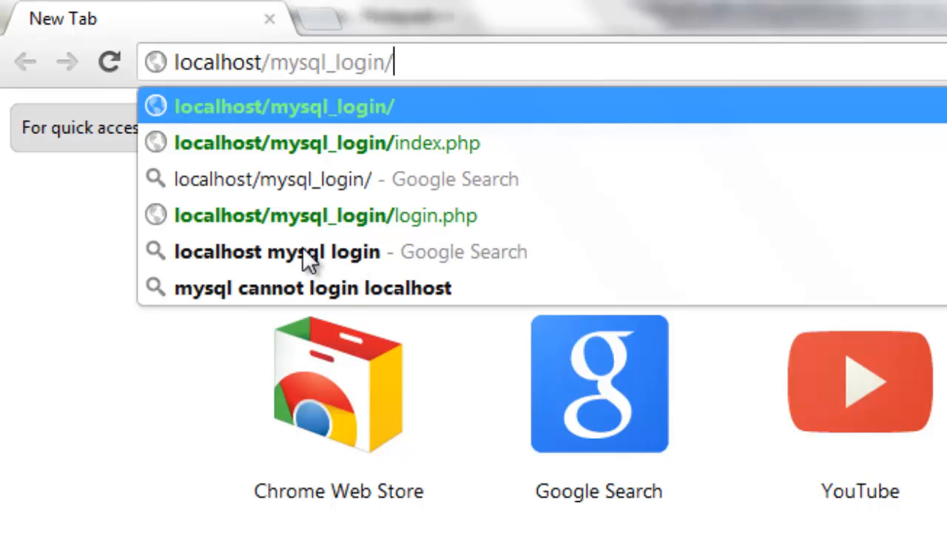
pyautogui.write('index.php')
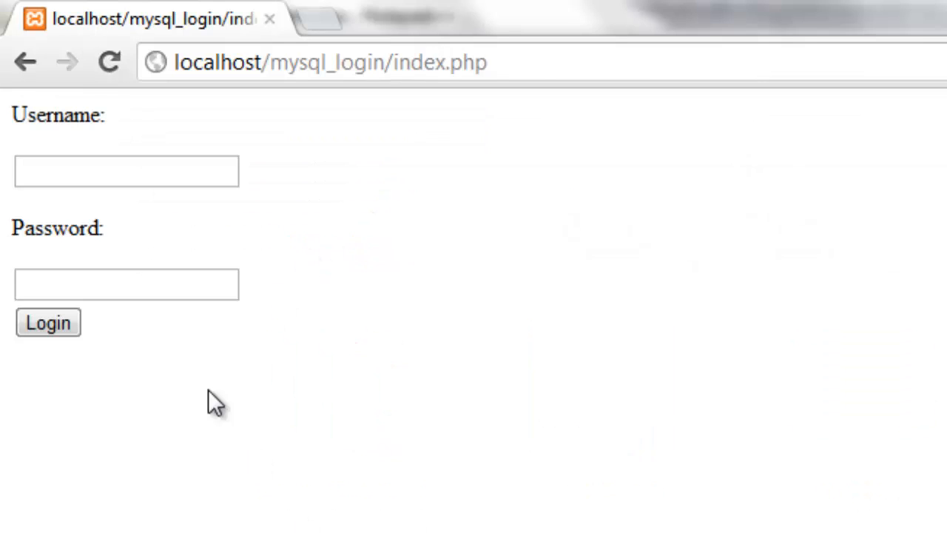
# Fill the login form with made-up credentials and submit it.
pyautogui.click(126, 171)
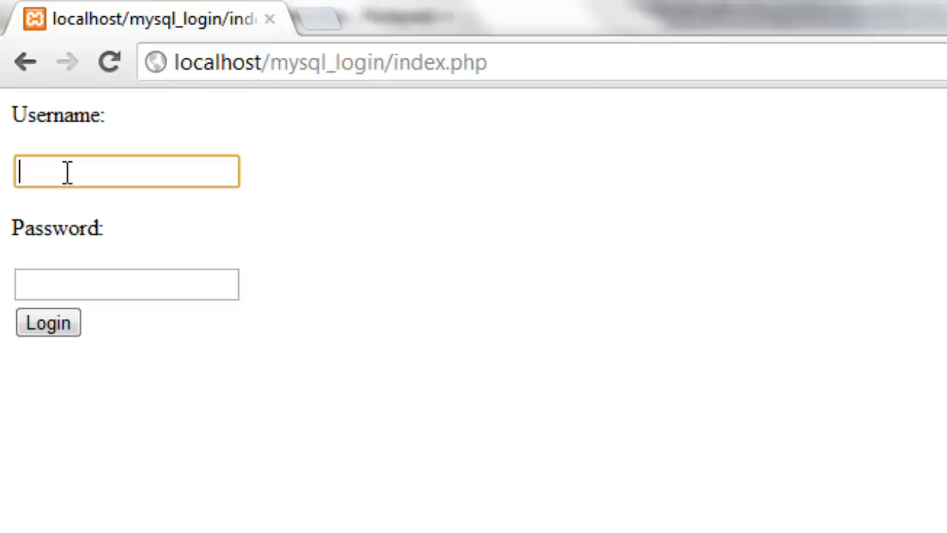
pyautogui.write('sfjdhsafhskj')
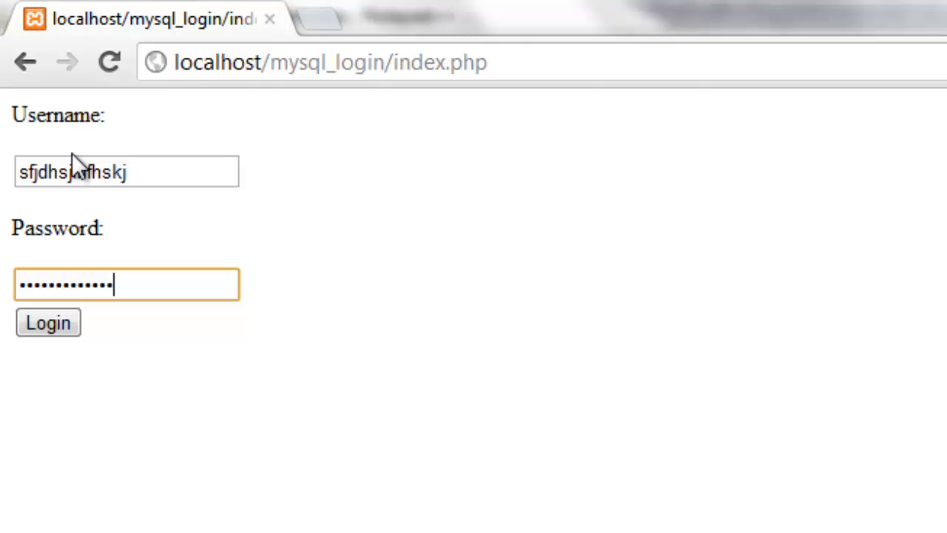
pyautogui.click(46, 324)
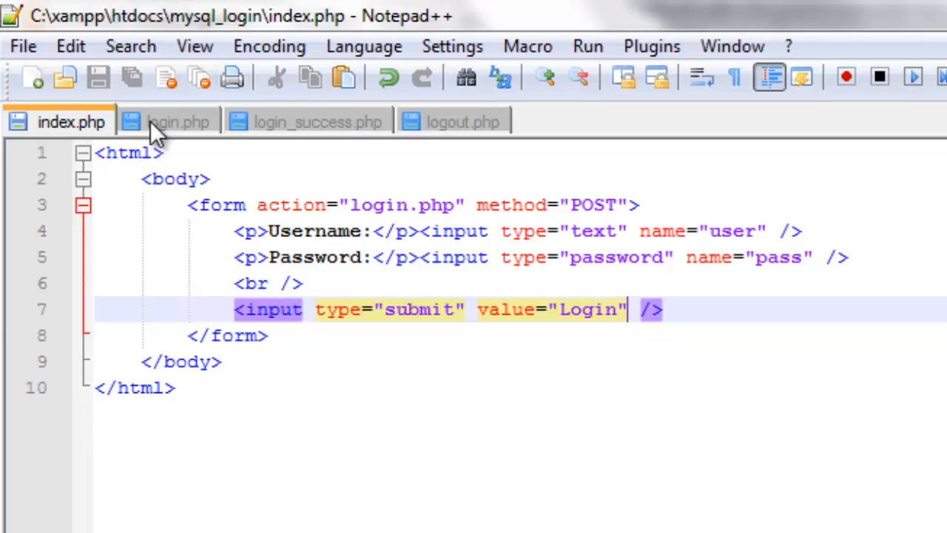
# In login.php, start a <?php ?> block declaring $username = "root".
pyautogui.click(177, 121)
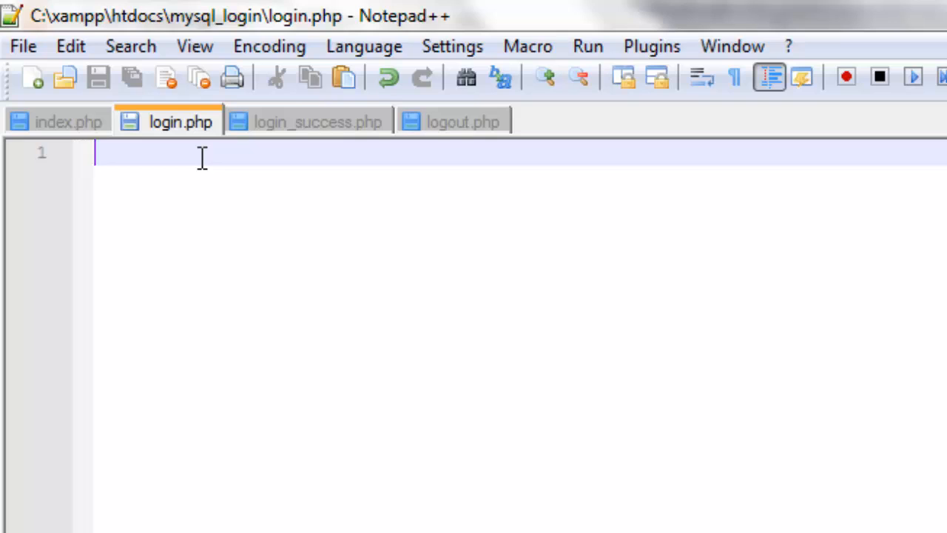
pyautogui.write('<?php')
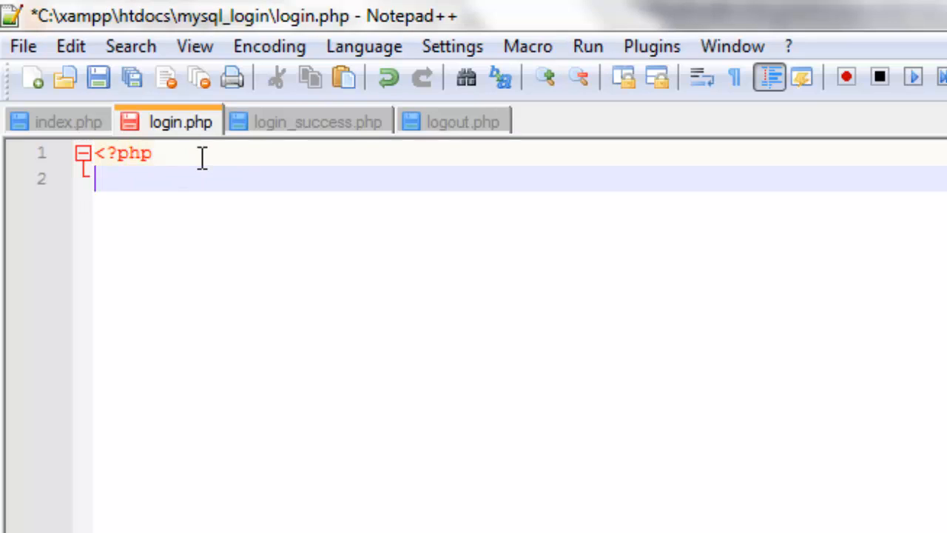
pyautogui.write('?>')
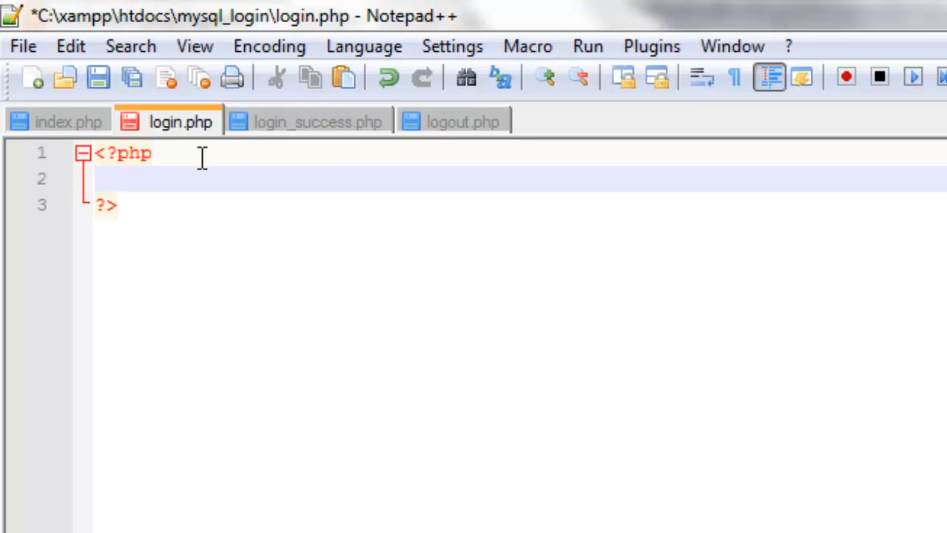
pyautogui.write('$')
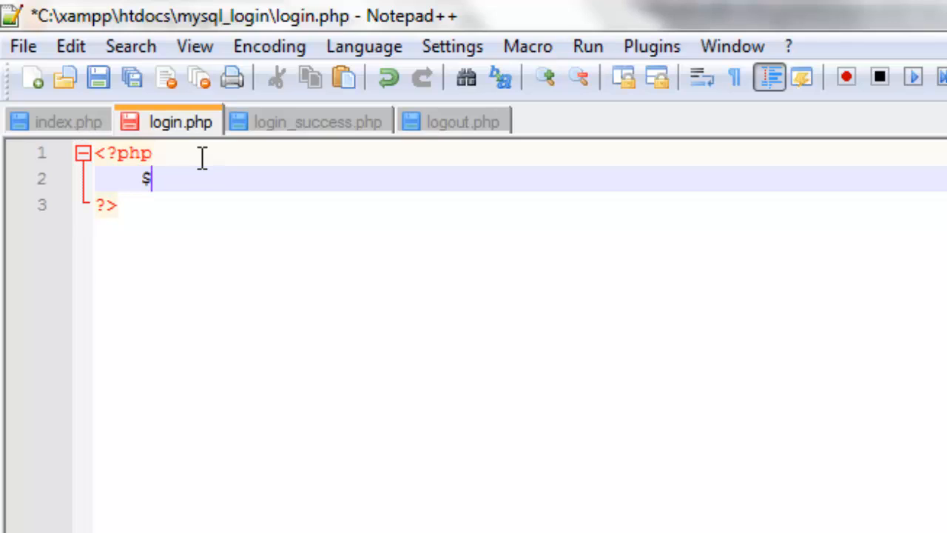
pyautogui.write('us')
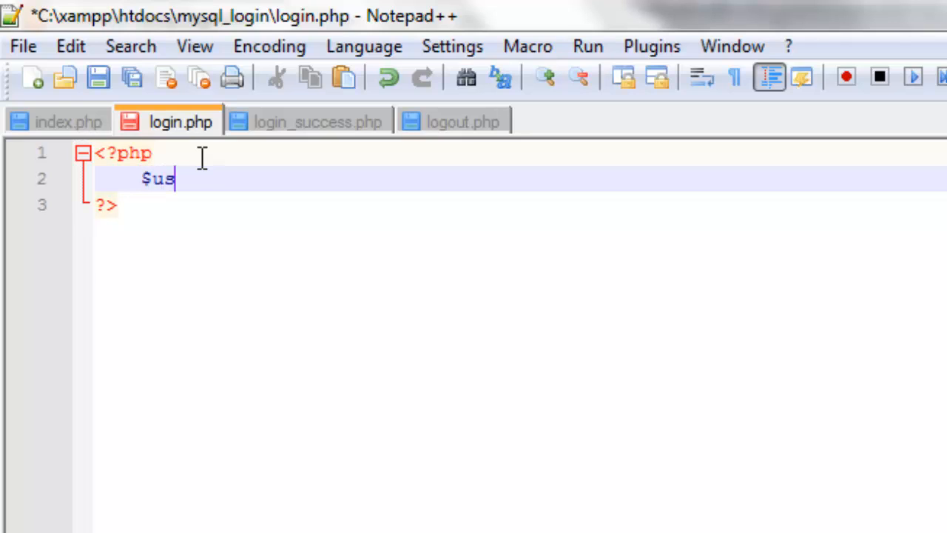
pyautogui.write('ernam')
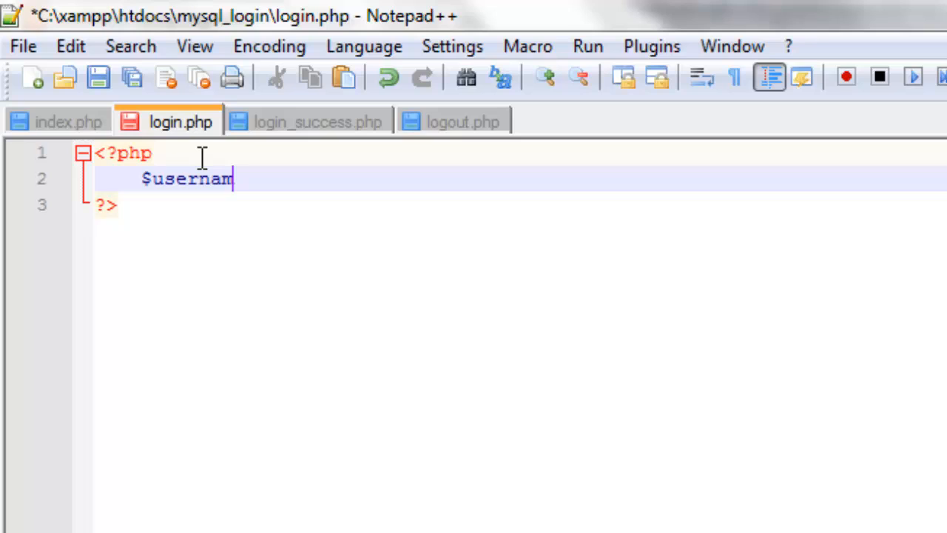
pyautogui.write('e')
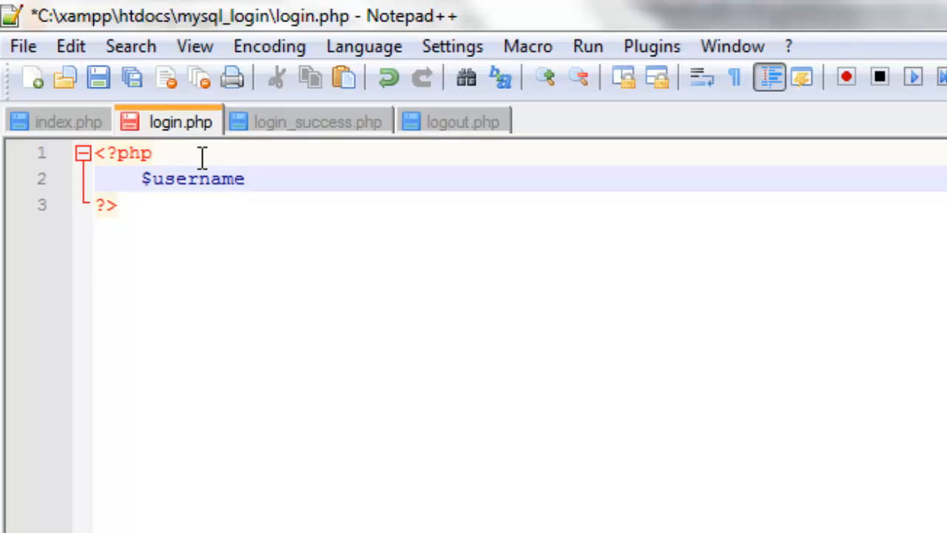
pyautogui.write('=')
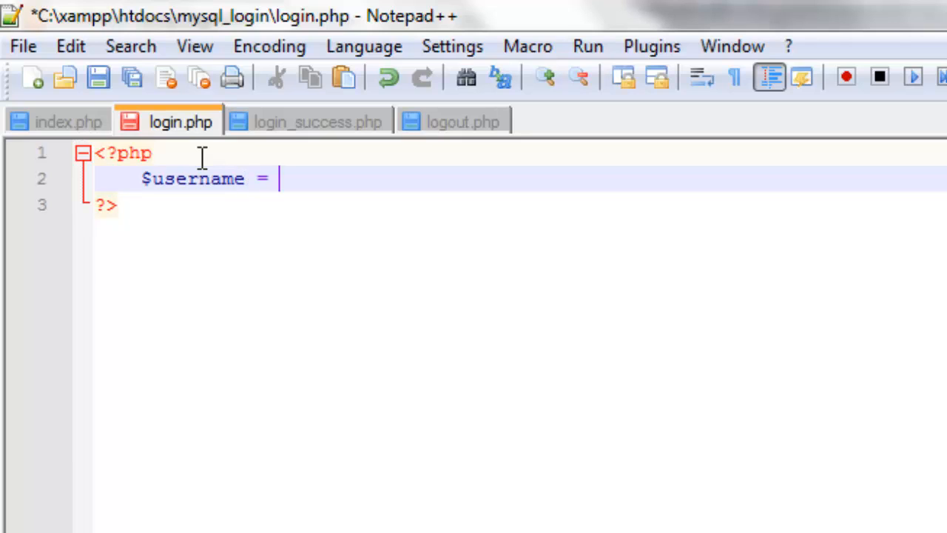
pyautogui.write('""')
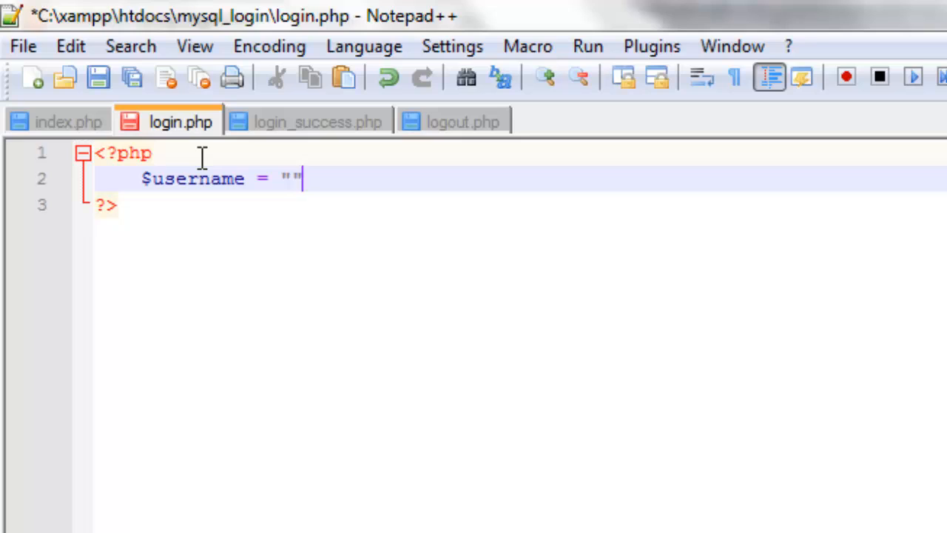
pyautogui.write('root')
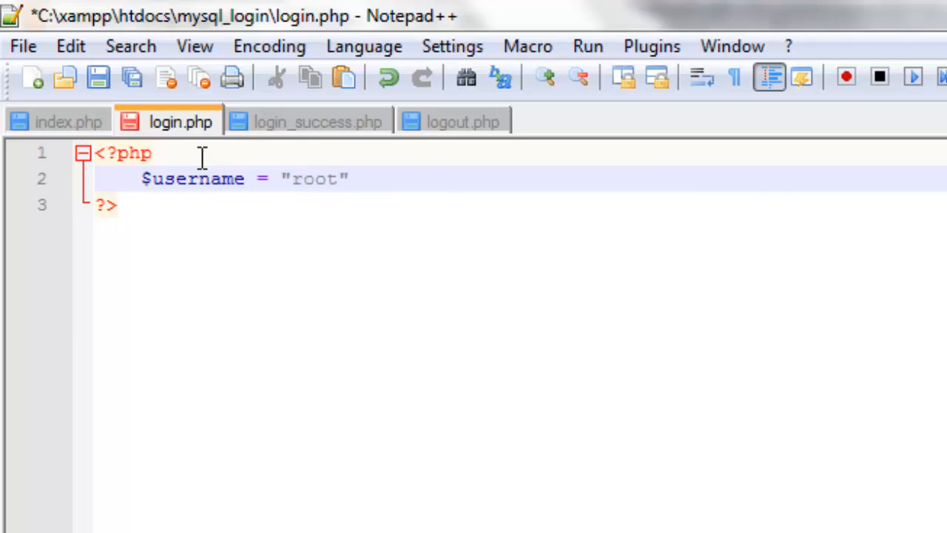
pyautogui.write(';')
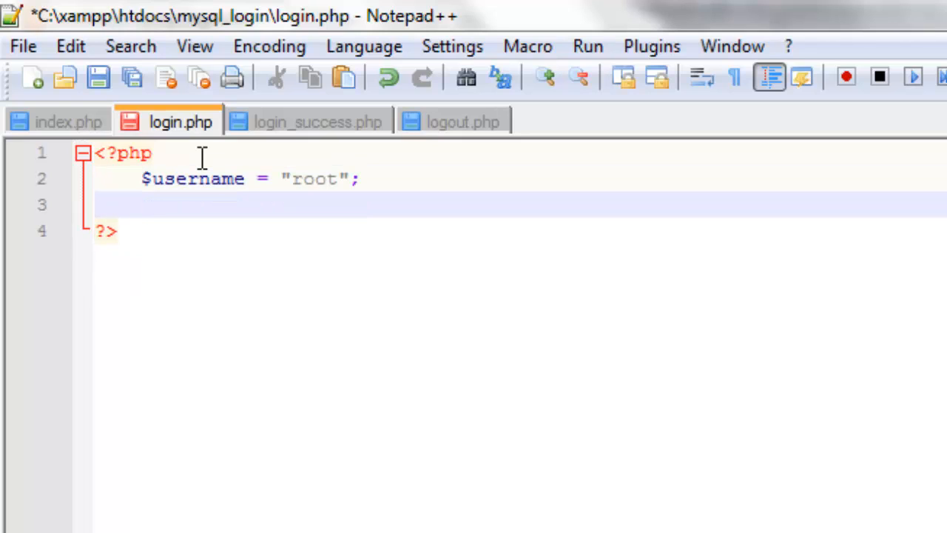
pyautogui.write('$password =')
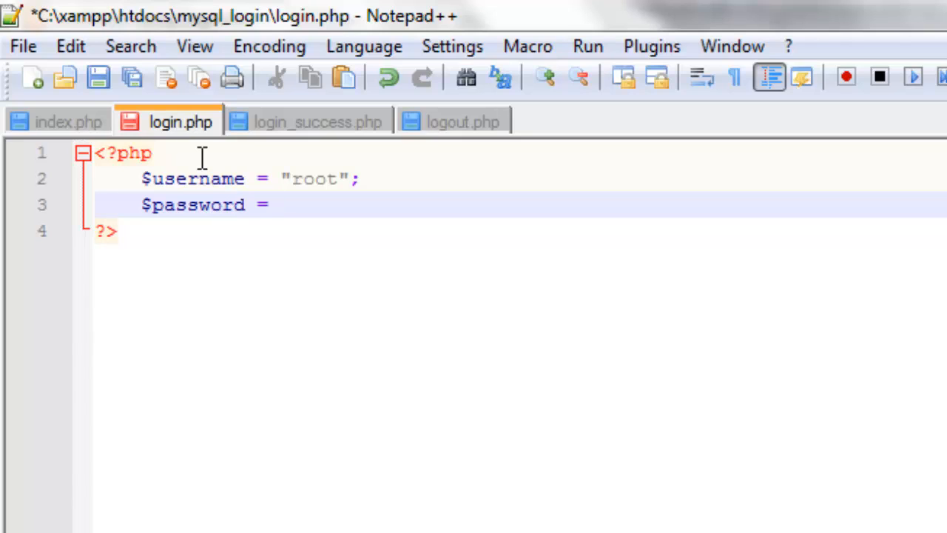
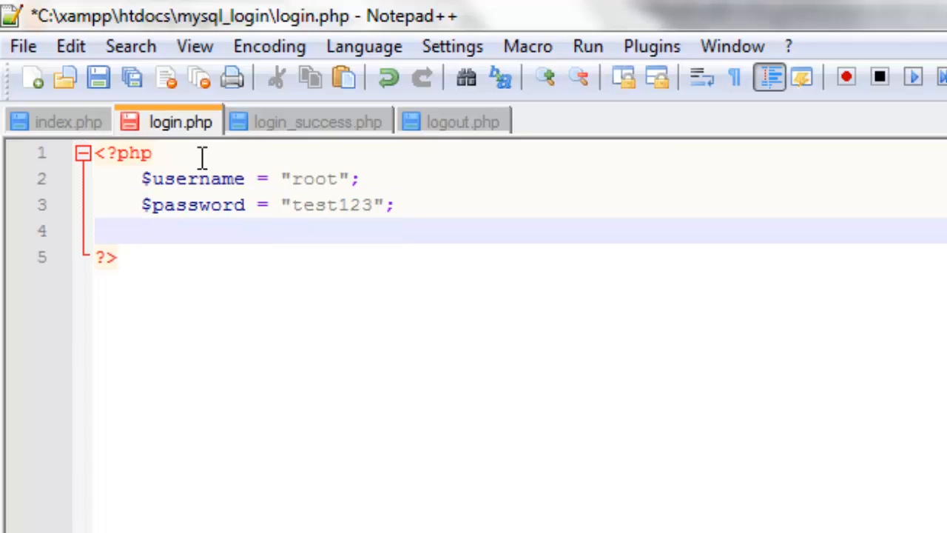
pyautogui.write('$hostn')
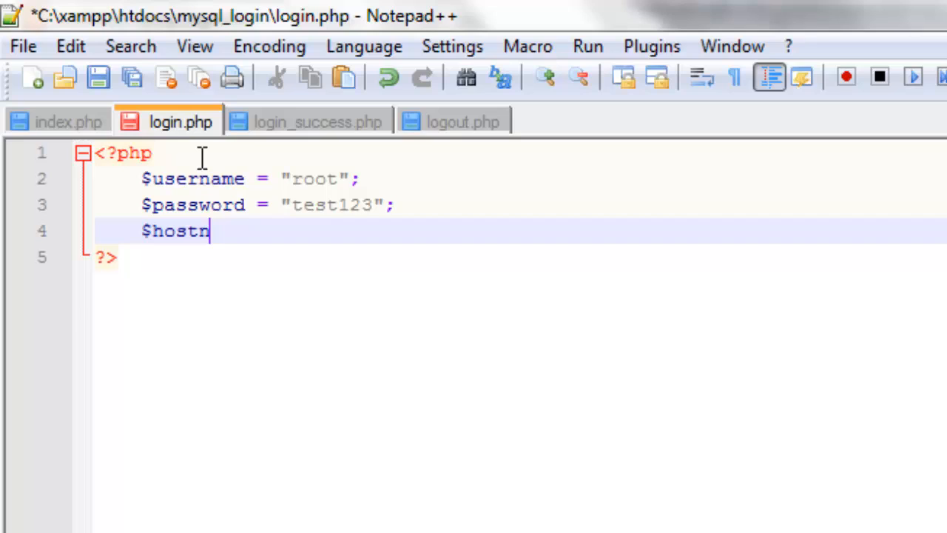
pyautogui.write('ame =')
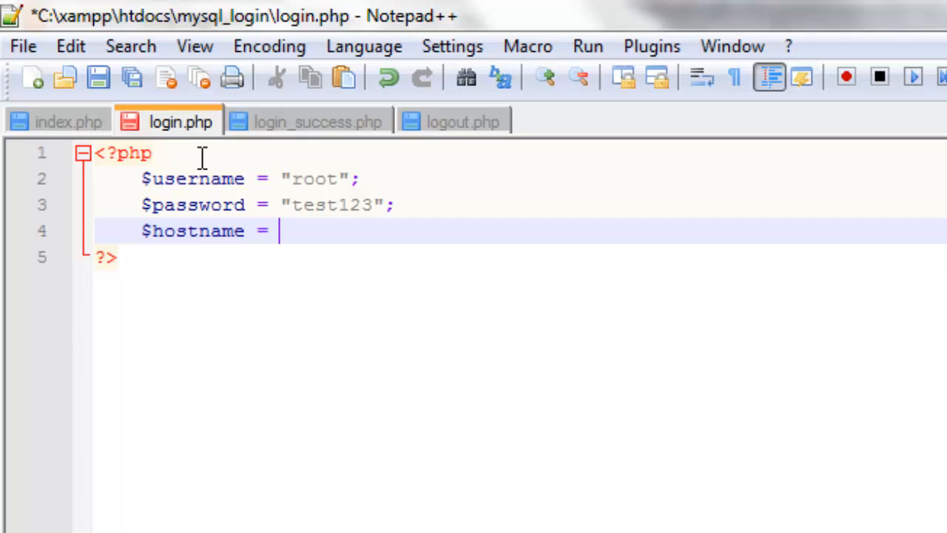
pyautogui.write('"')
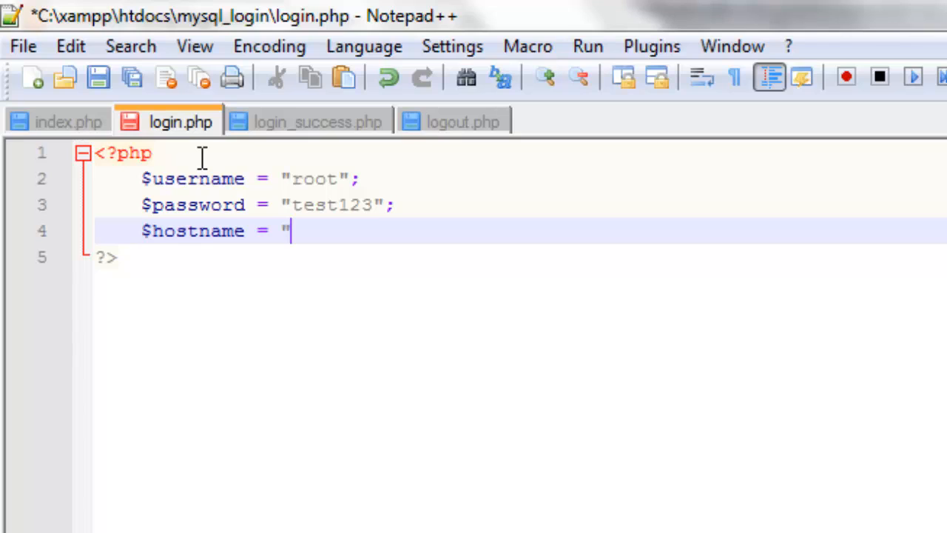
pyautogui.write('localho')
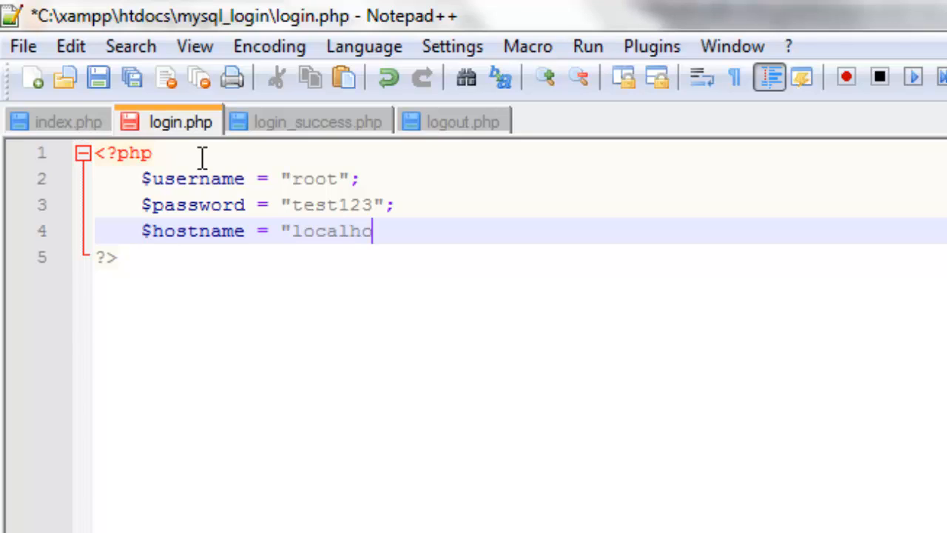
pyautogui.write('st')
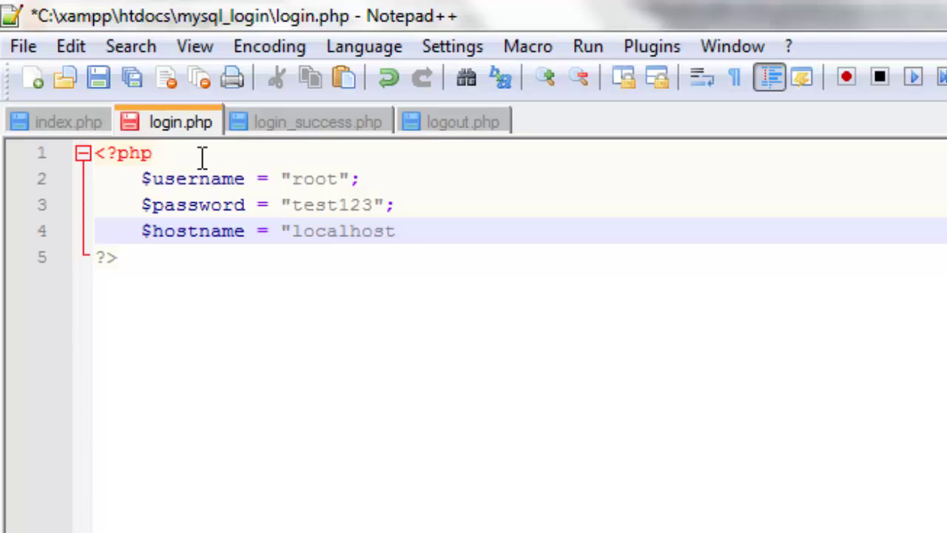
pyautogui.write('";"')
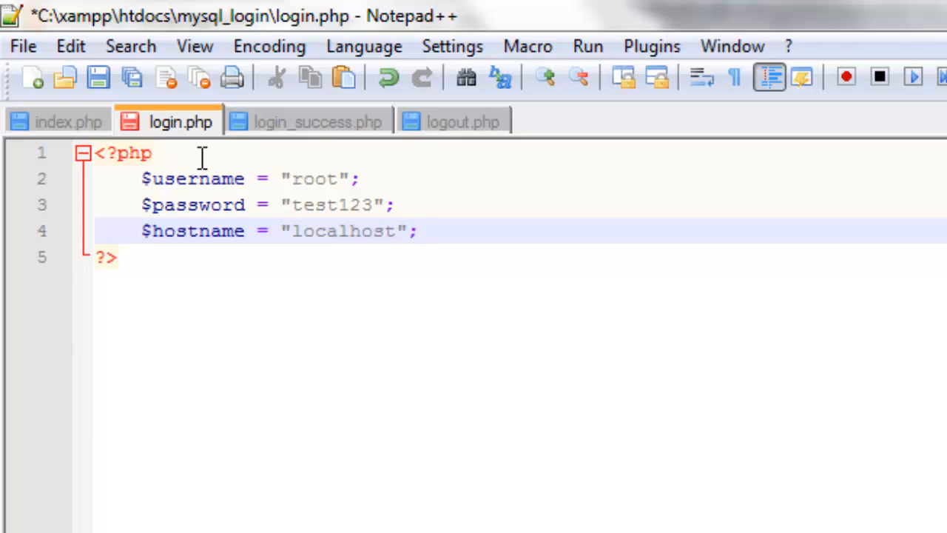
pyautogui.press('Enter')
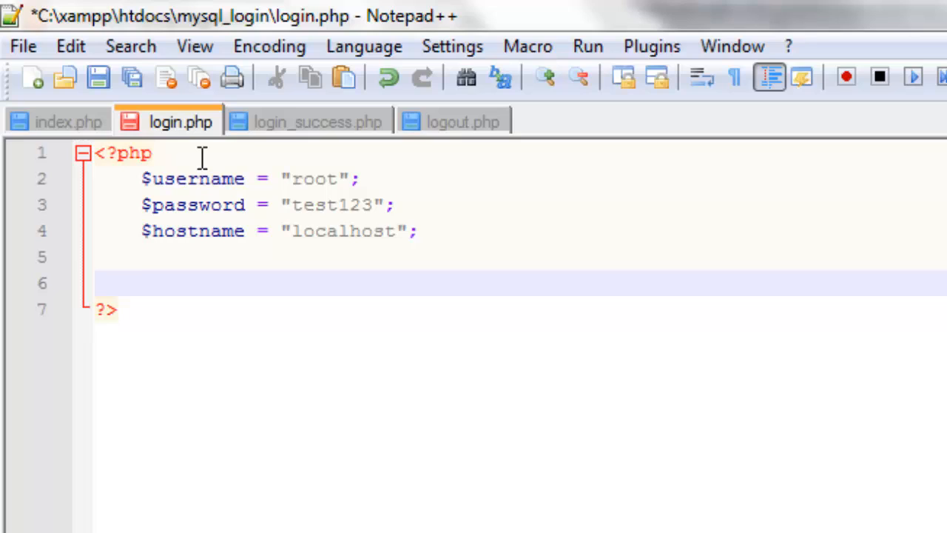
# Write $dbhandle = mysql_connect($hostname, $username, $password).
pyautogui.write('$')
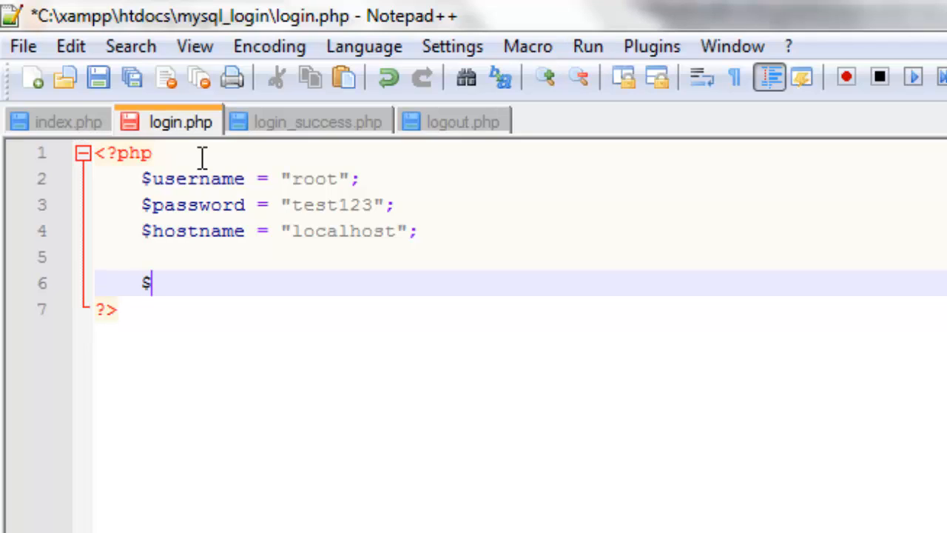
pyautogui.write('db')
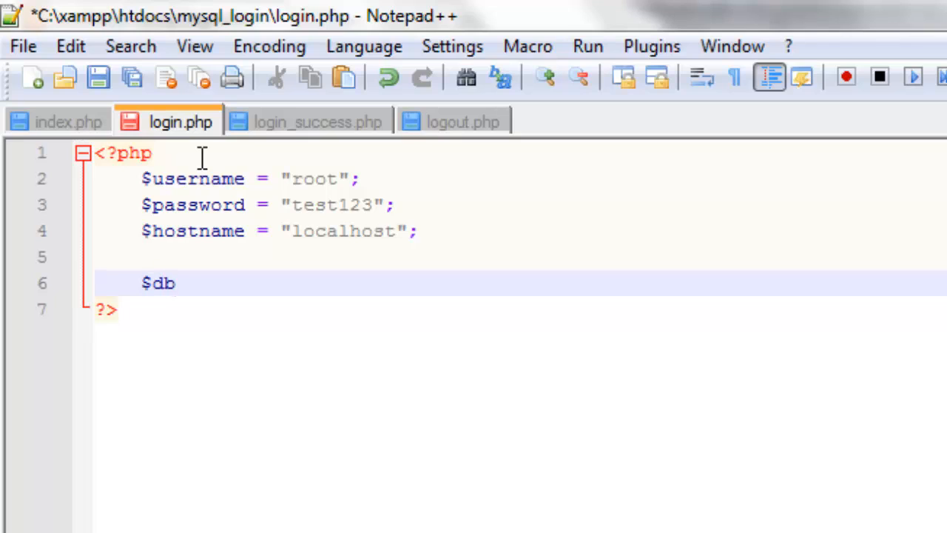
pyautogui.write('handle')
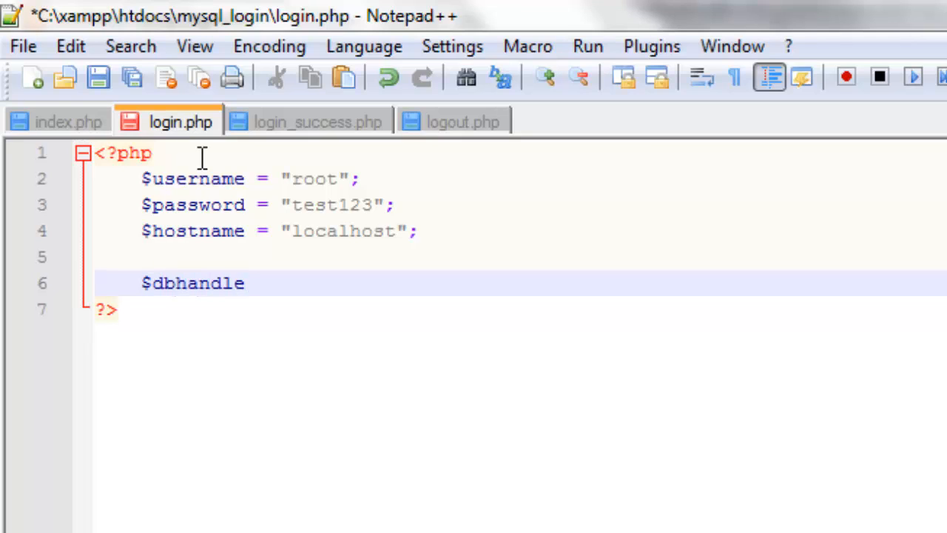
pyautogui.write('=')
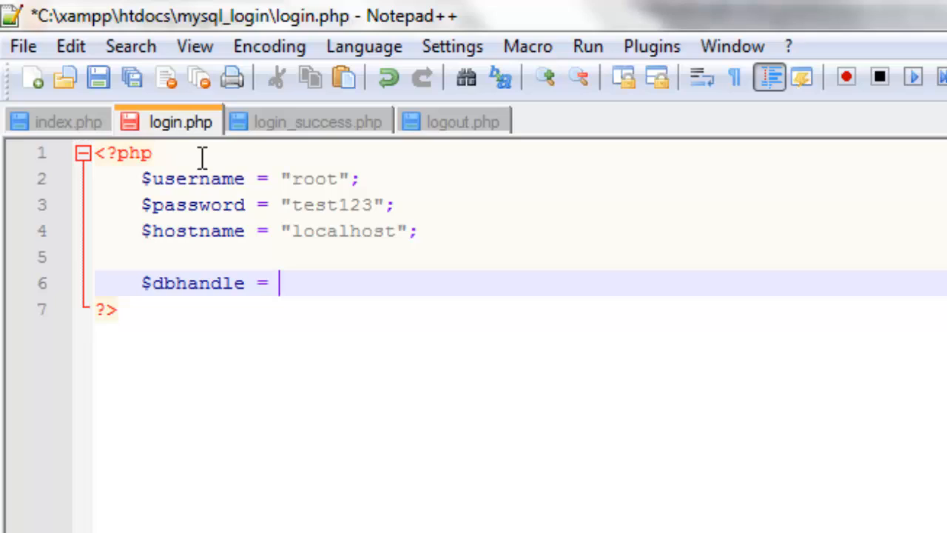
pyautogui.write('my')
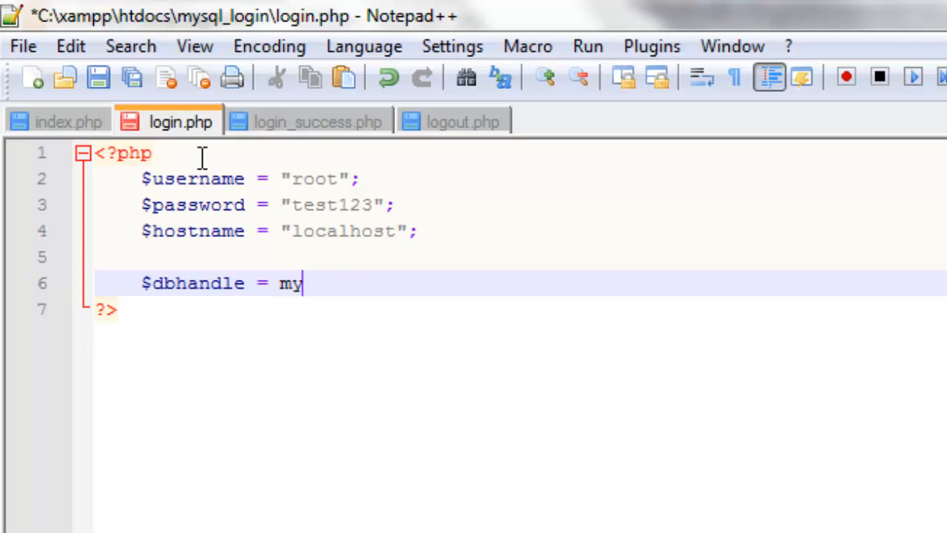
pyautogui.write('sql_conn')
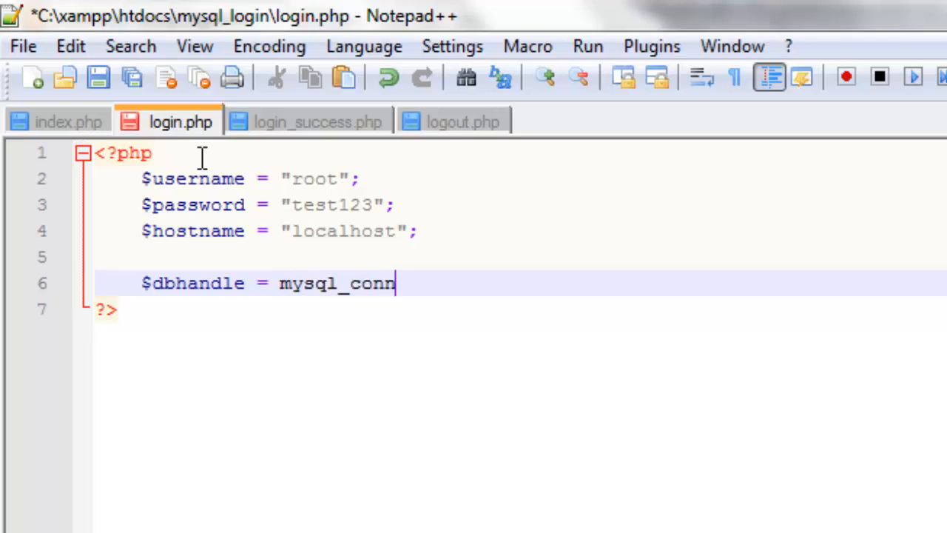
pyautogui.write('ect')
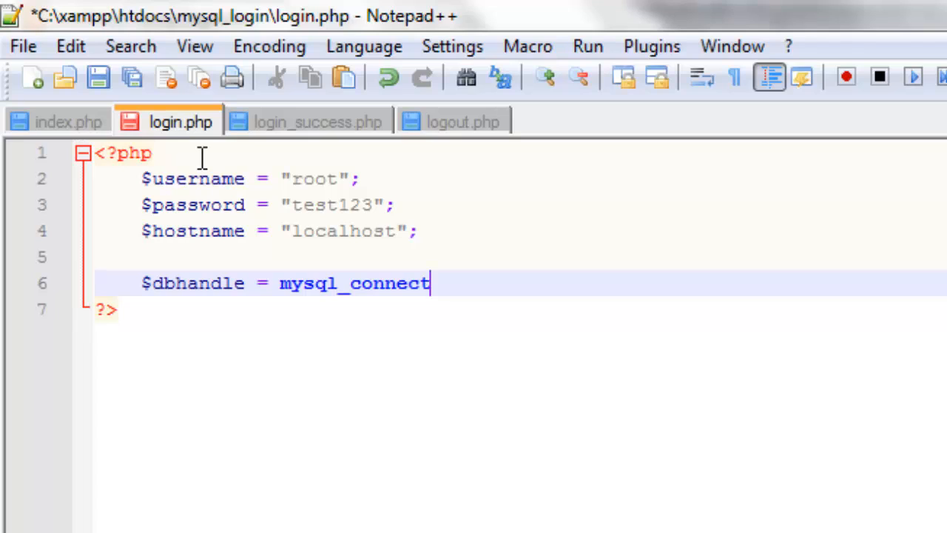
pyautogui.write('()')
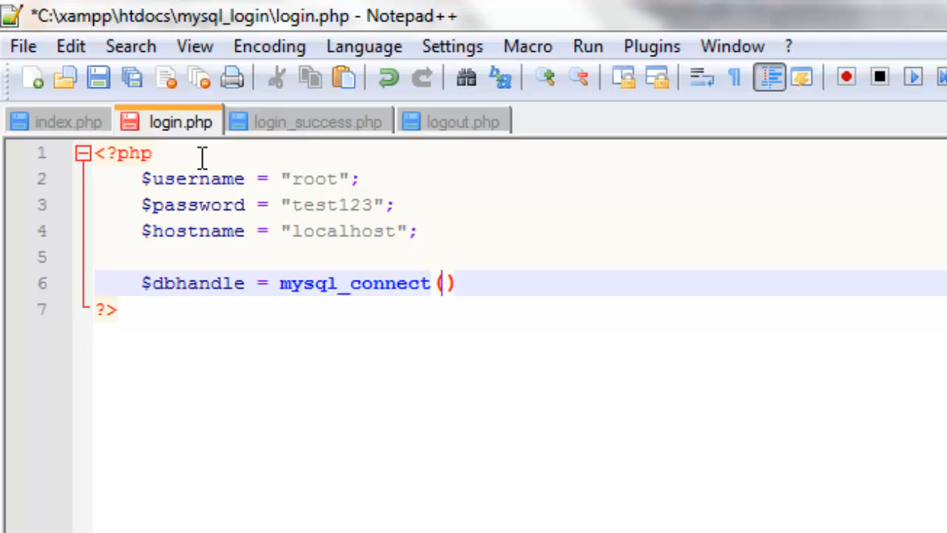
pyautogui.write('$ho')
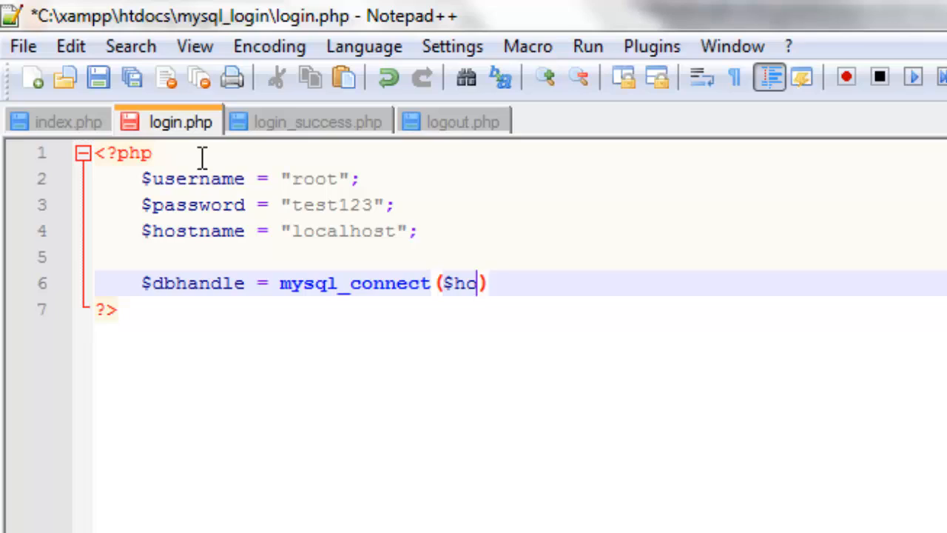
pyautogui.write('stname,')
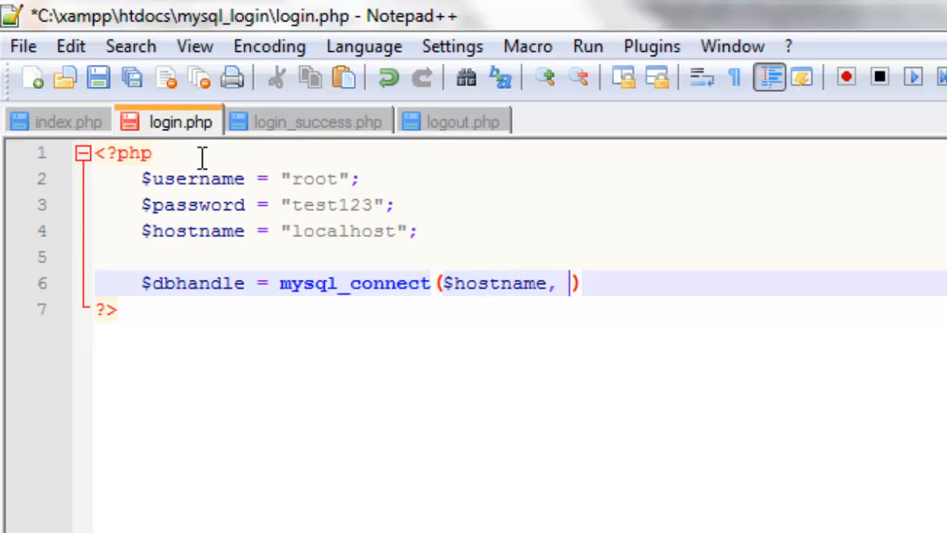
pyautogui.write('$usern')
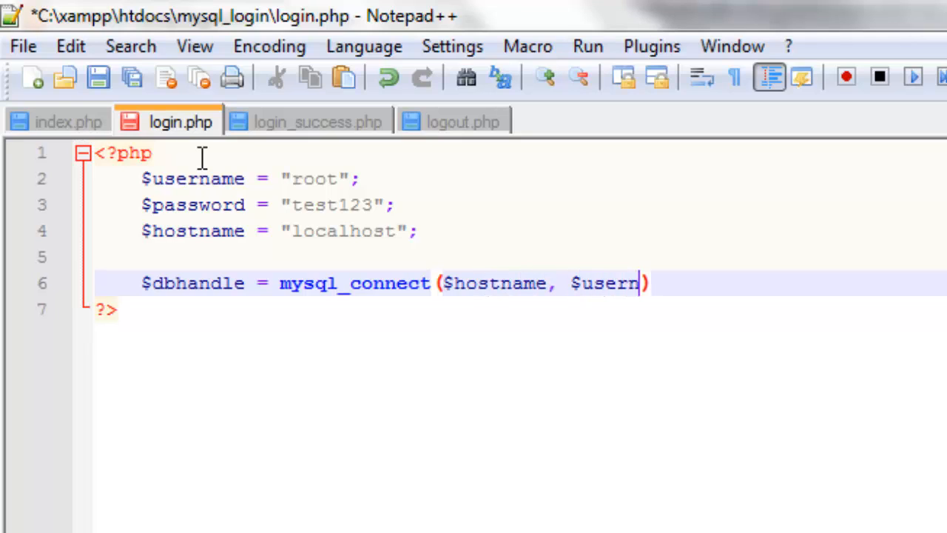
pyautogui.write('ame, $pas')
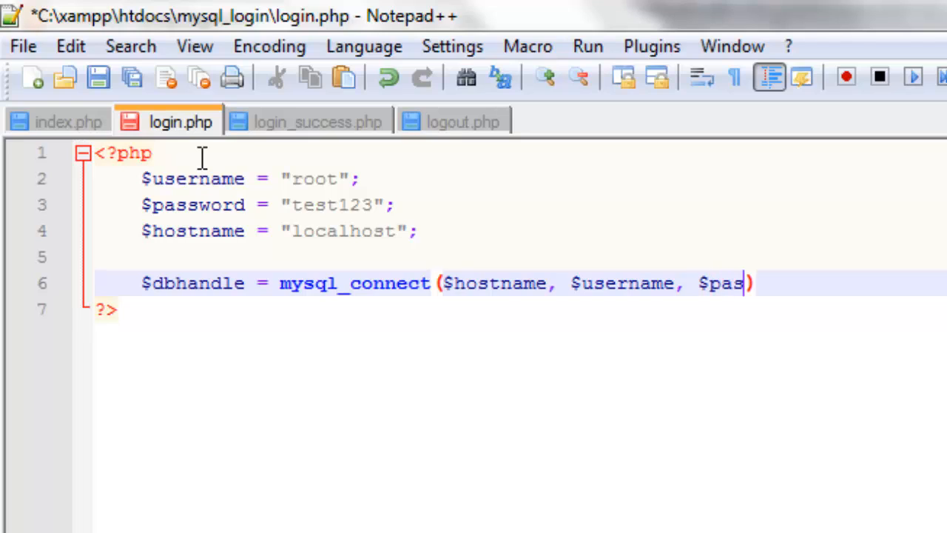
pyautogui.write('sword')
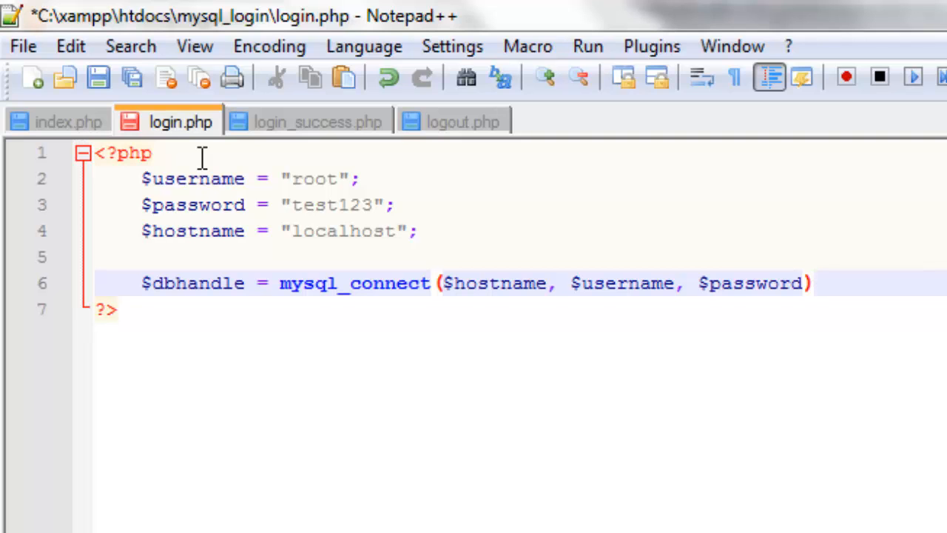
# Append or die("Could not connect to database"); to the connect line.
pyautogui.write('or die')
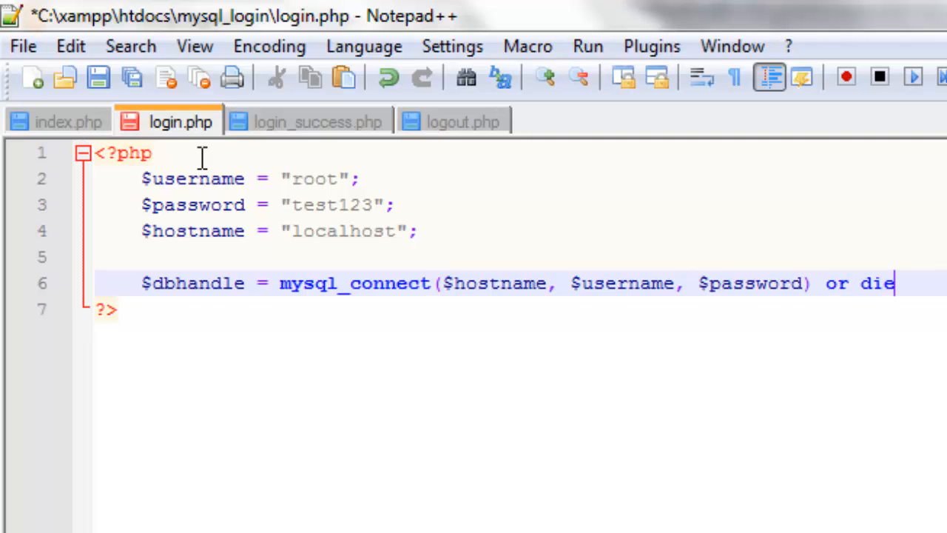
pyautogui.write('()')
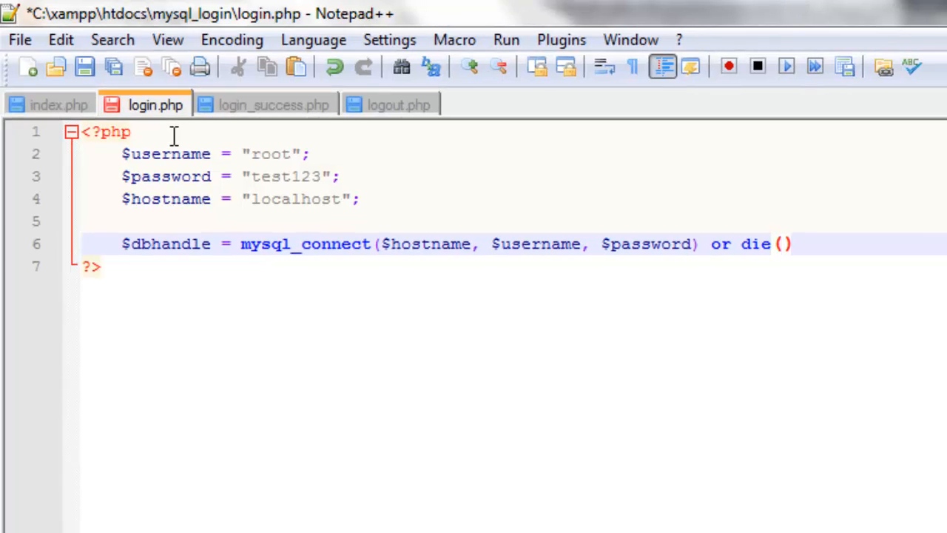
pyautogui.write('""')
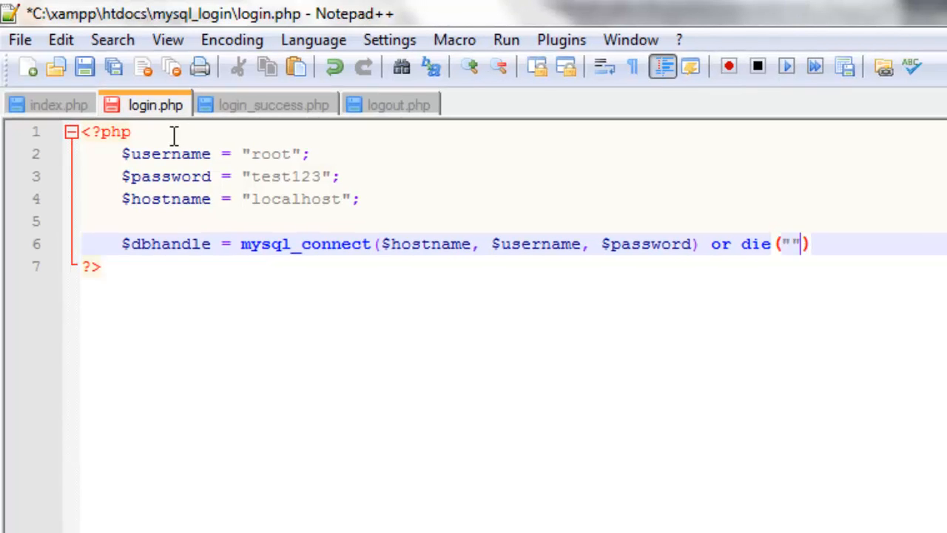
pyautogui.write('Could')
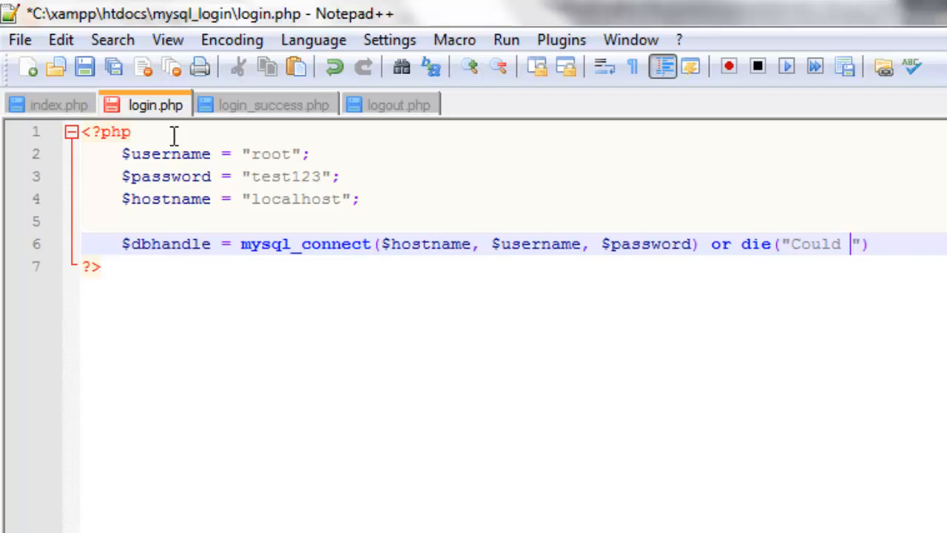
pyautogui.write('not connect to')
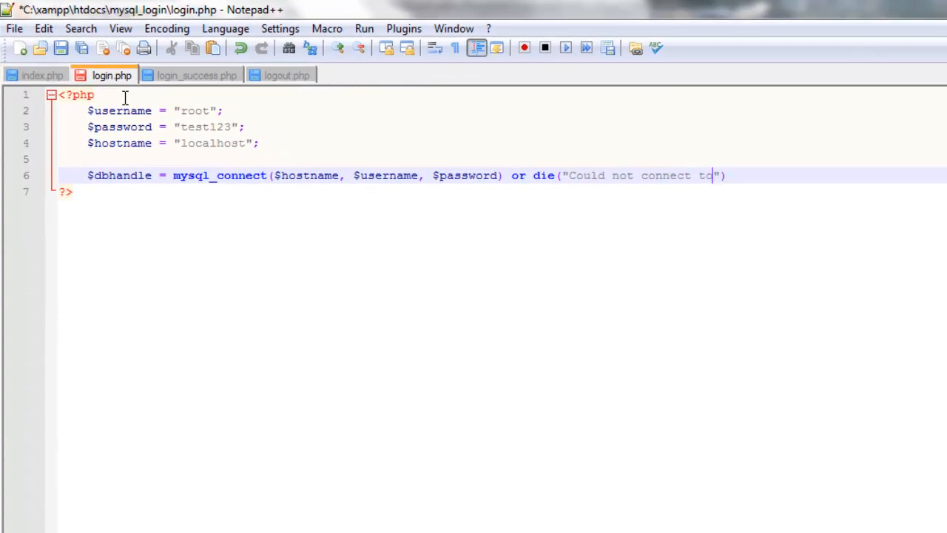
pyautogui.write('data')
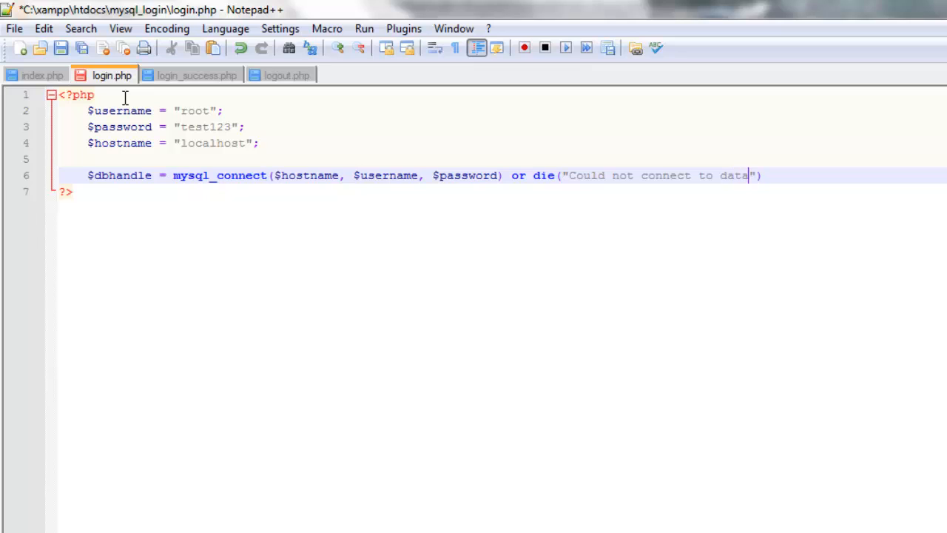
pyautogui.write('base')
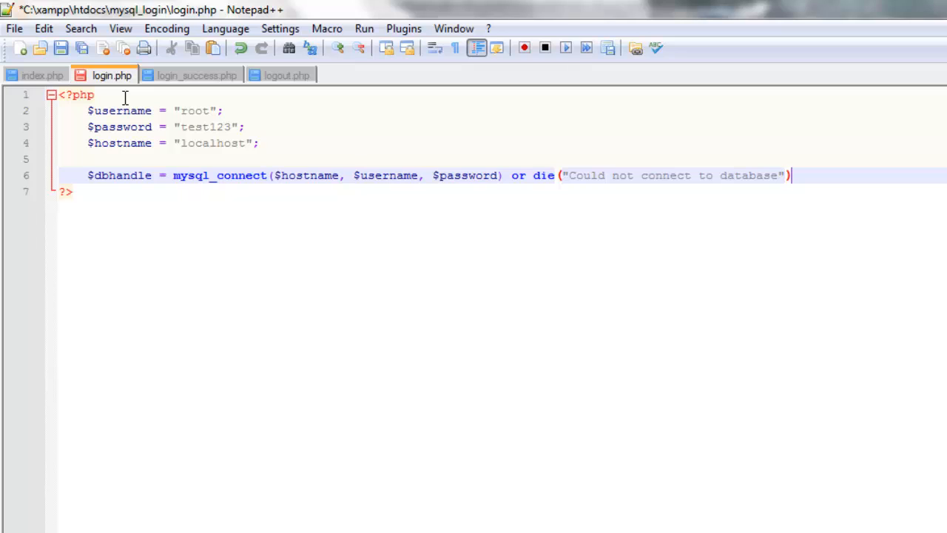
pyautogui.write(';')
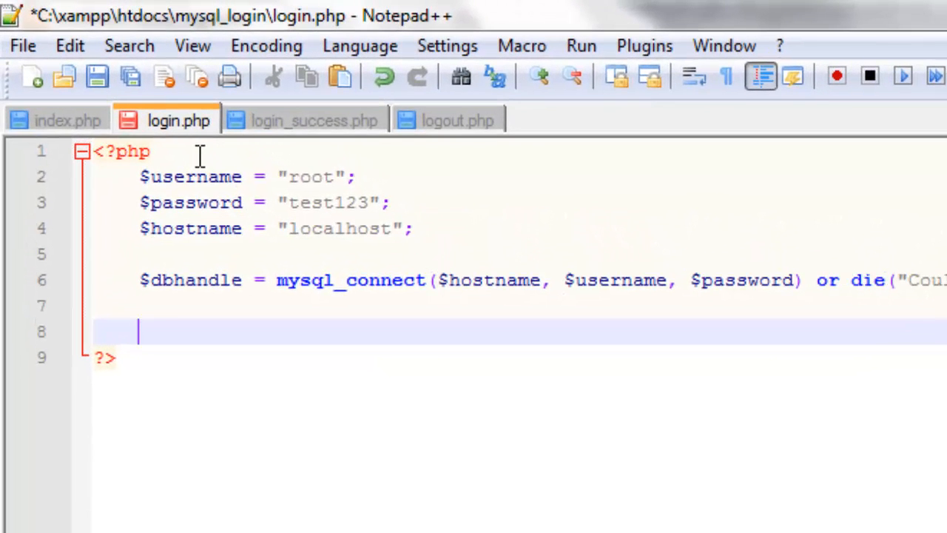
# Write $myusername = $_POST['user'], checking index.php for the field name.
pyautogui.click(46, 120)
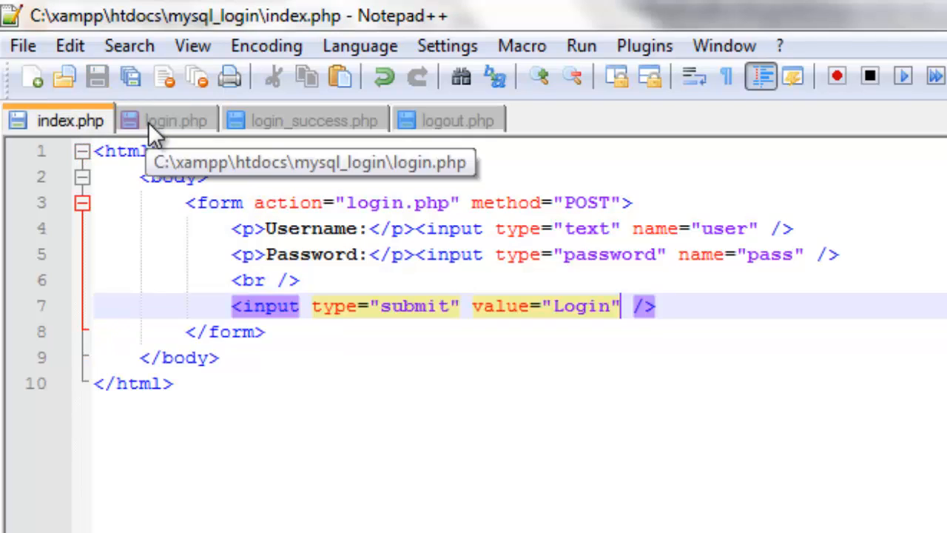
pyautogui.click(174, 120)
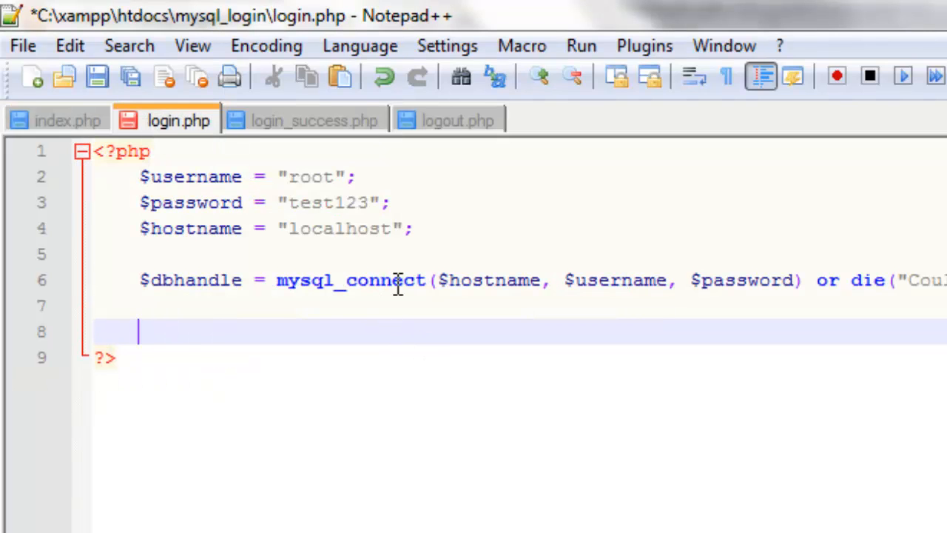
pyautogui.write('$')
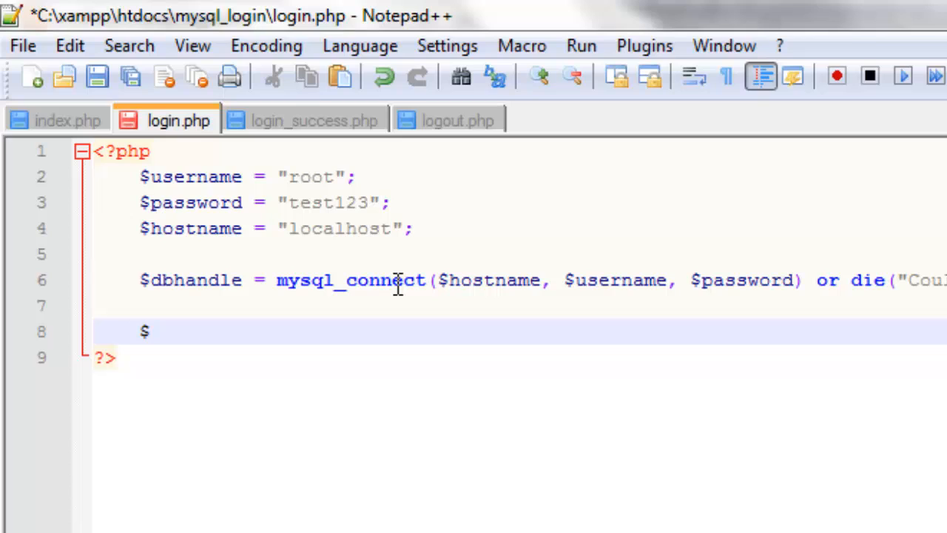
pyautogui.write('my')
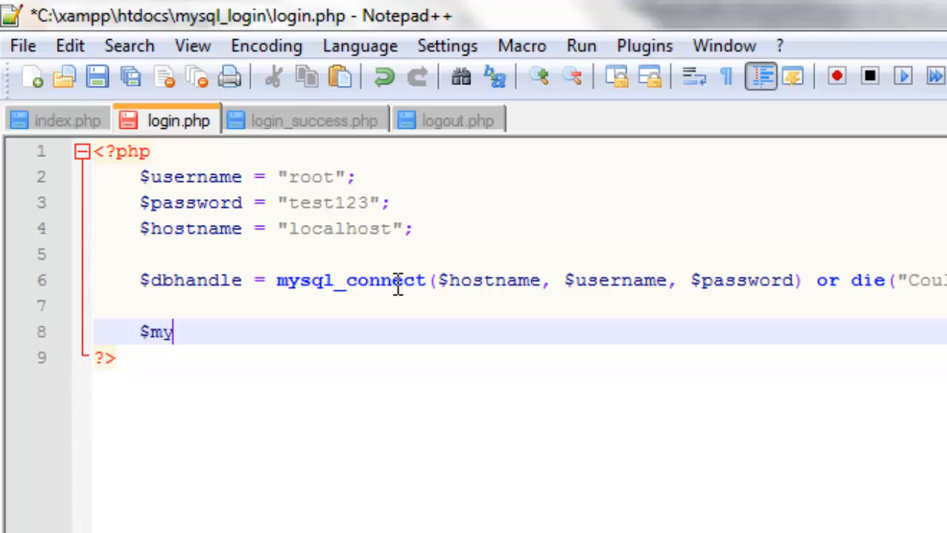
pyautogui.write('username')
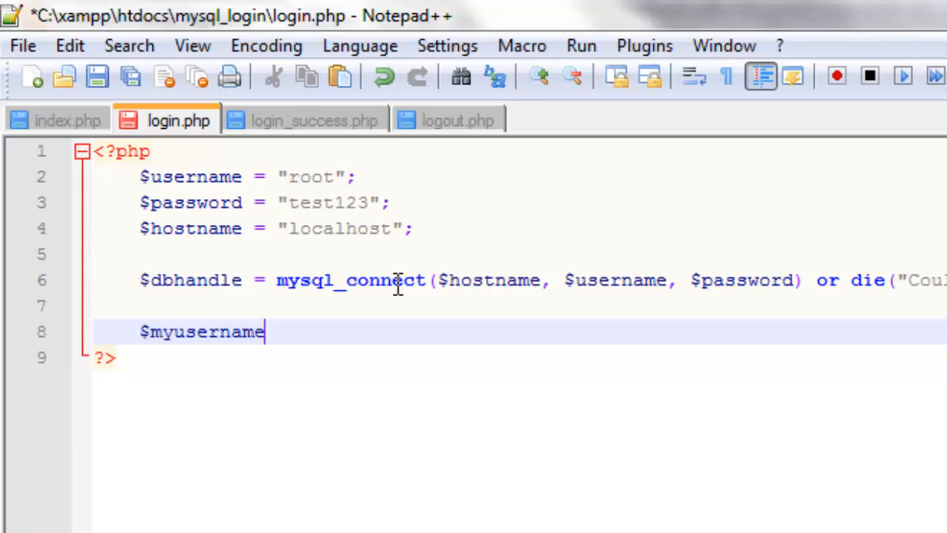
pyautogui.write('=')
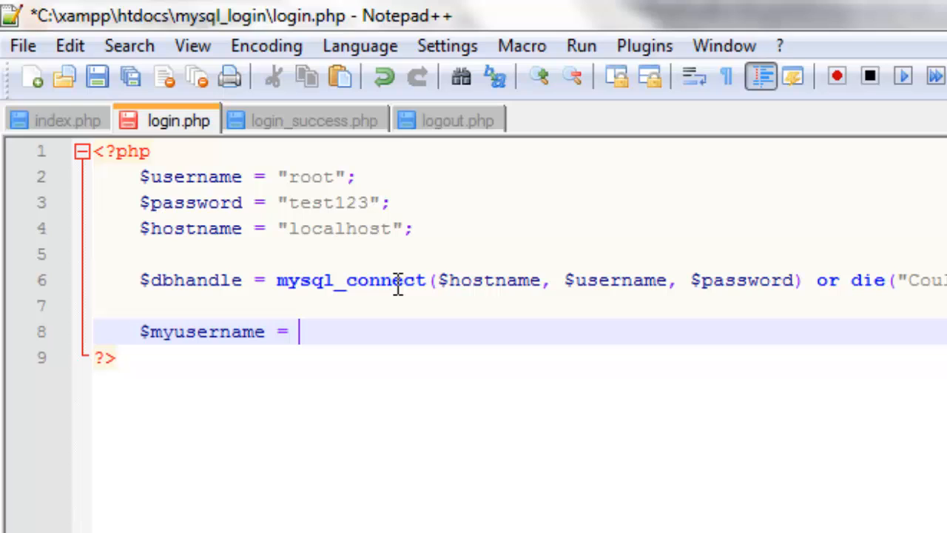
pyautogui.write('$_PO')
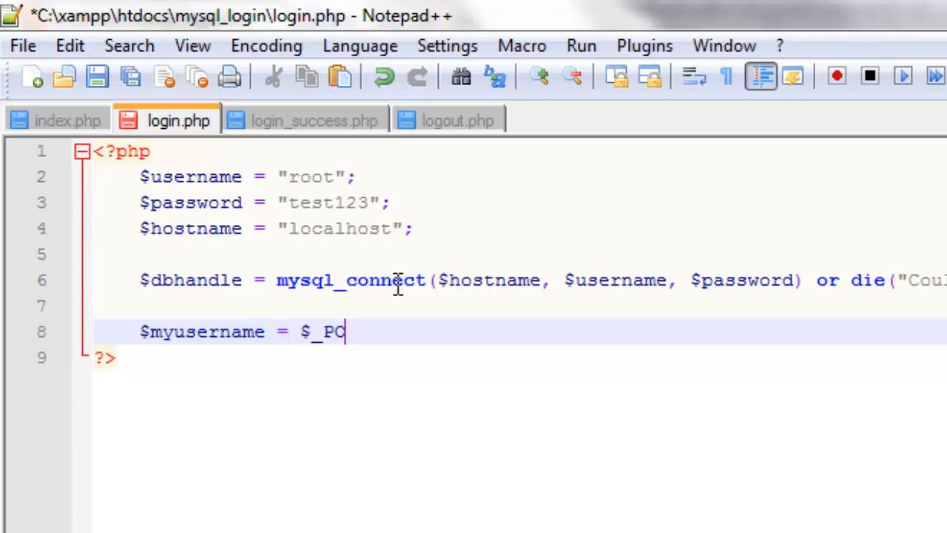
pyautogui.write('ST')
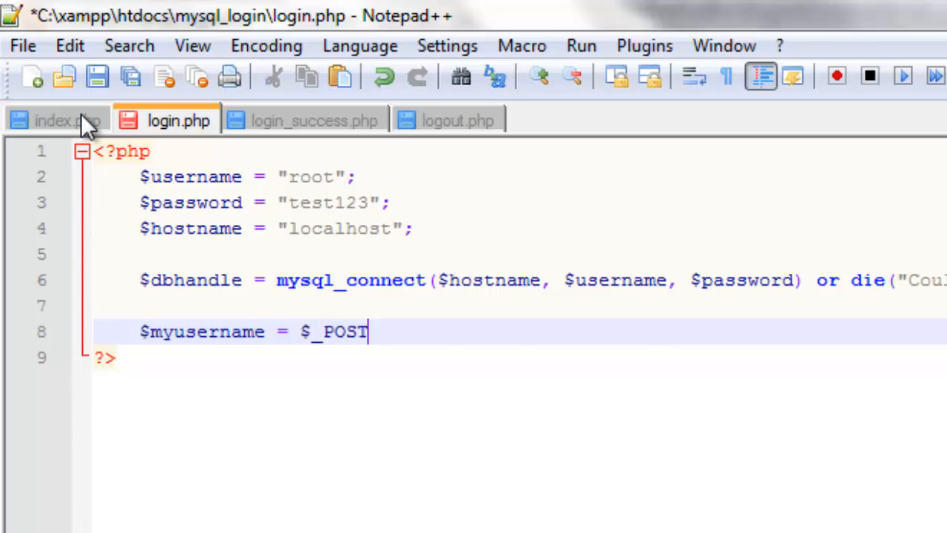
pyautogui.click(59, 120)
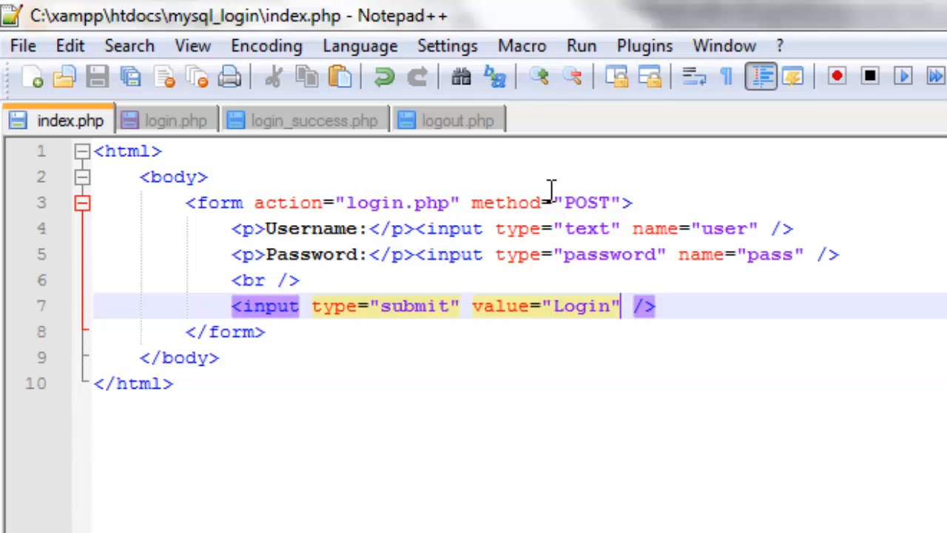
pyautogui.click(177, 120)
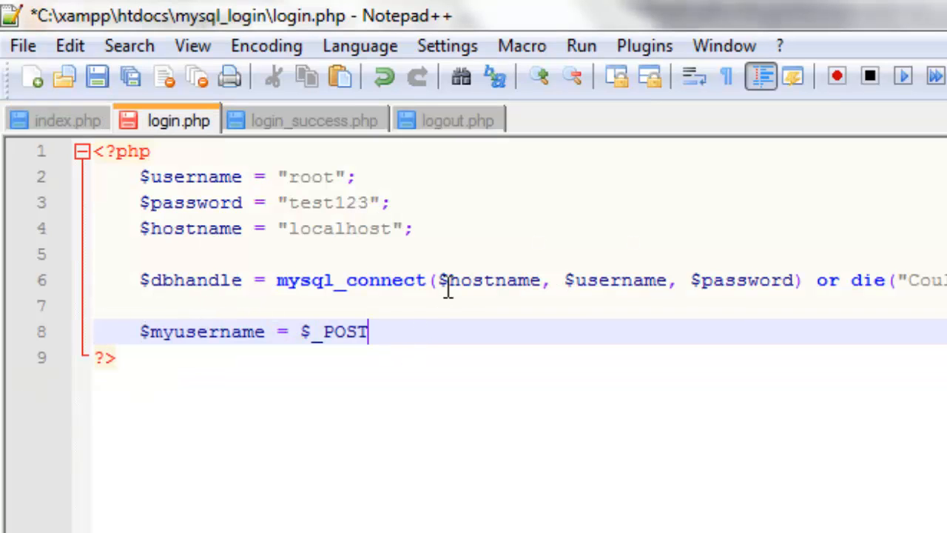
pyautogui.write('[]')
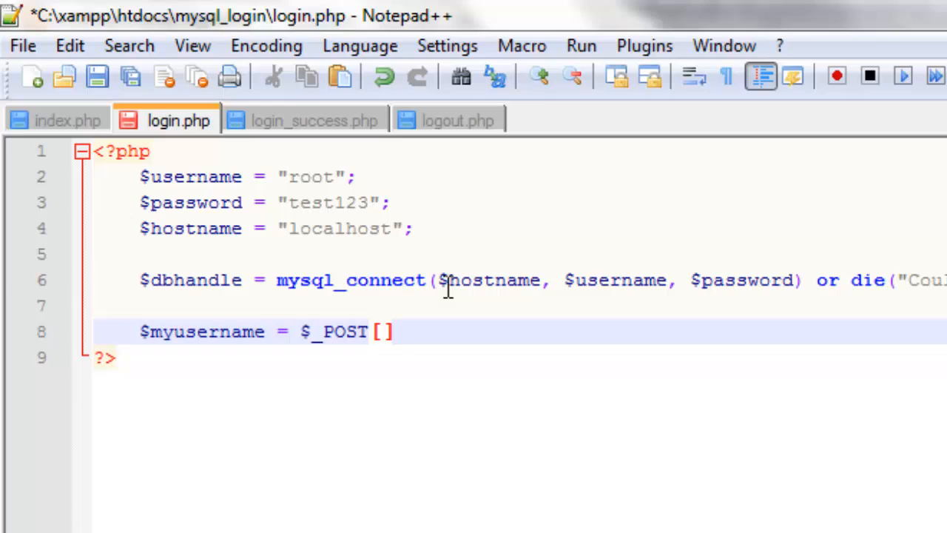
pyautogui.write("''")
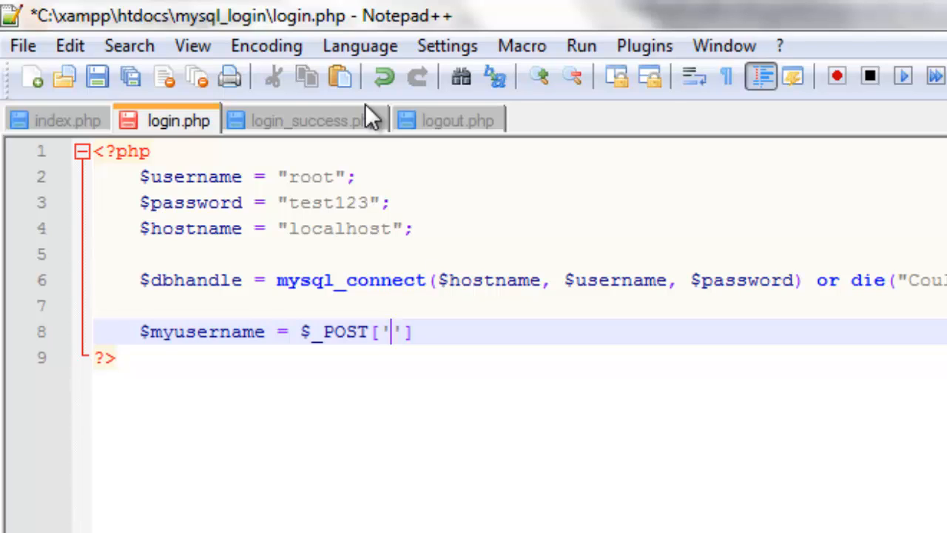
pyautogui.click(56, 119)
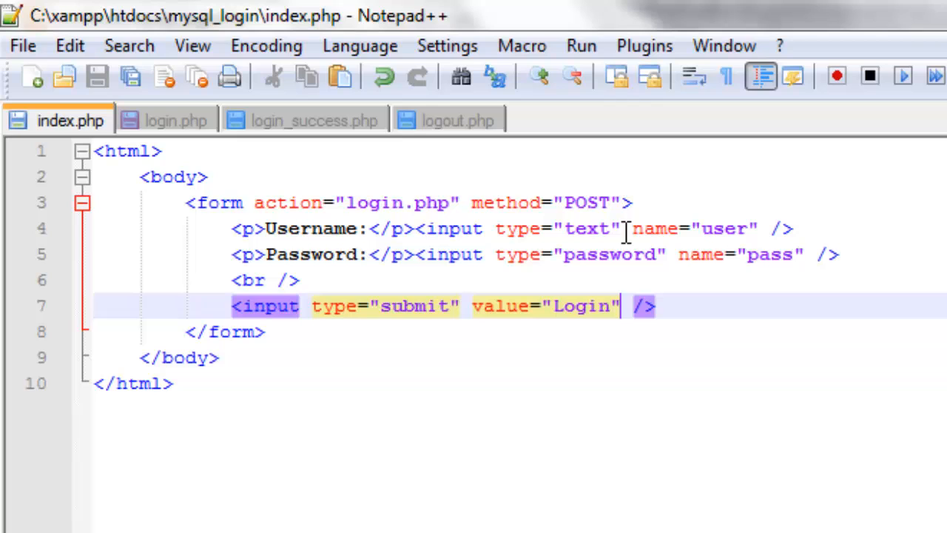
pyautogui.click(177, 120)
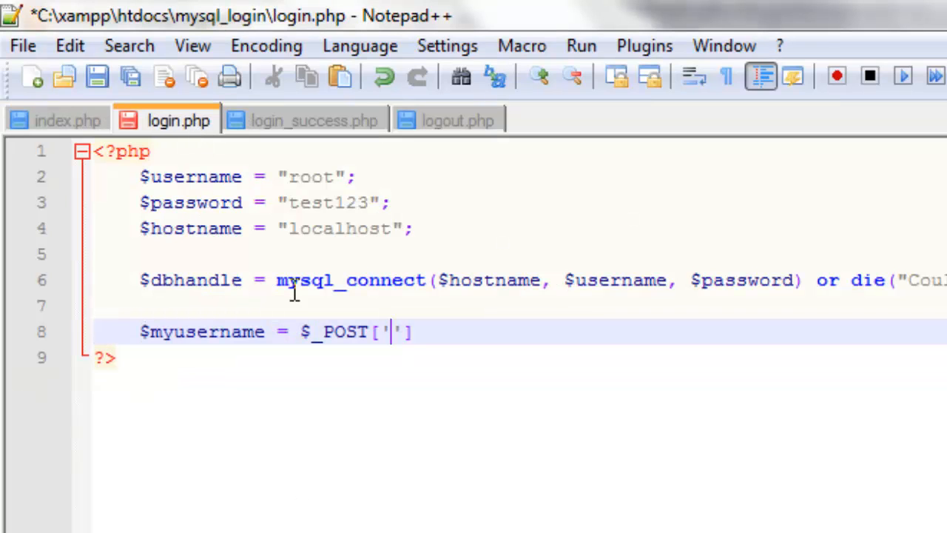
pyautogui.write('user')
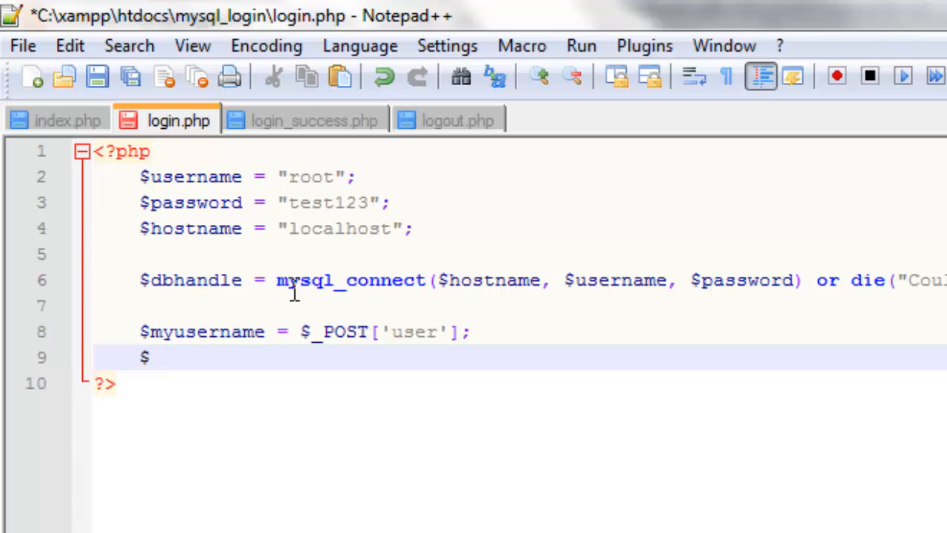
# Write $mypassword = $_POST['pass']; and add a new line.
pyautogui.write('mypassword = $')
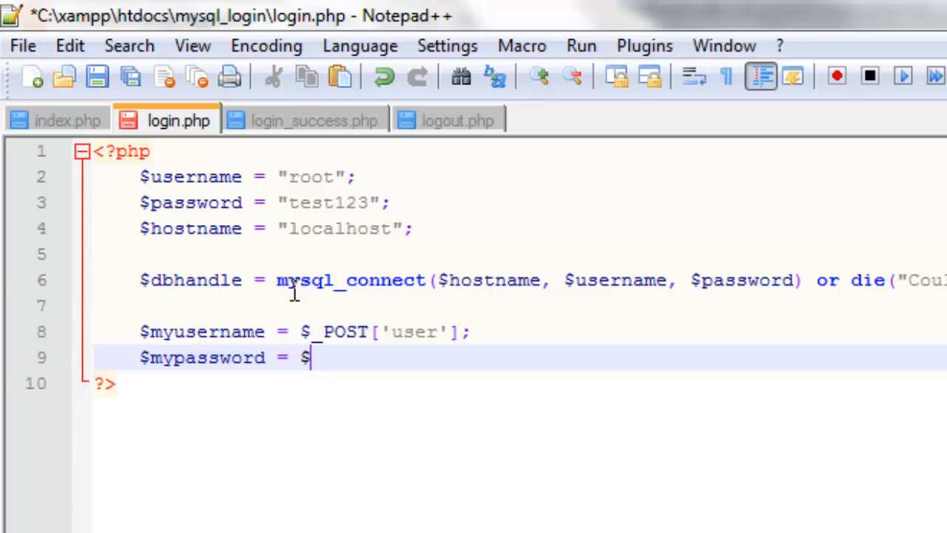
pyautogui.write('_POST')
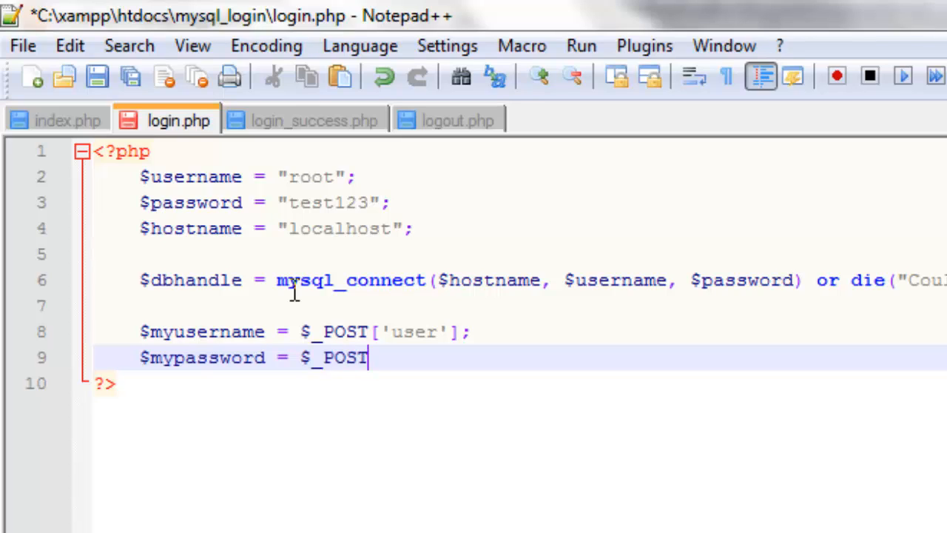
pyautogui.write("['']")
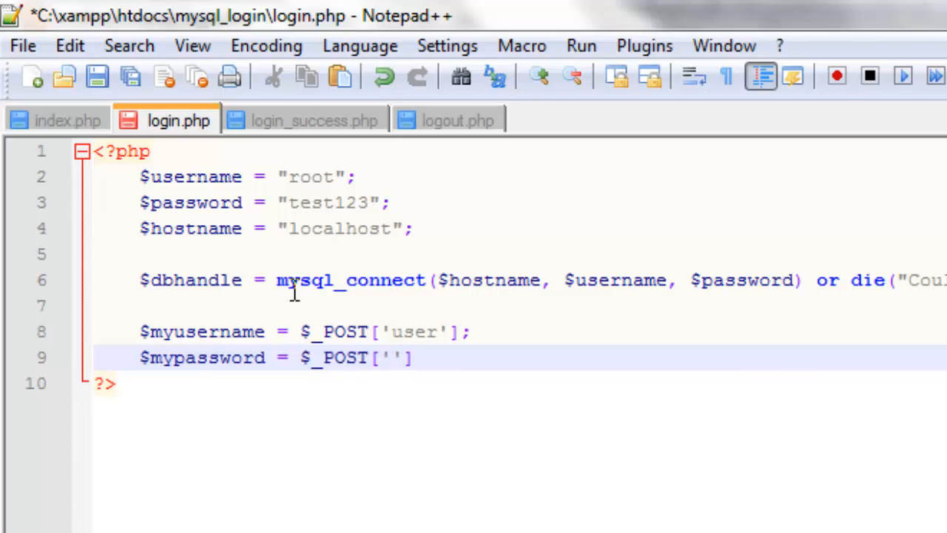
pyautogui.write("pass'];")
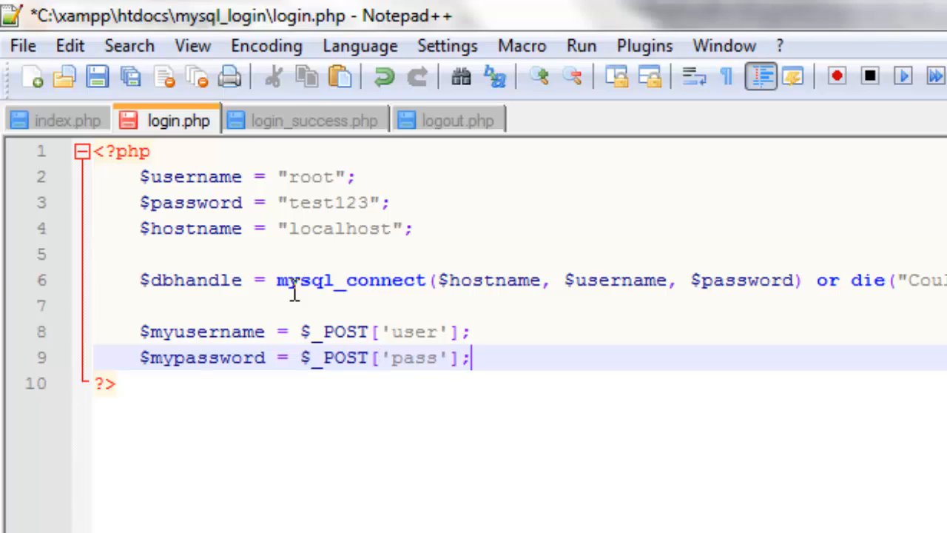
pyautogui.press('Enter')
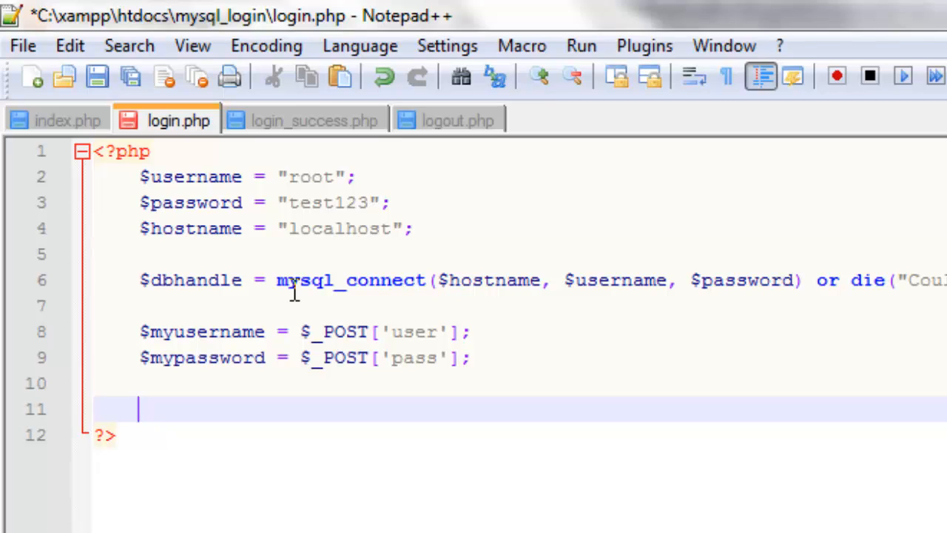
# Write $myusername = stripslashes($myusername);.
pyautogui.write('$')
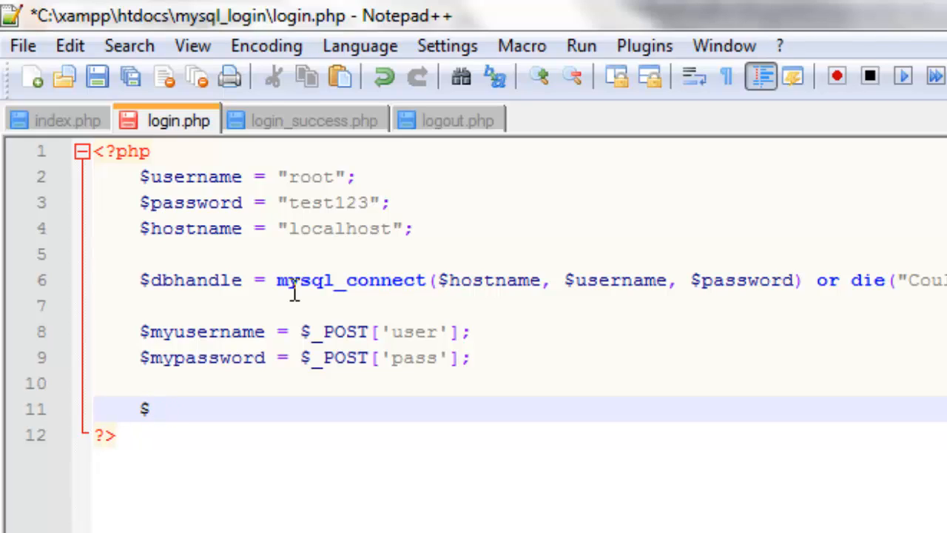
pyautogui.write('myusername =')
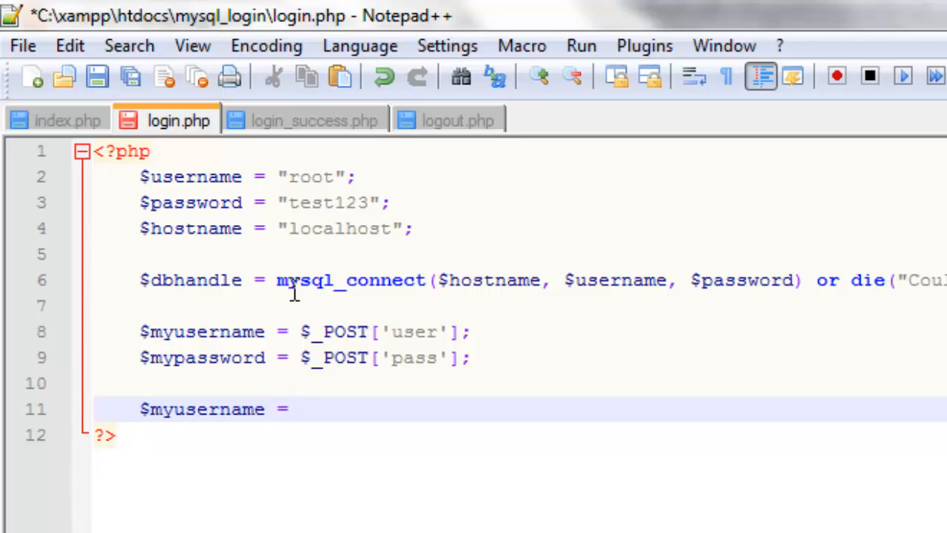
pyautogui.write('stri')
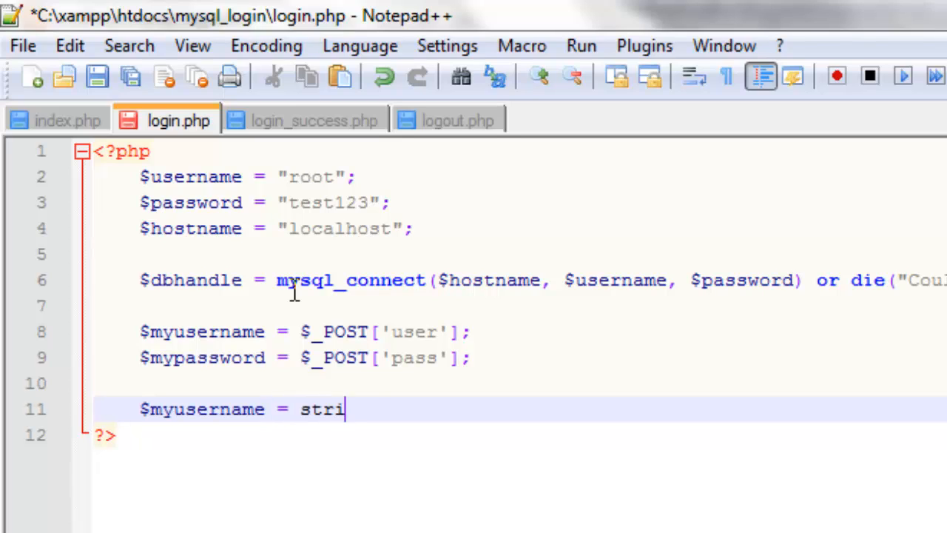
pyautogui.write('p')
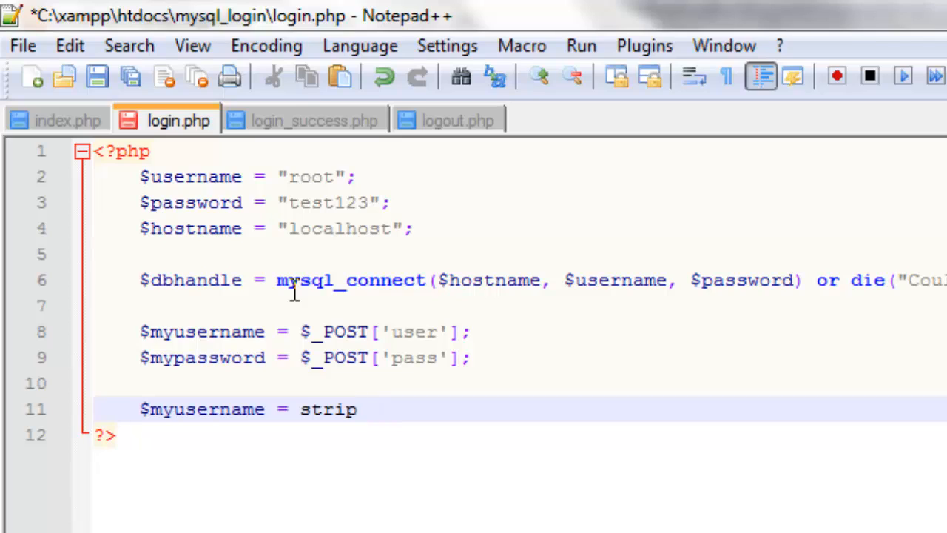
pyautogui.write('slashe')
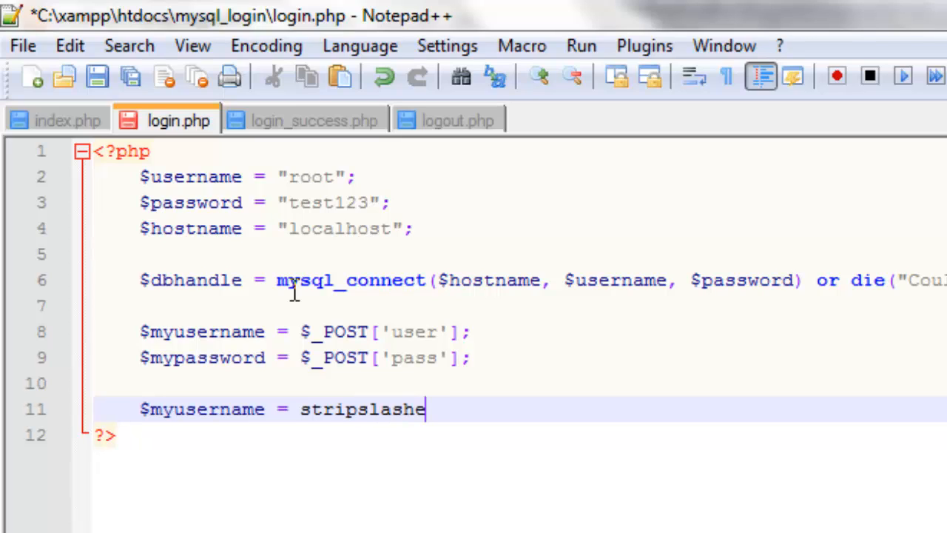
pyautogui.write('s')
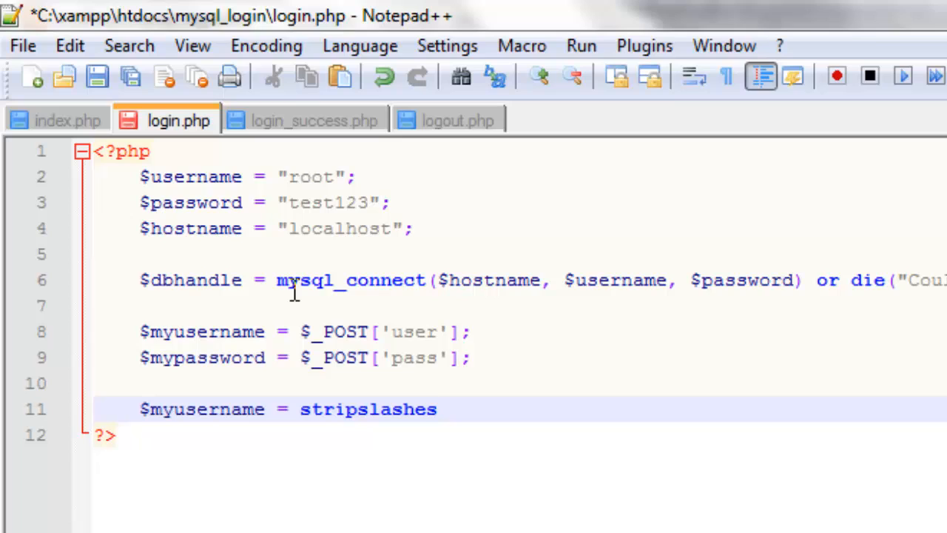
pyautogui.write('($')
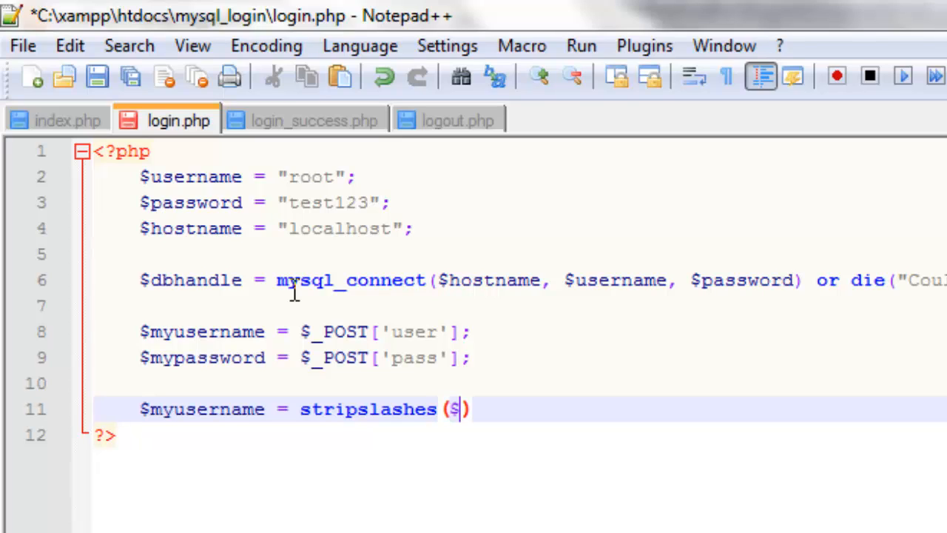
pyautogui.write('my')
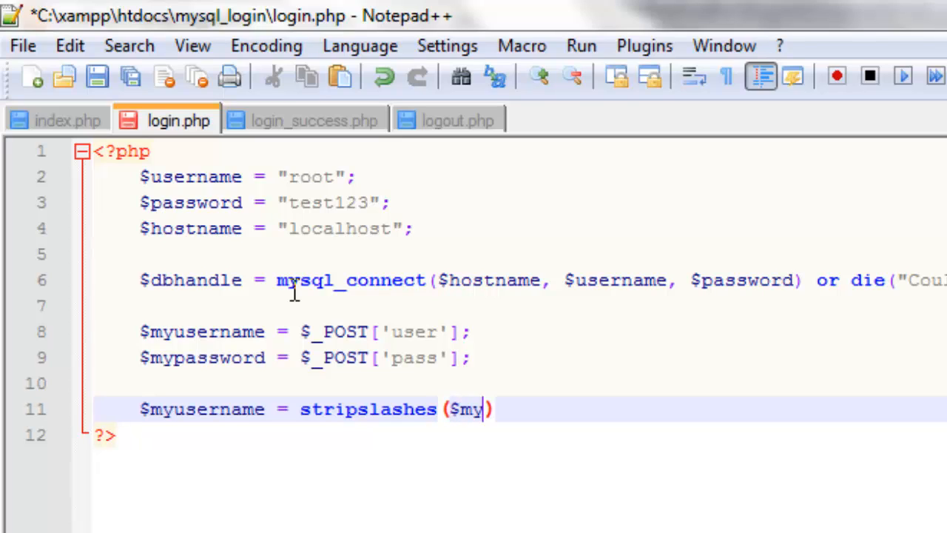
pyautogui.write('username')
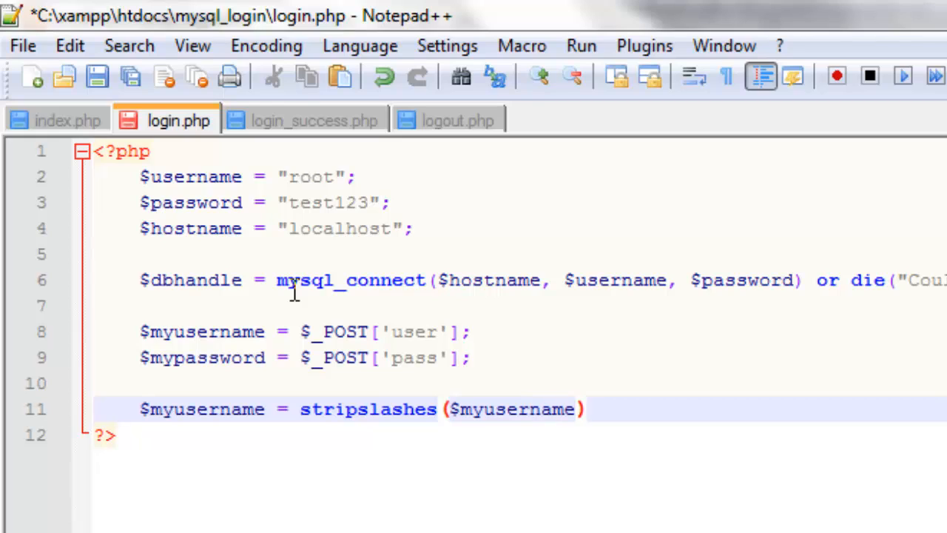
pyautogui.write(';')
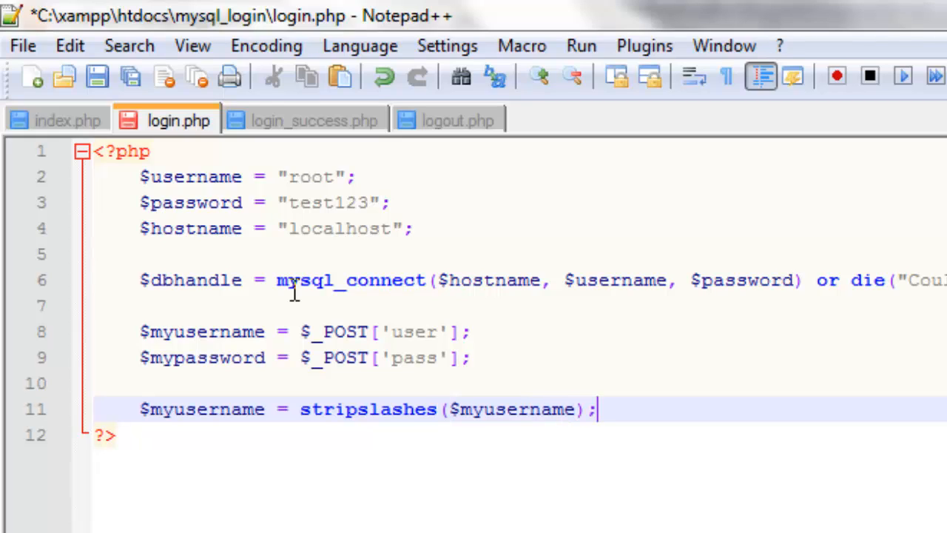
# Write $mypassword = stripslashes($mypassword); and start another variable line.
pyautogui.write('$')
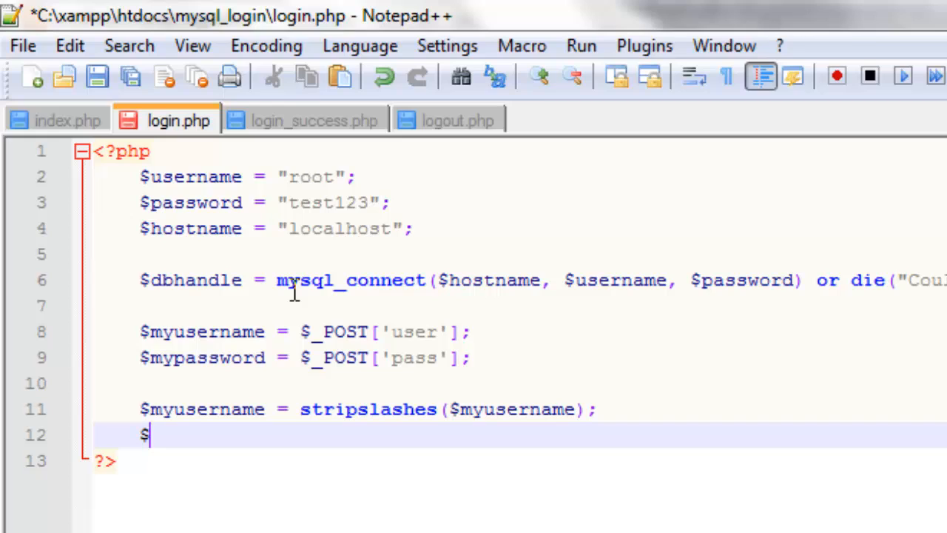
pyautogui.write('mypassword = str')
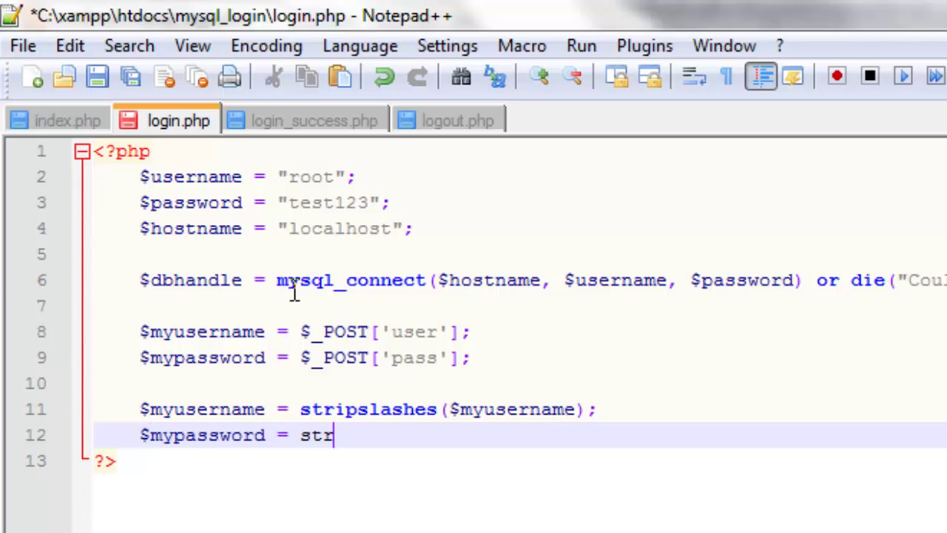
pyautogui.write('ipslashes')
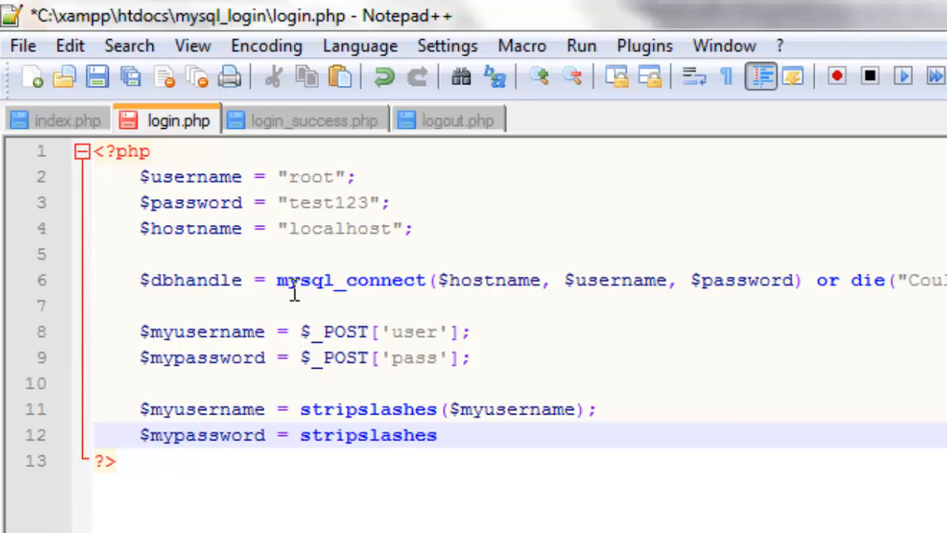
pyautogui.write('($m')
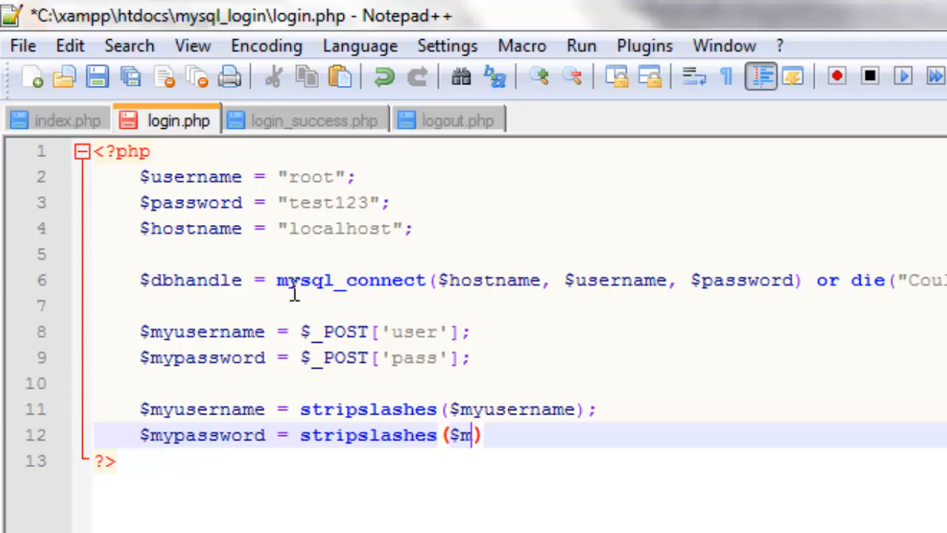
pyautogui.write('ypassword')
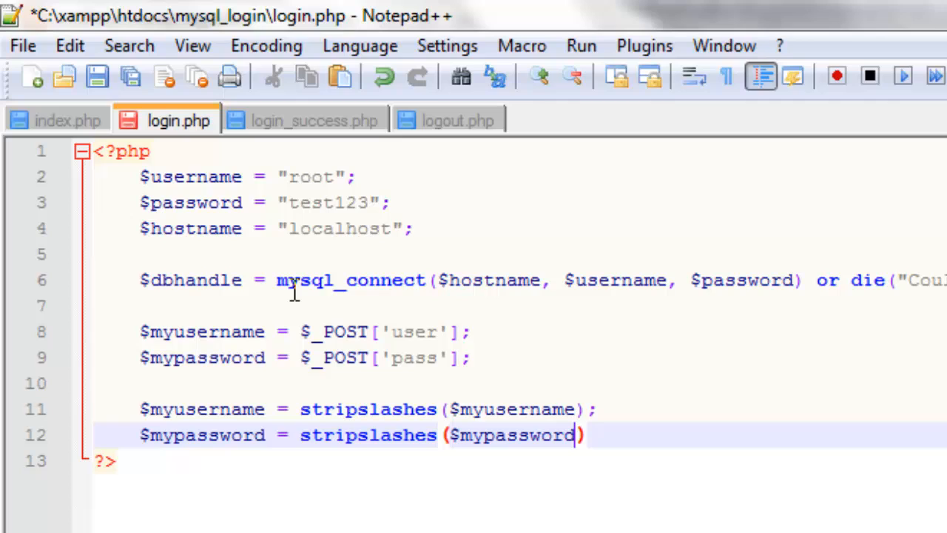
pyautogui.write(';')
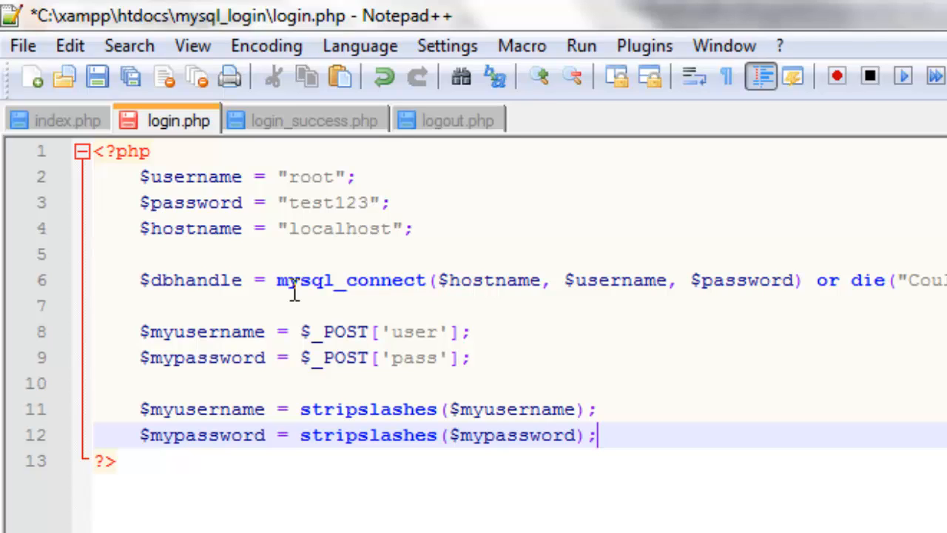
pyautogui.press('Enter')
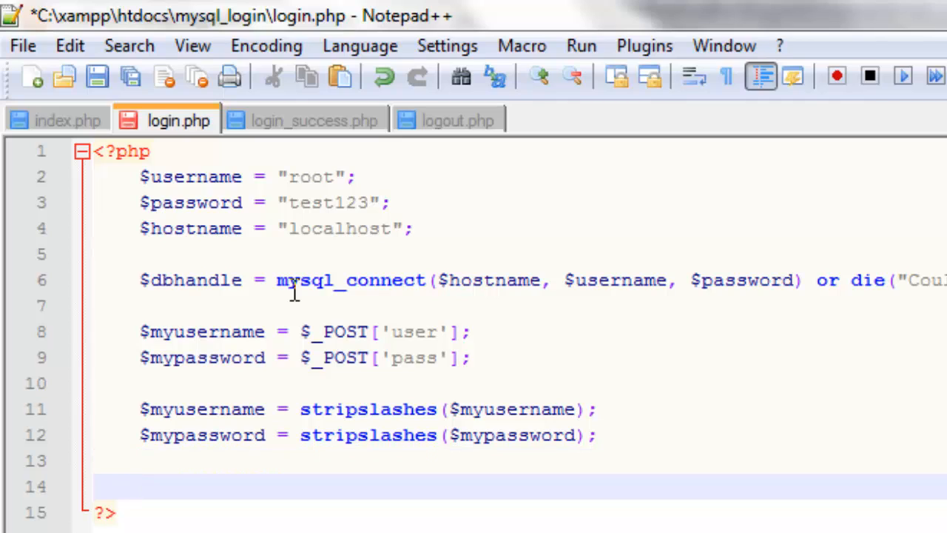
pyautogui.write('$')
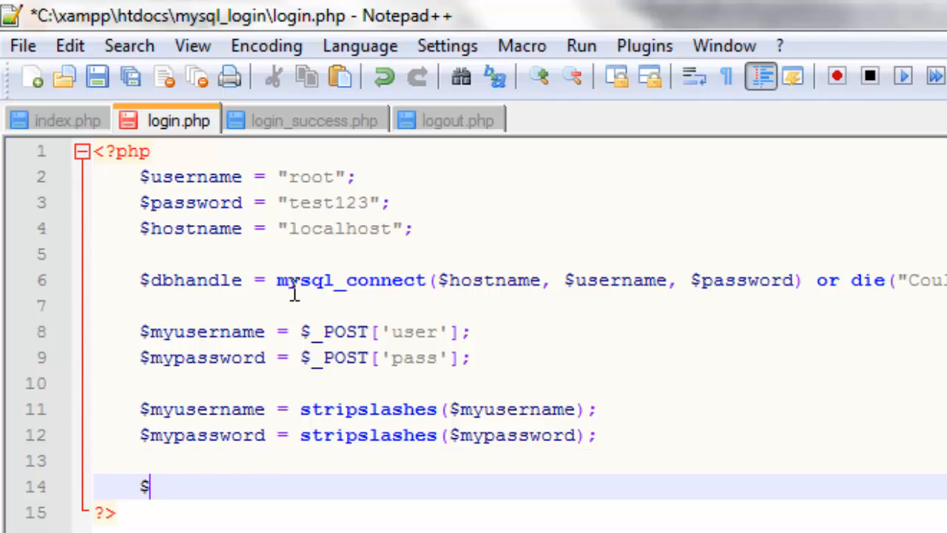
# Start the $query string as "SELECT * FROM users".
pyautogui.write('query')
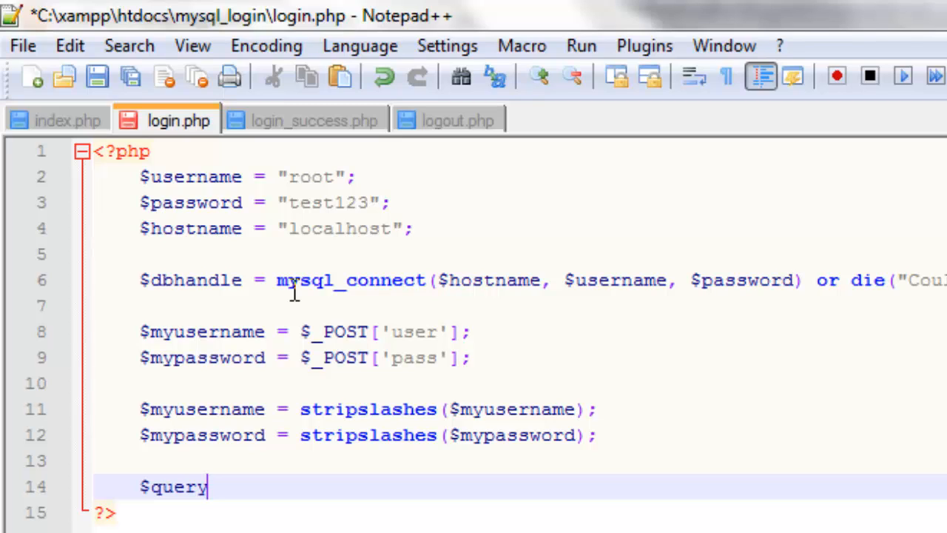
pyautogui.write('=')
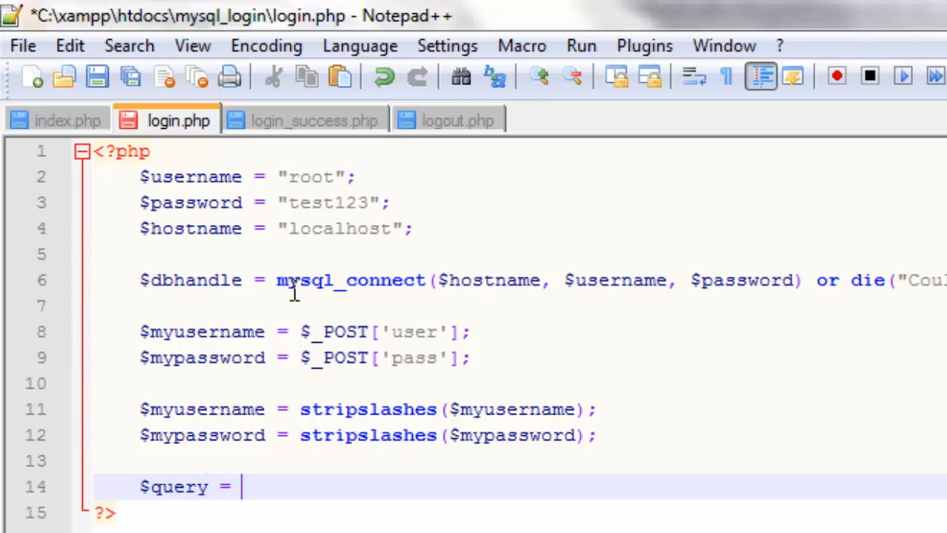
pyautogui.write('""')
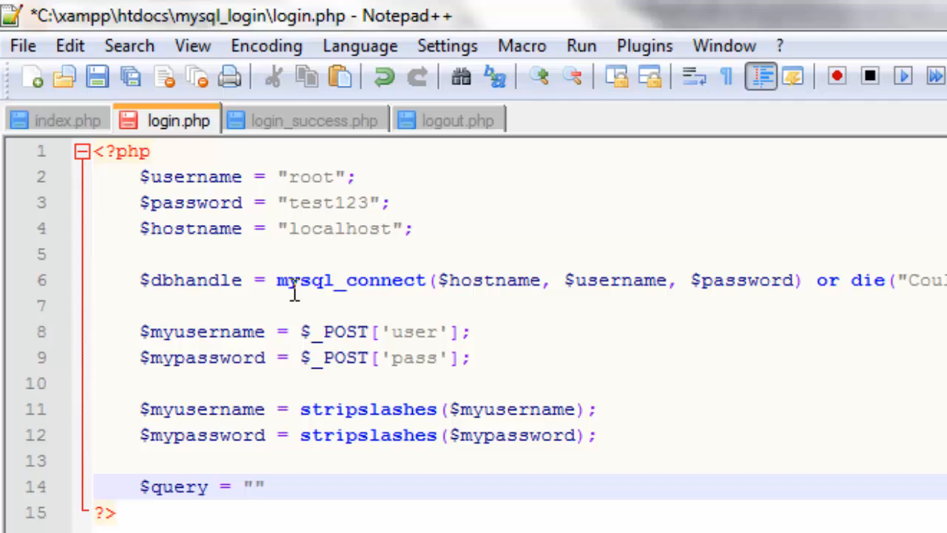
pyautogui.click(256, 487)
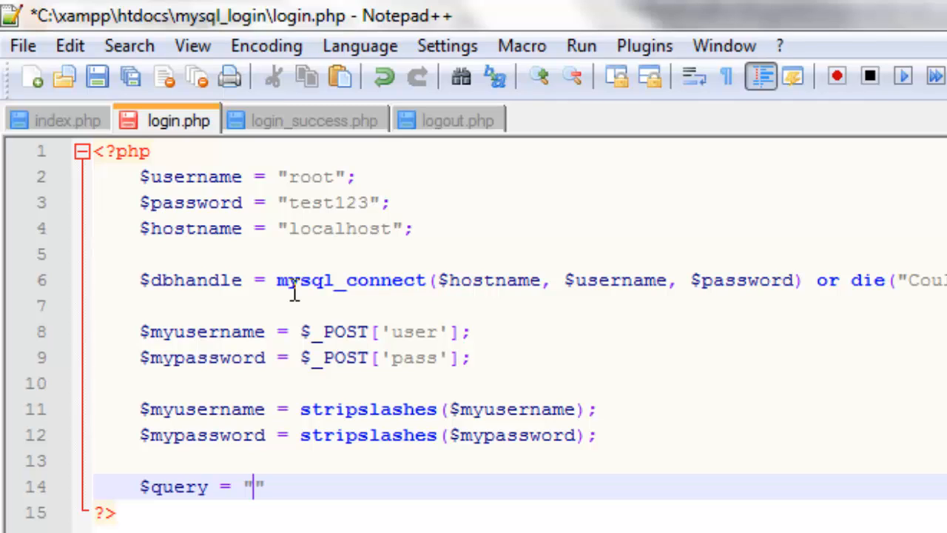
pyautogui.write('S')
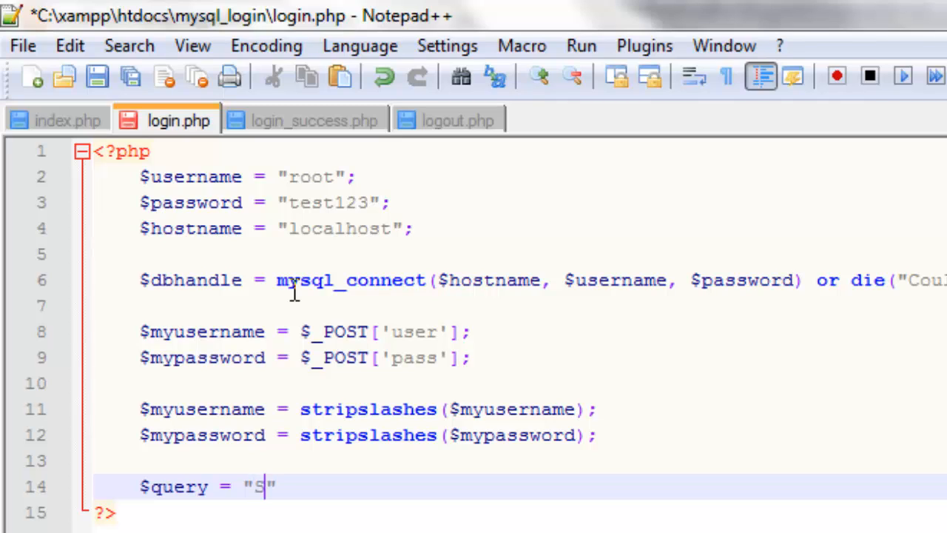
pyautogui.write('ELECT')
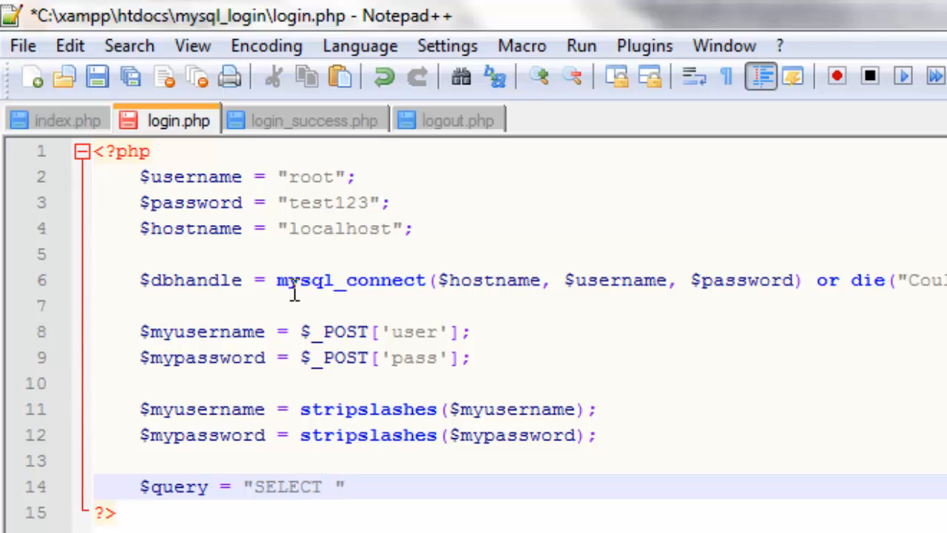
pyautogui.write('*')
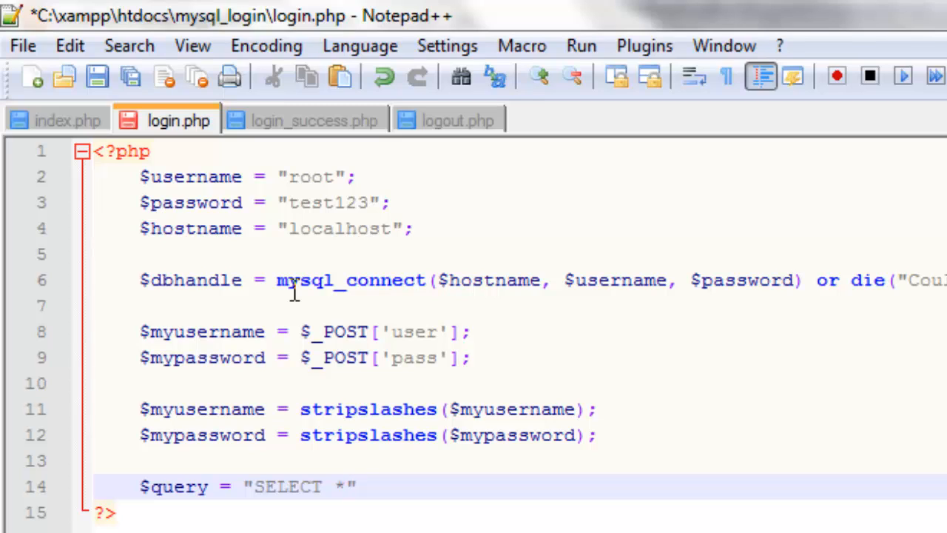
pyautogui.write('FROM')
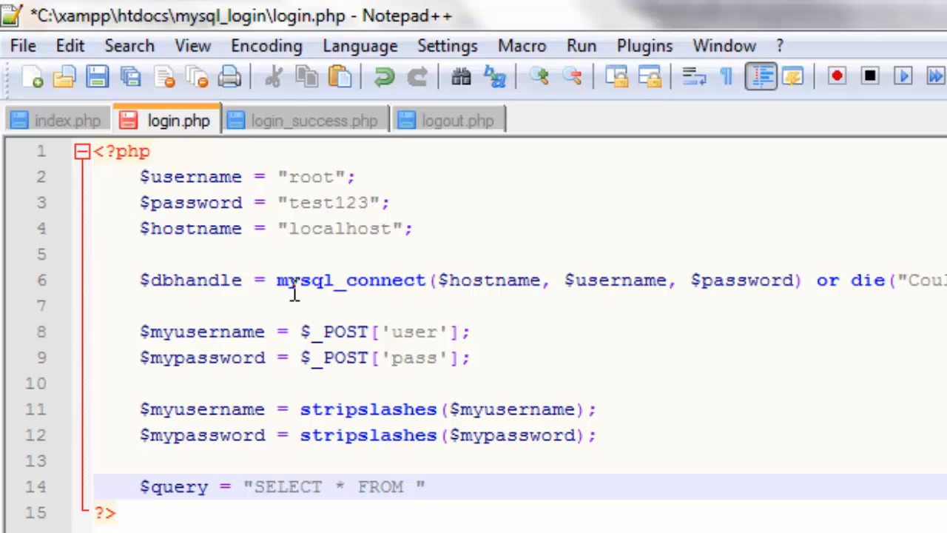
pyautogui.write('us')
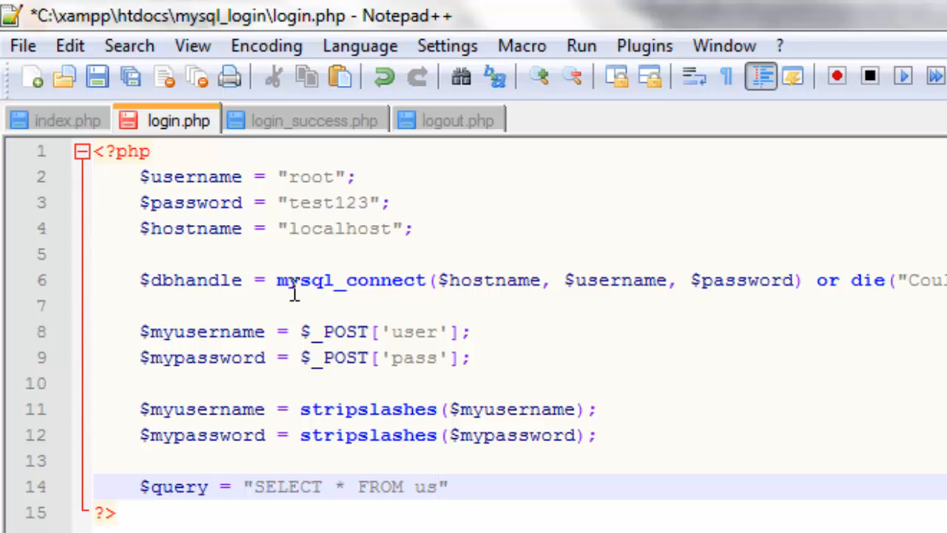
pyautogui.write('ers WHERE')
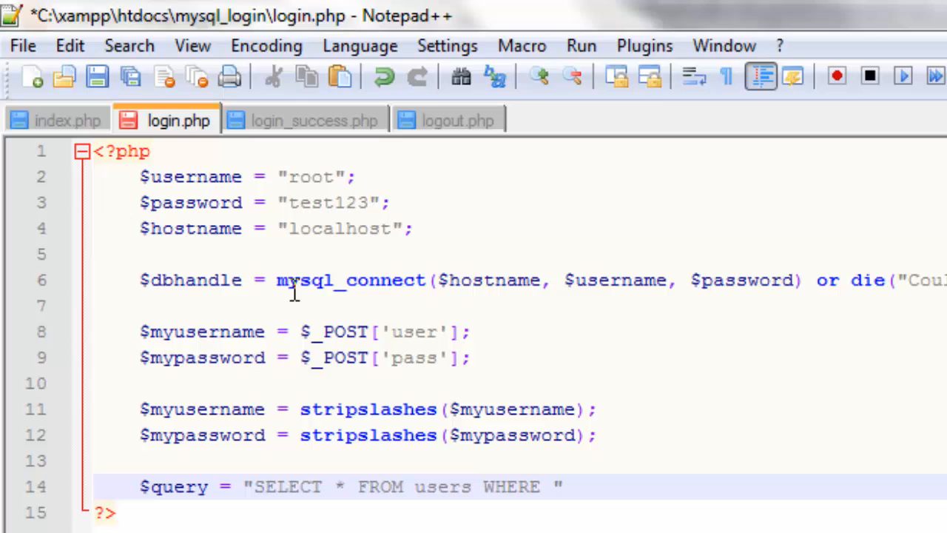
# Add the condition Username='$myusername' and Password='$mypassword' to the query.
pyautogui.write('U')
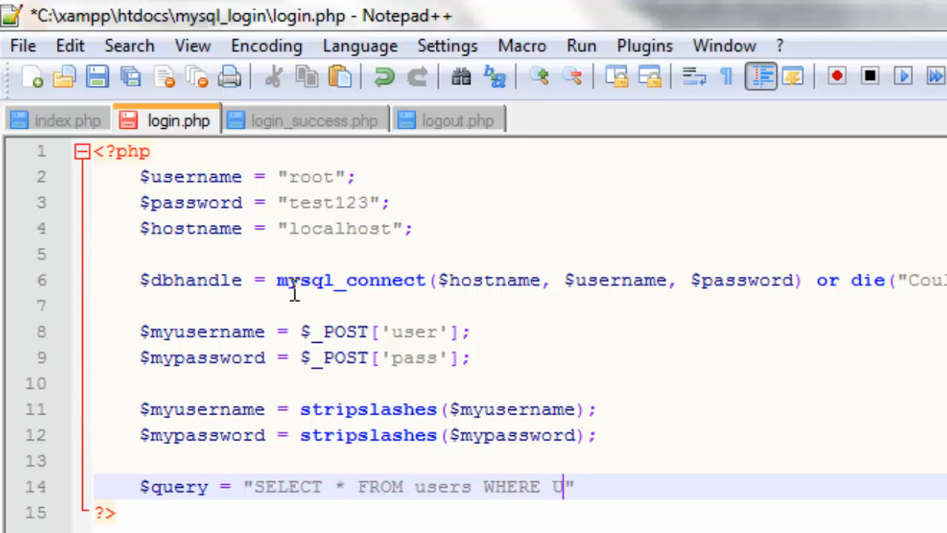
pyautogui.write('sername')
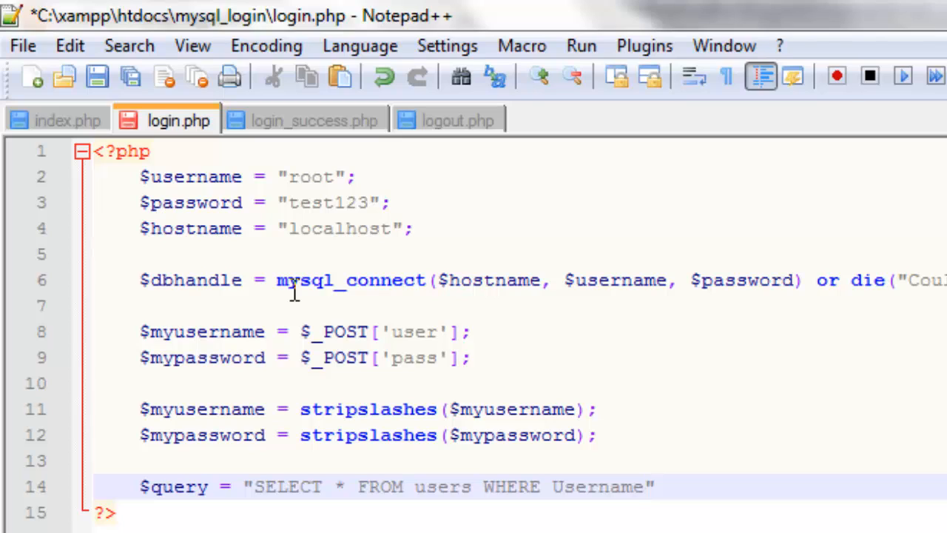
pyautogui.write('=')
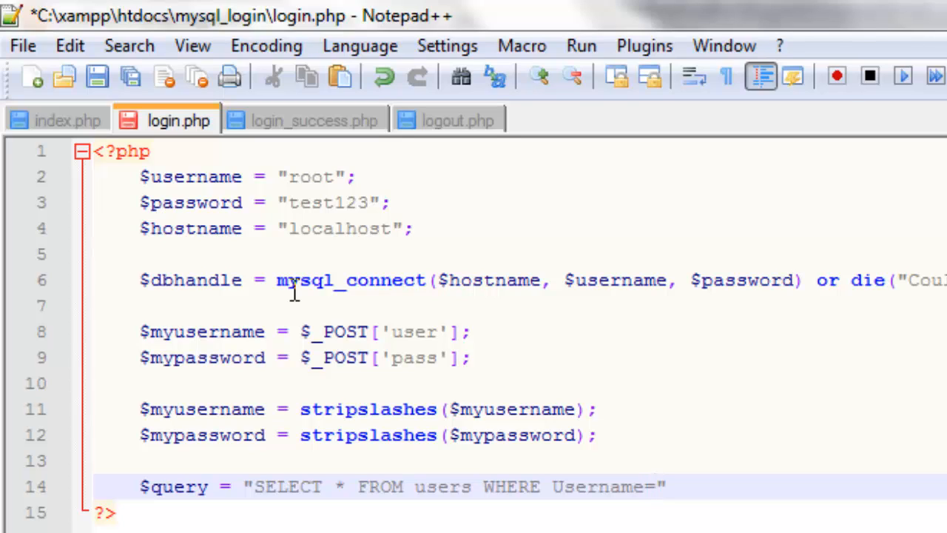
pyautogui.write("''")
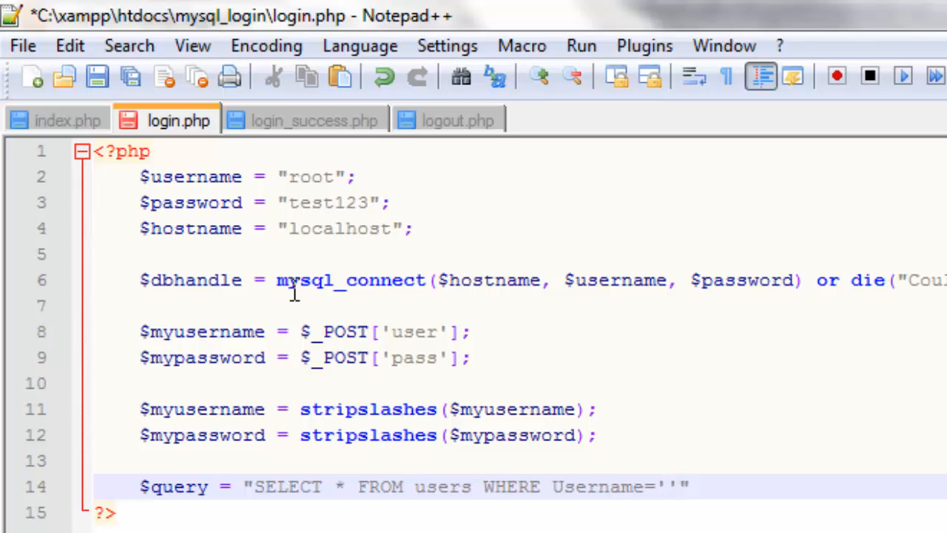
pyautogui.write('$myuser')
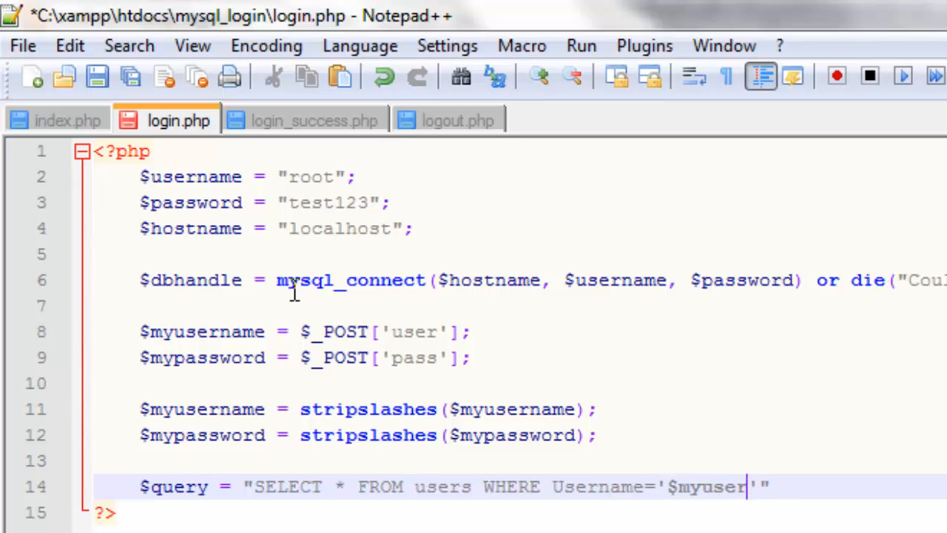
pyautogui.write('name')
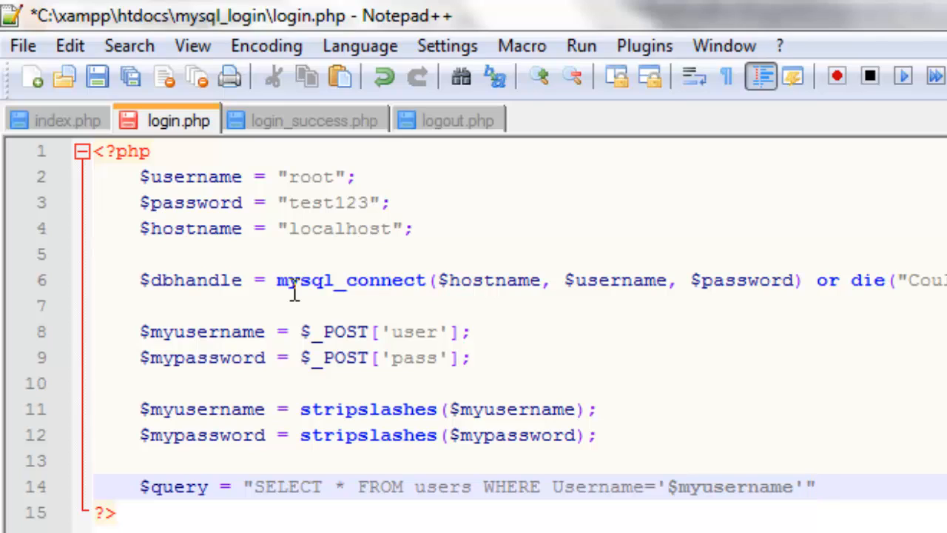
pyautogui.write('and')
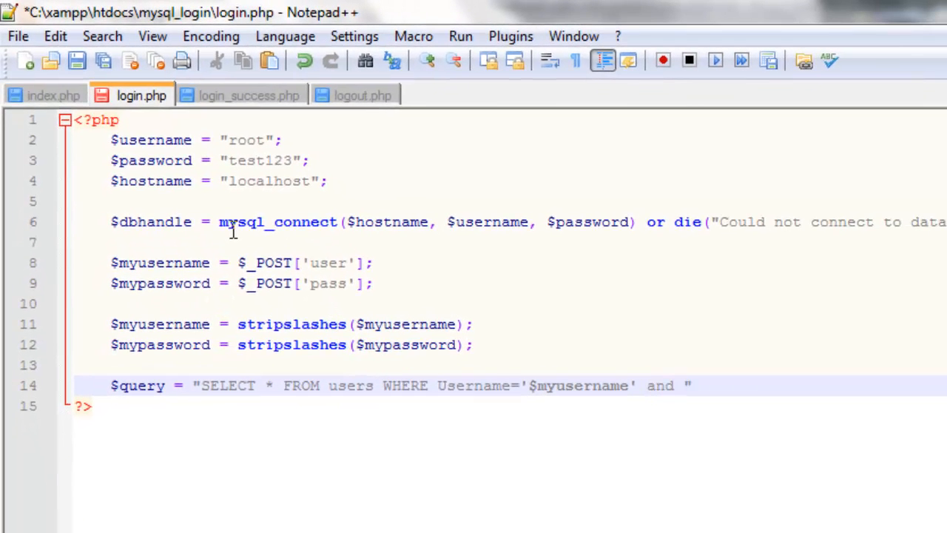
pyautogui.write('Pa')
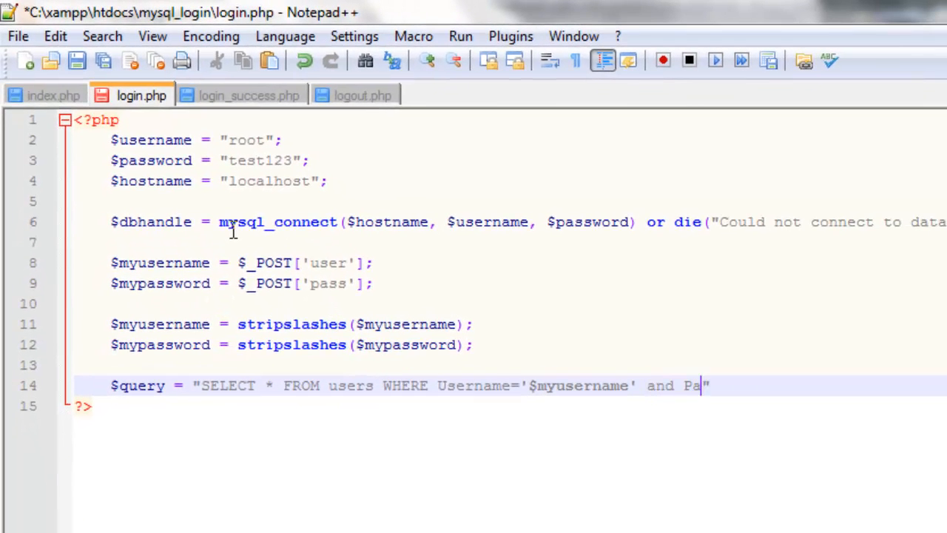
pyautogui.write("ssword='$mypass")
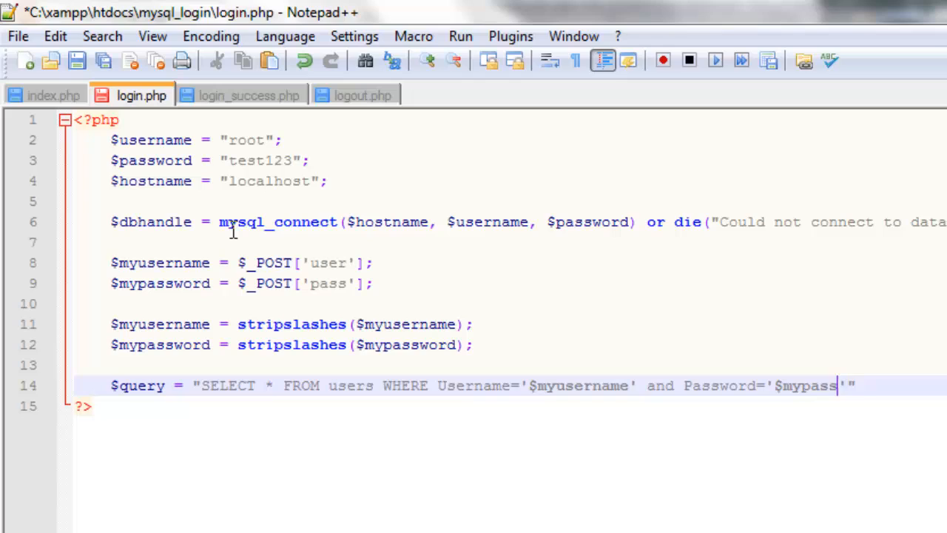
pyautogui.write('word')
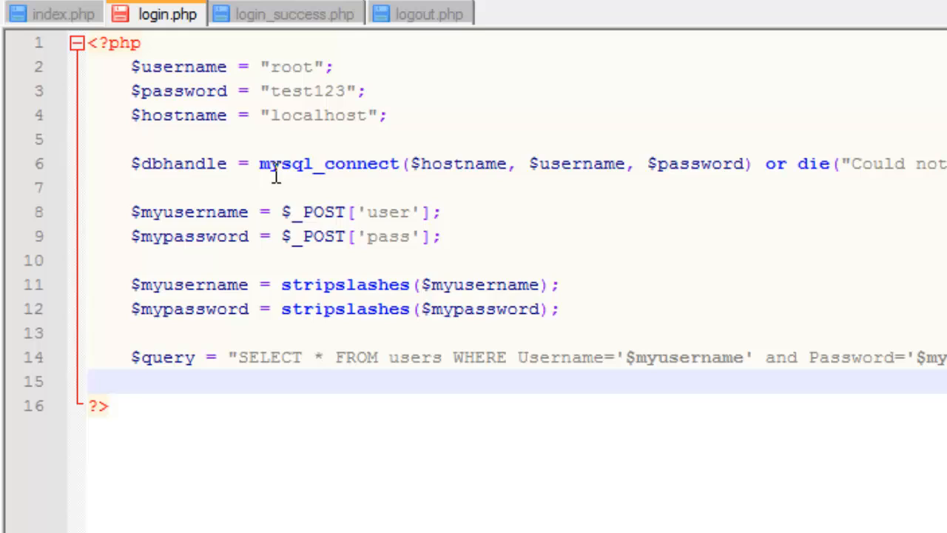
# Write $result = mysql_query($query); on line 15.
pyautogui.write('$re')
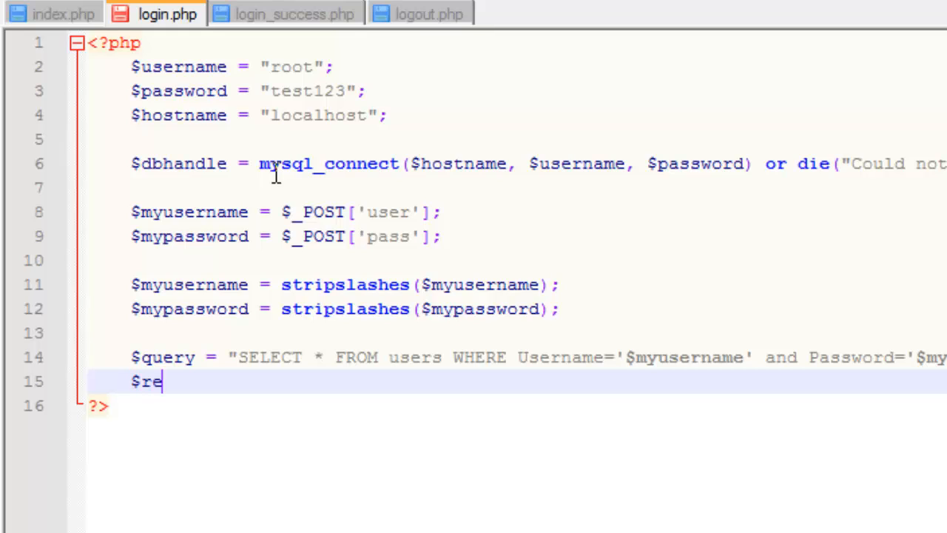
pyautogui.write('sult')
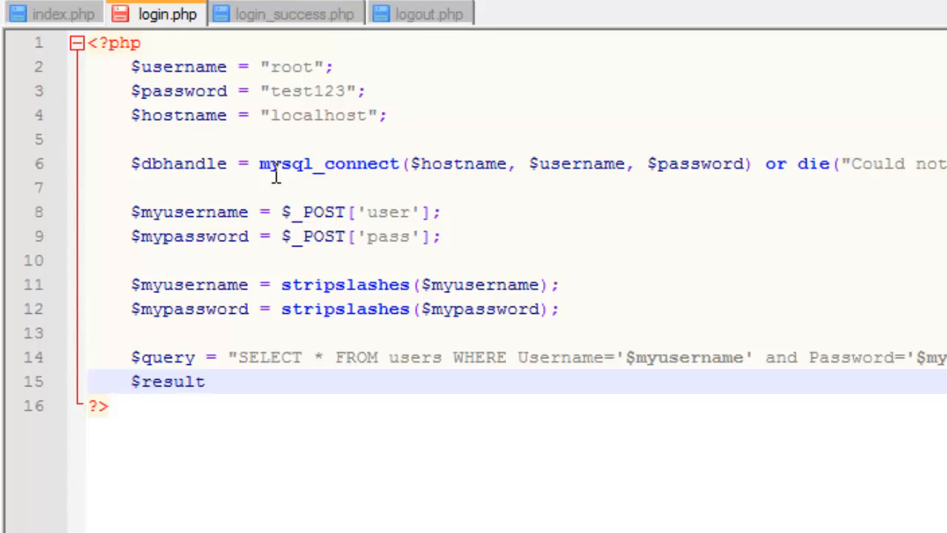
pyautogui.write('= m')
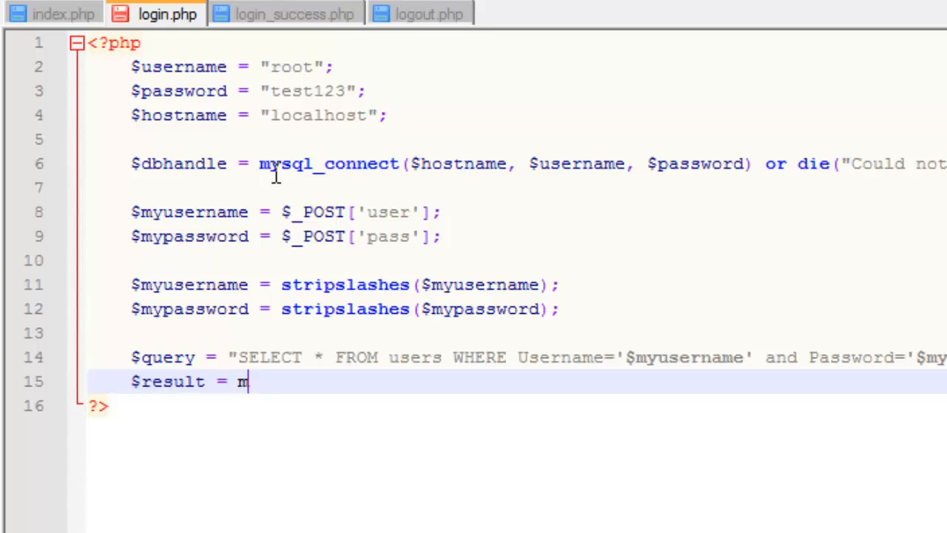
pyautogui.write('ysql')
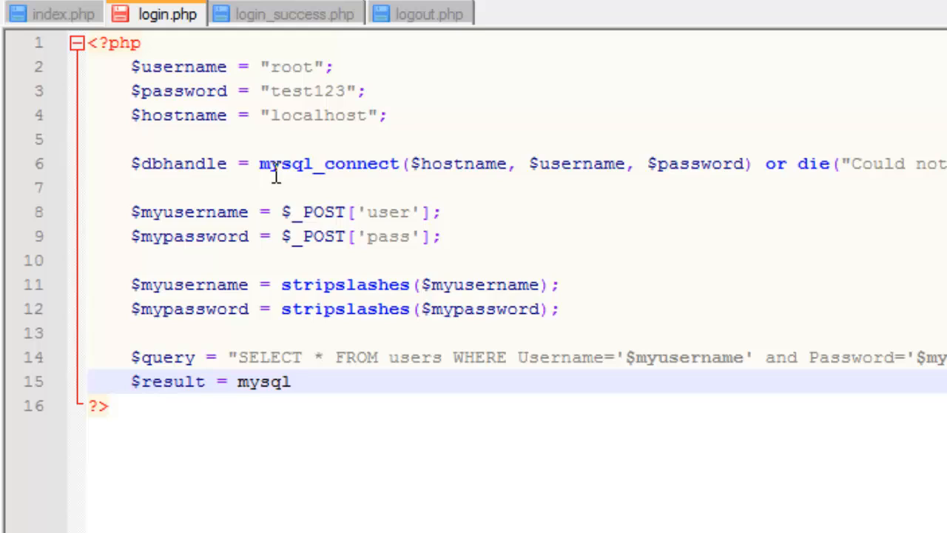
pyautogui.write('_query')
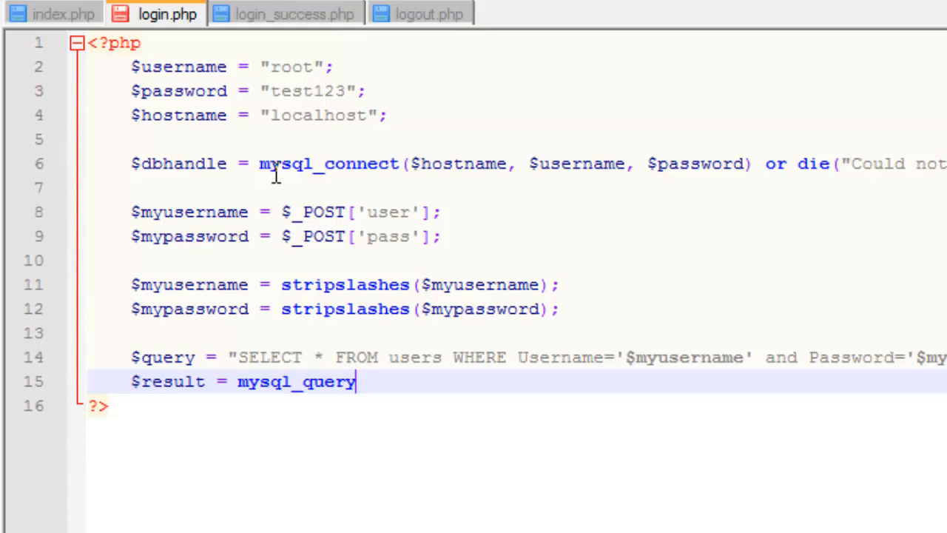
pyautogui.write('()')
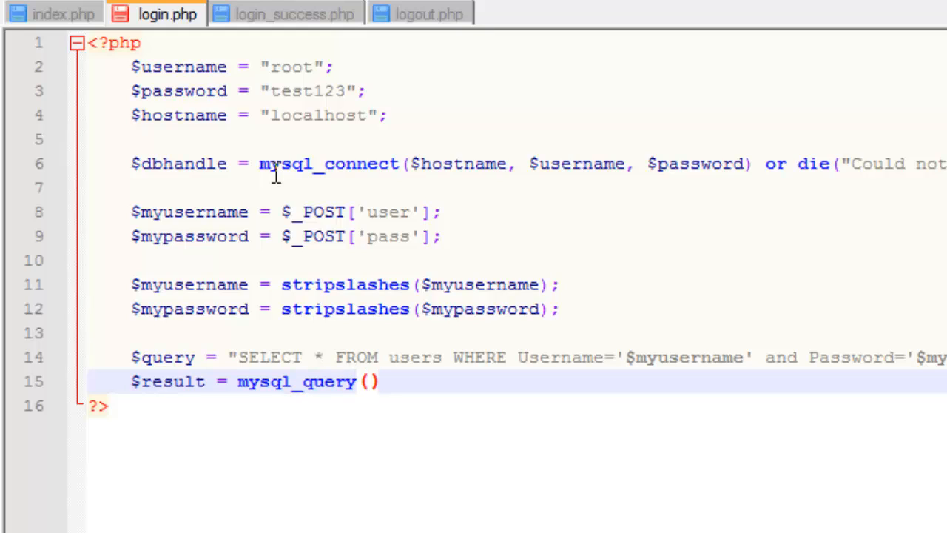
pyautogui.write('$')
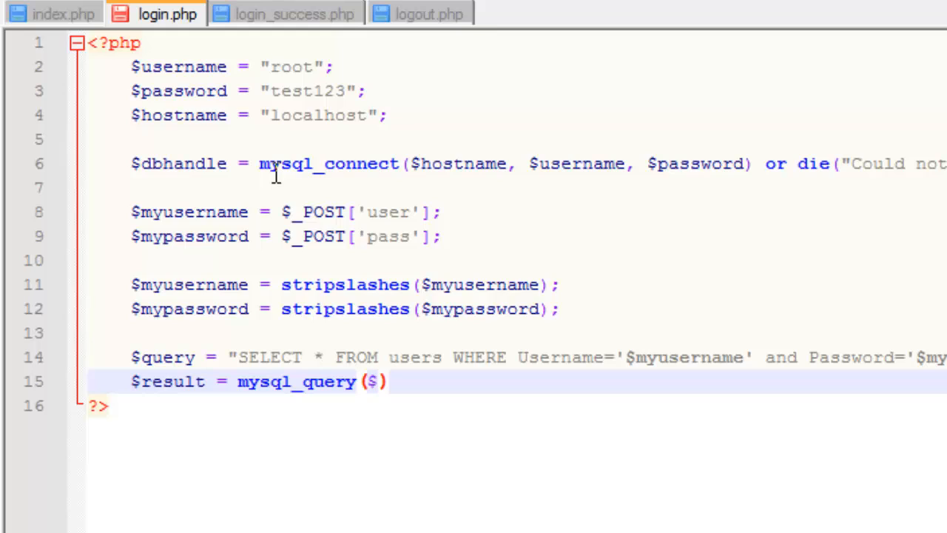
pyautogui.write('query')
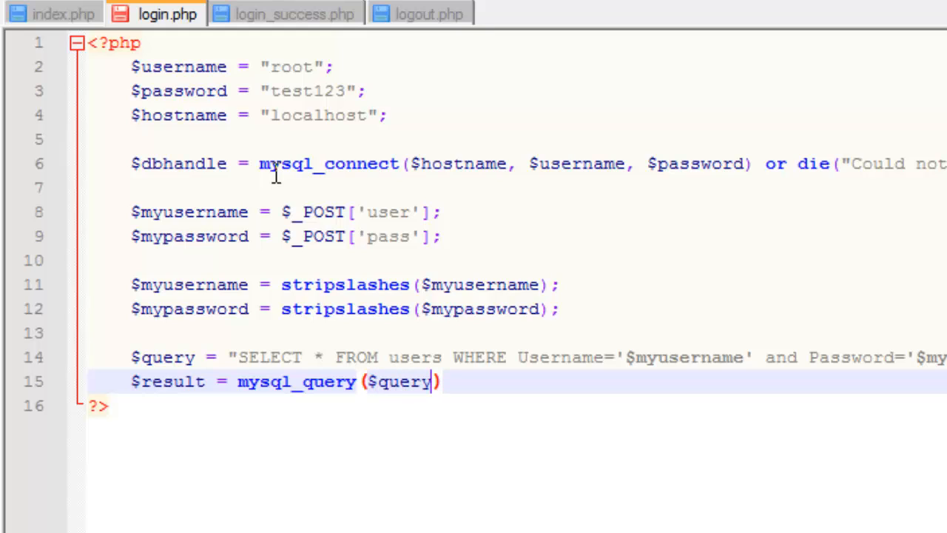
pyautogui.write(';')
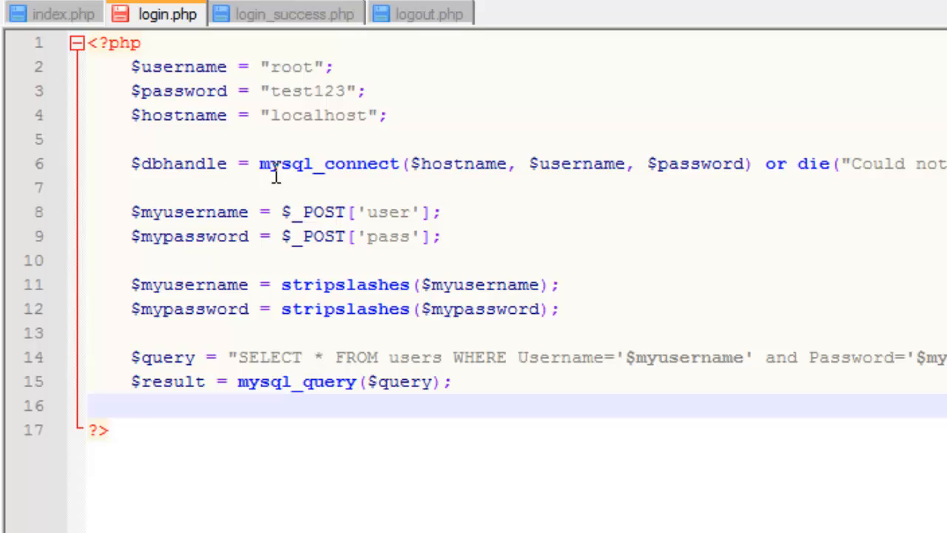
# Write $count = mysql_num_rows($result); on line 16 and start a new line.
pyautogui.write('$count')
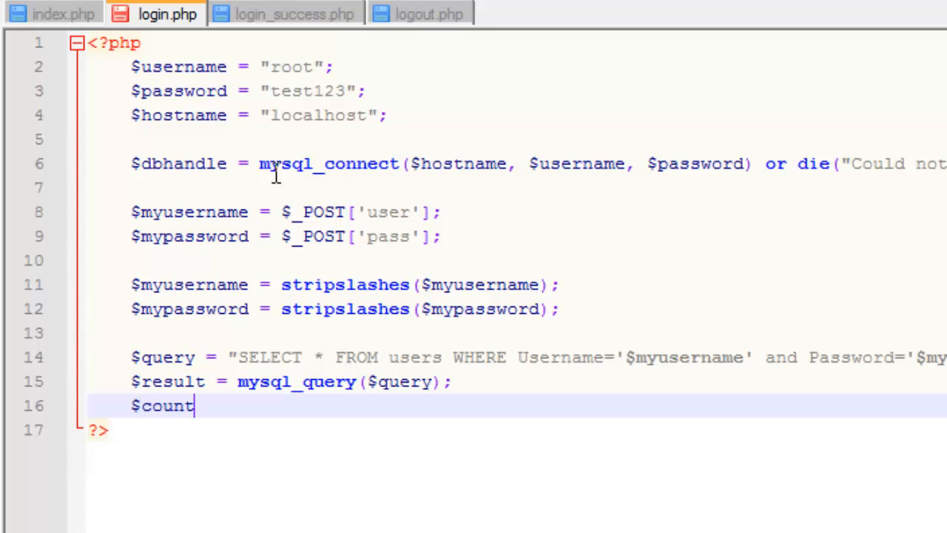
pyautogui.write('=')
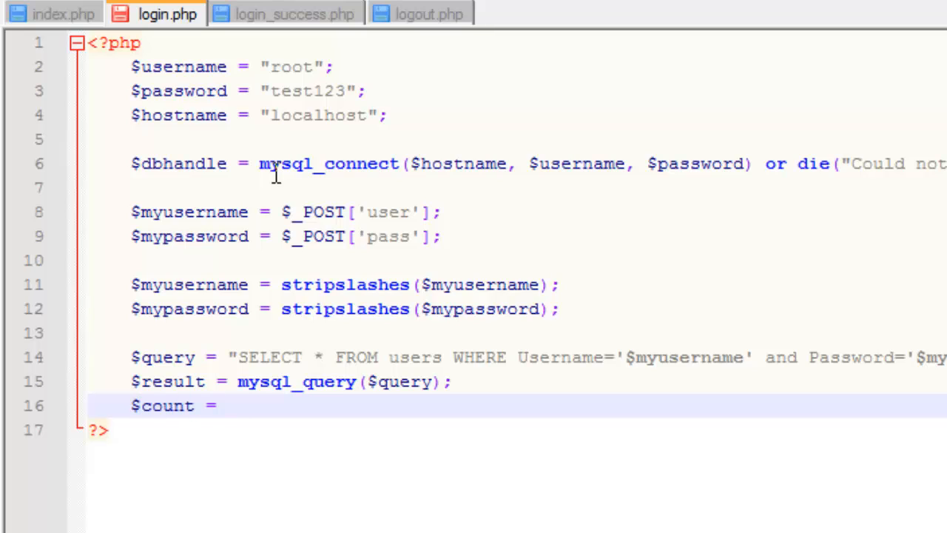
pyautogui.write('mysql_')
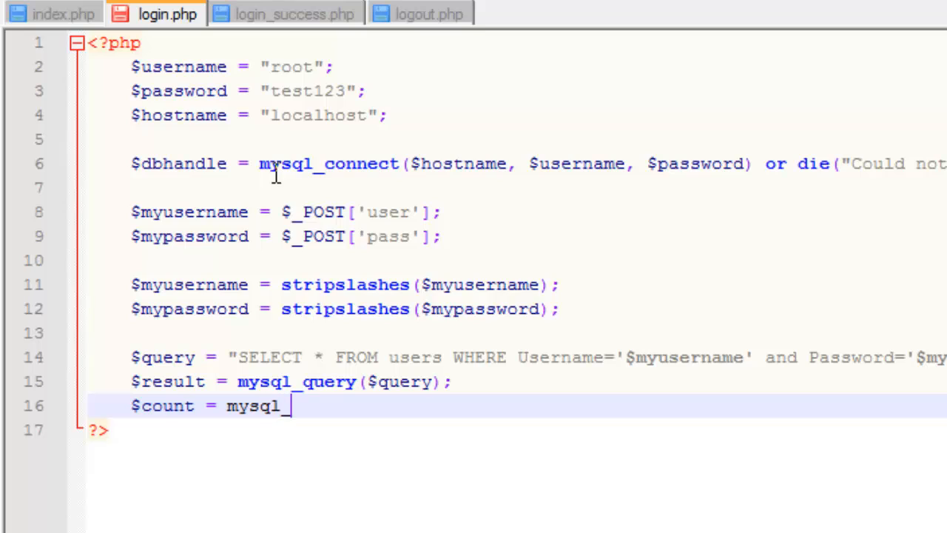
pyautogui.write('num')
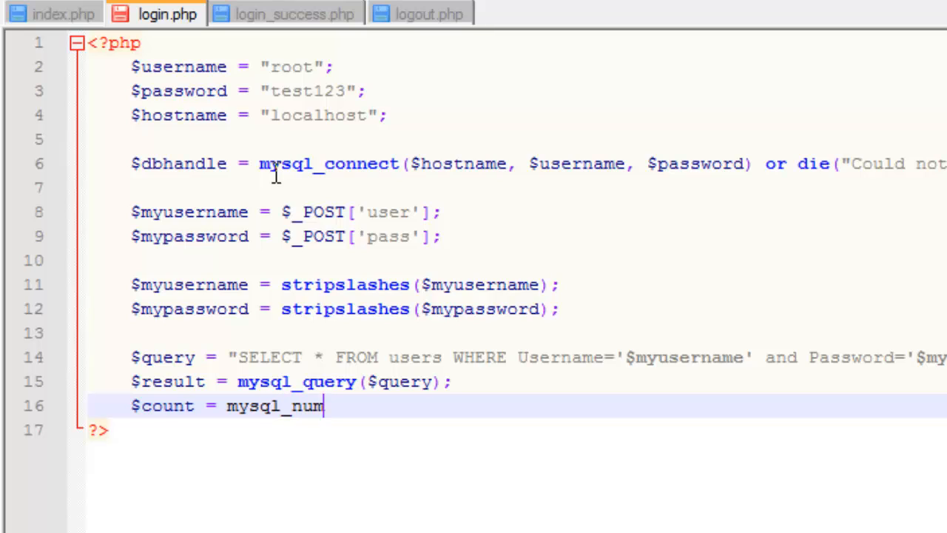
pyautogui.write('_rows')
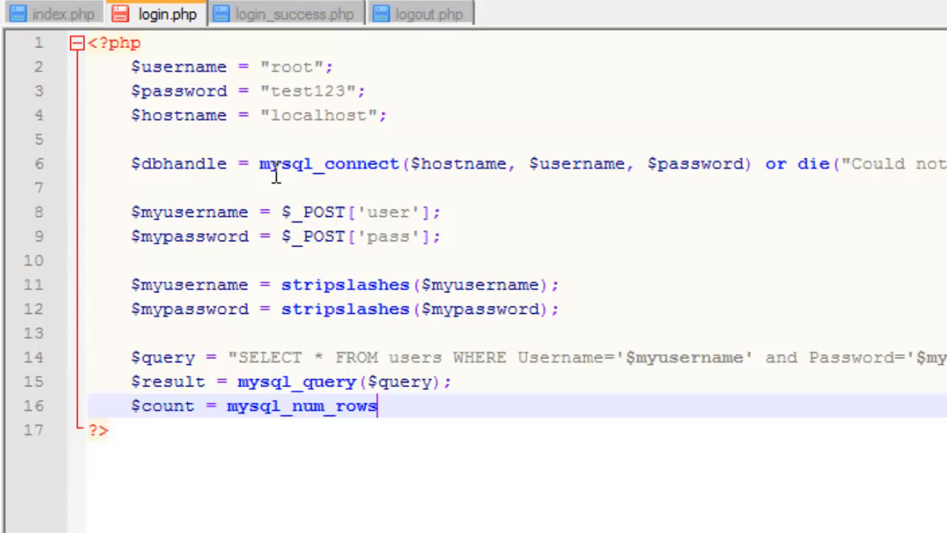
pyautogui.write('()')
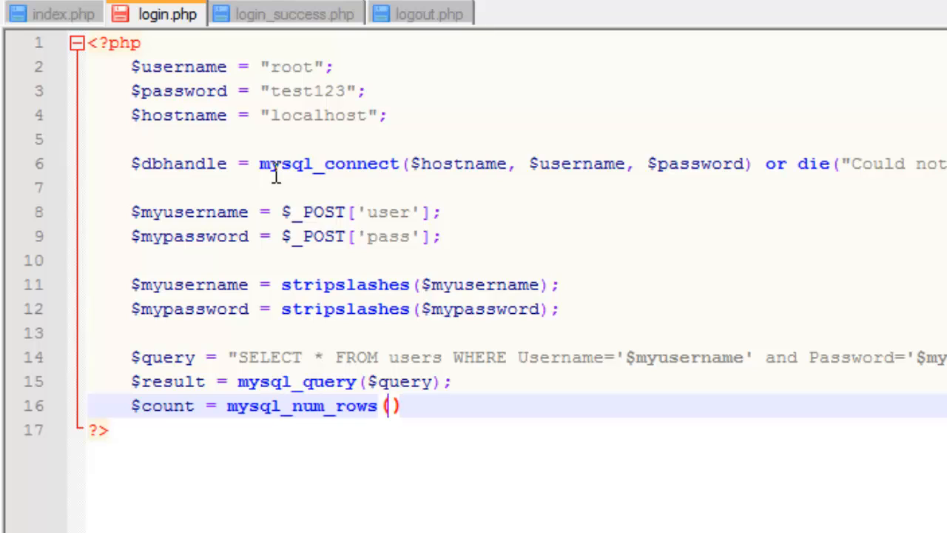
pyautogui.write('$')
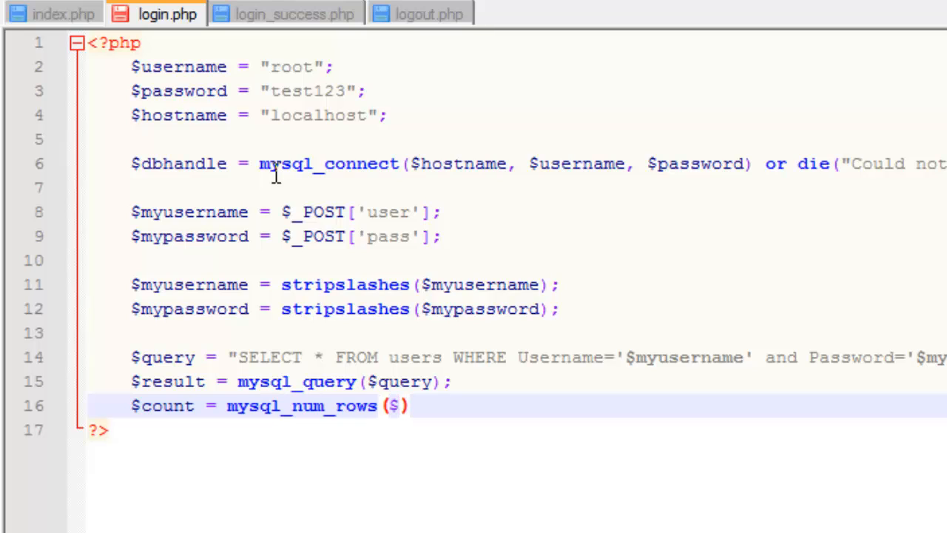
pyautogui.write('result')
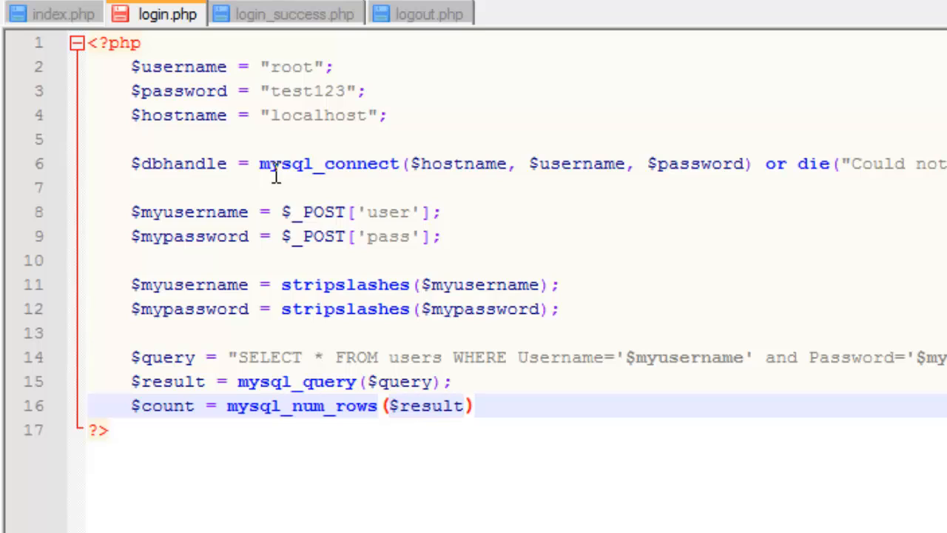
pyautogui.write(';')
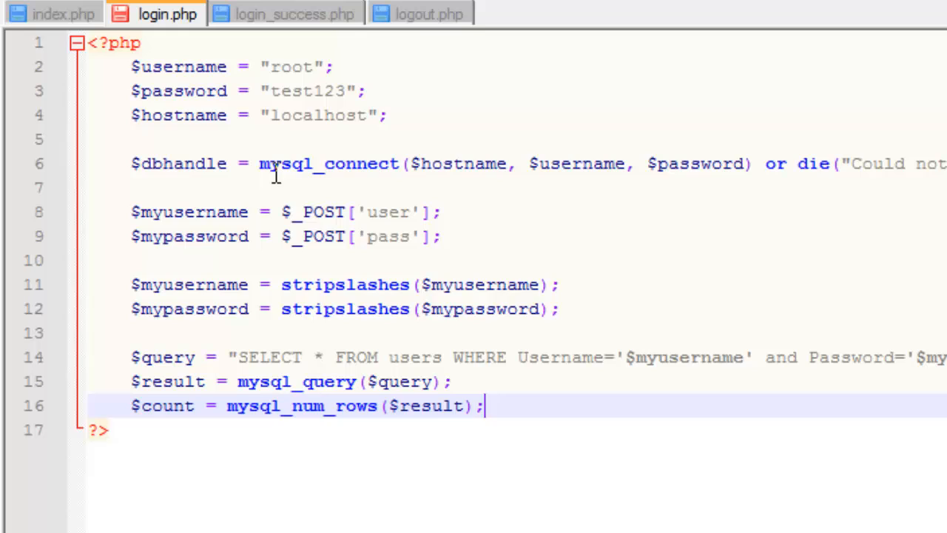
pyautogui.press('Enter')
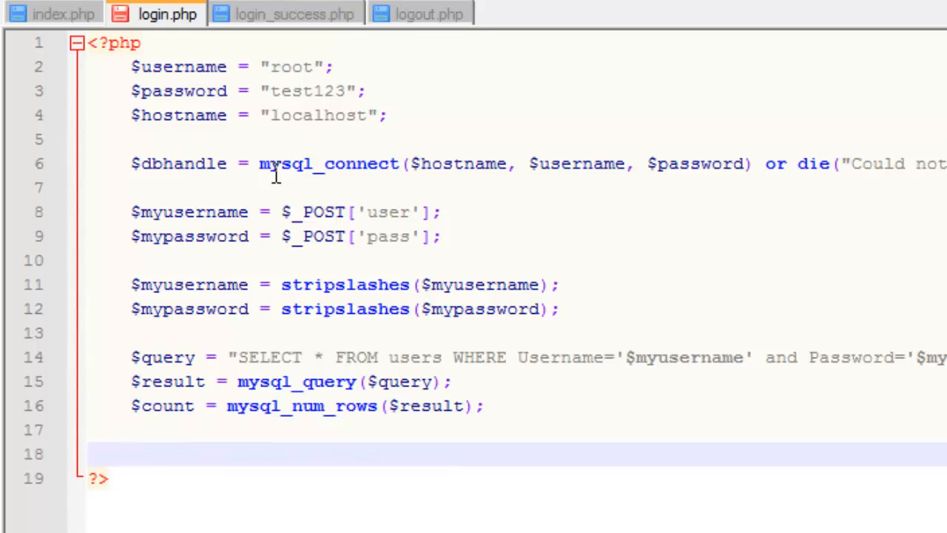
# Write if($count==1){ echo 'It worked!'; } in login.php.
pyautogui.write('if()')
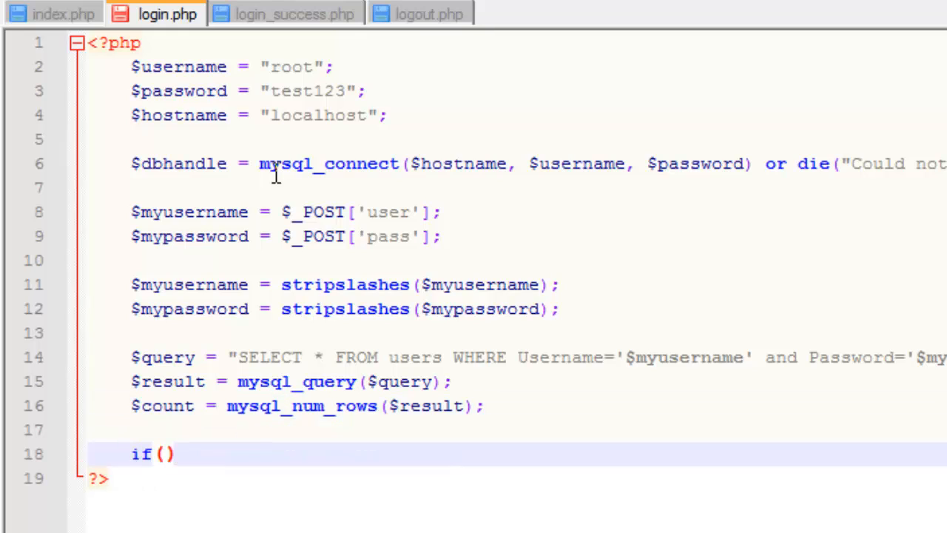
pyautogui.write('$')
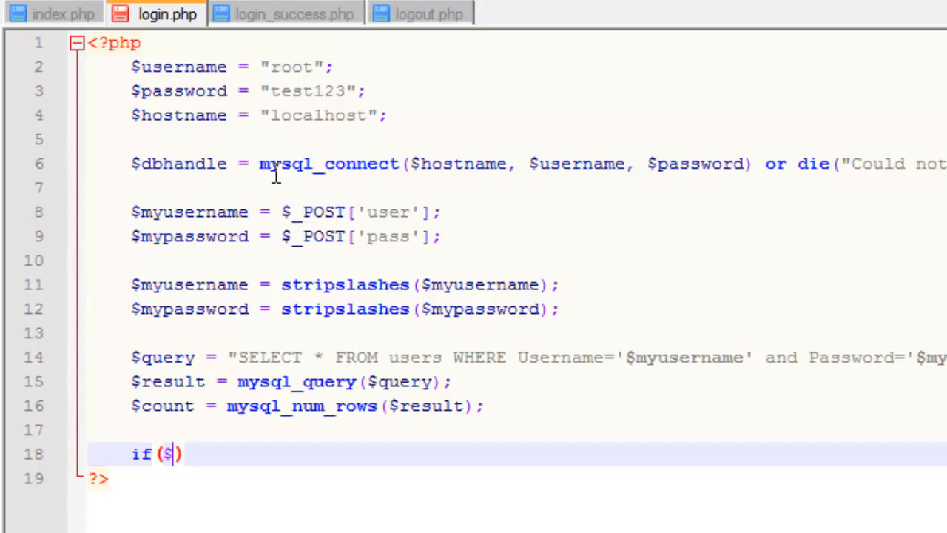
pyautogui.write('count')
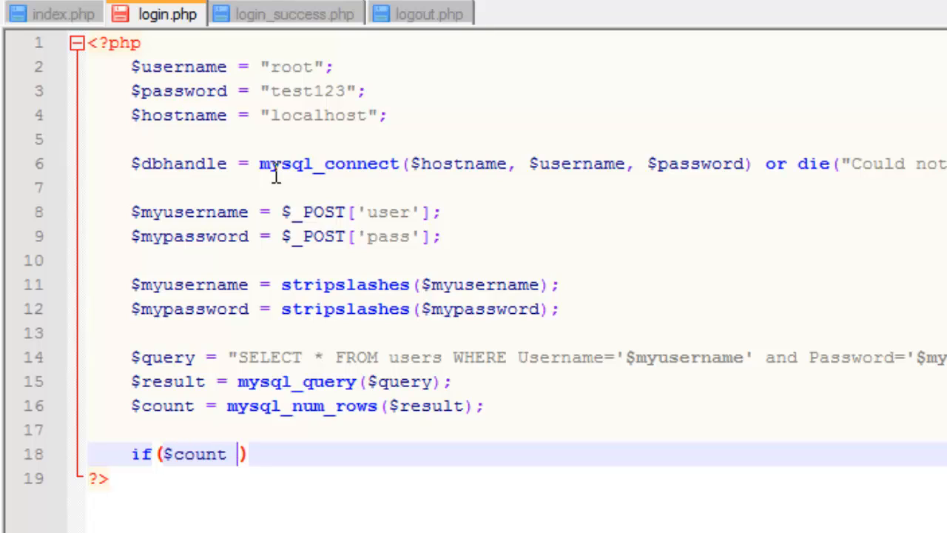
pyautogui.write('==1')
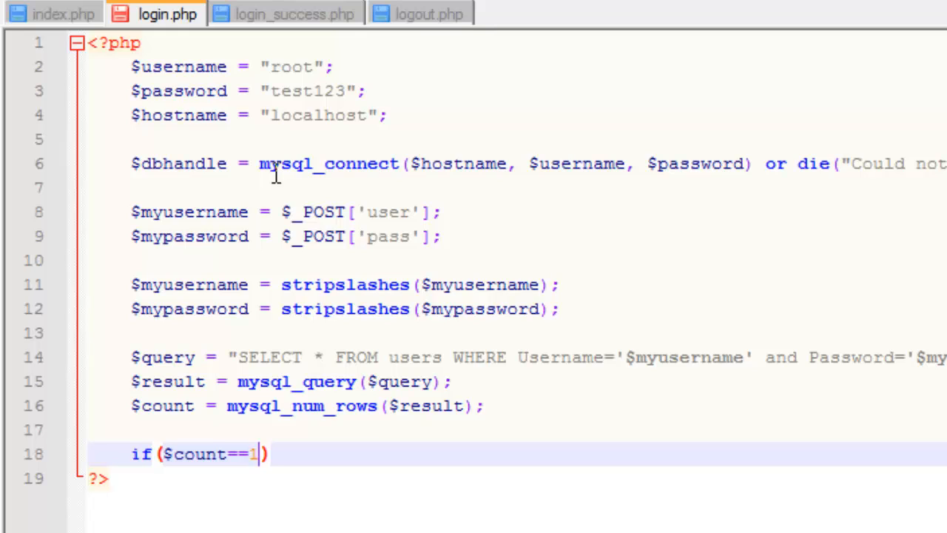
pyautogui.write('{')
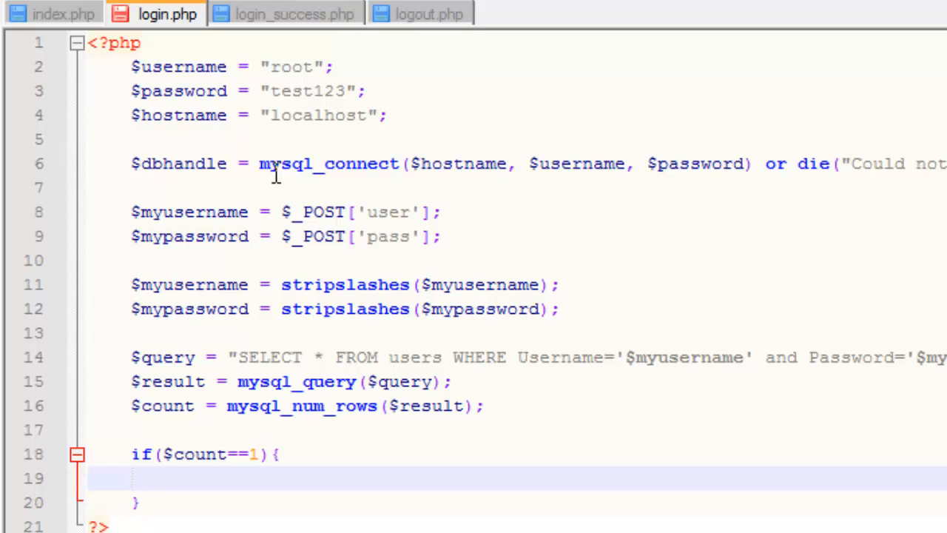
pyautogui.write('echo')
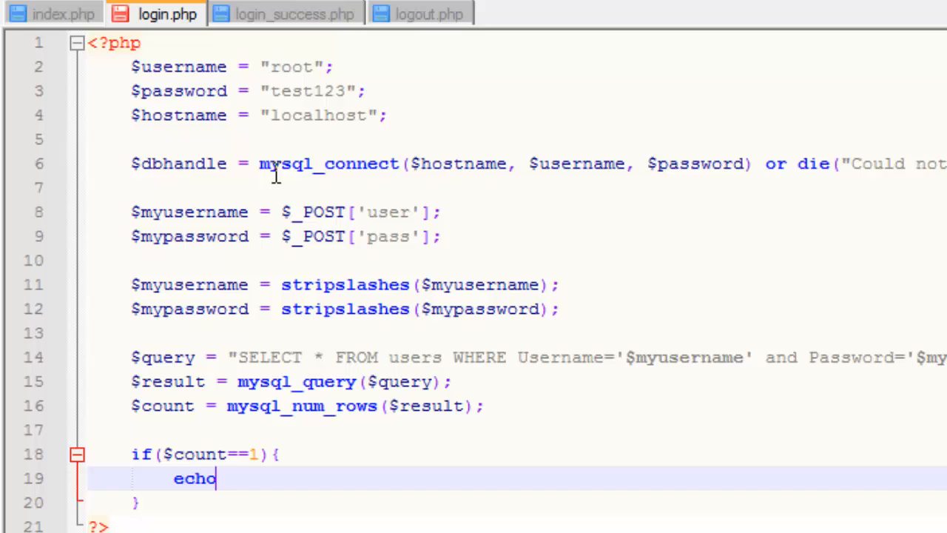
pyautogui.write("'It'")
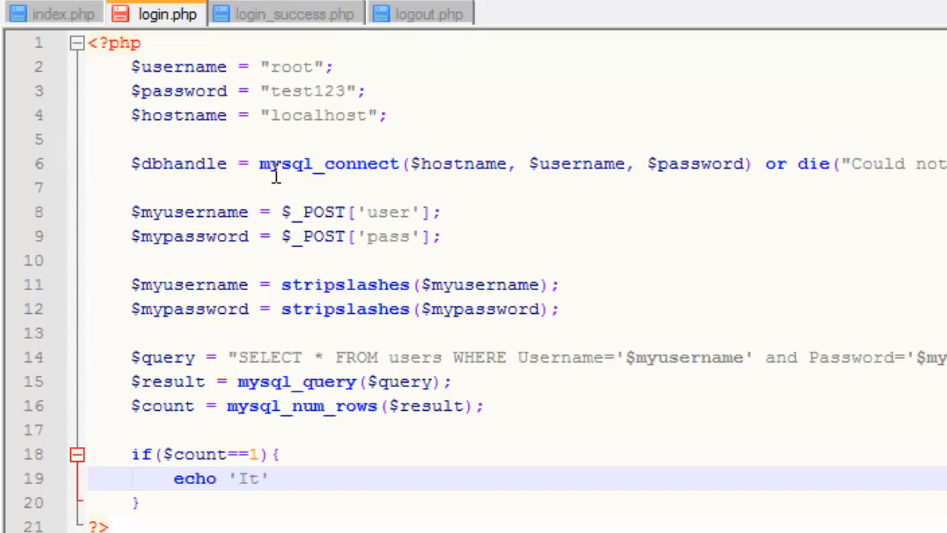
pyautogui.write('worked')
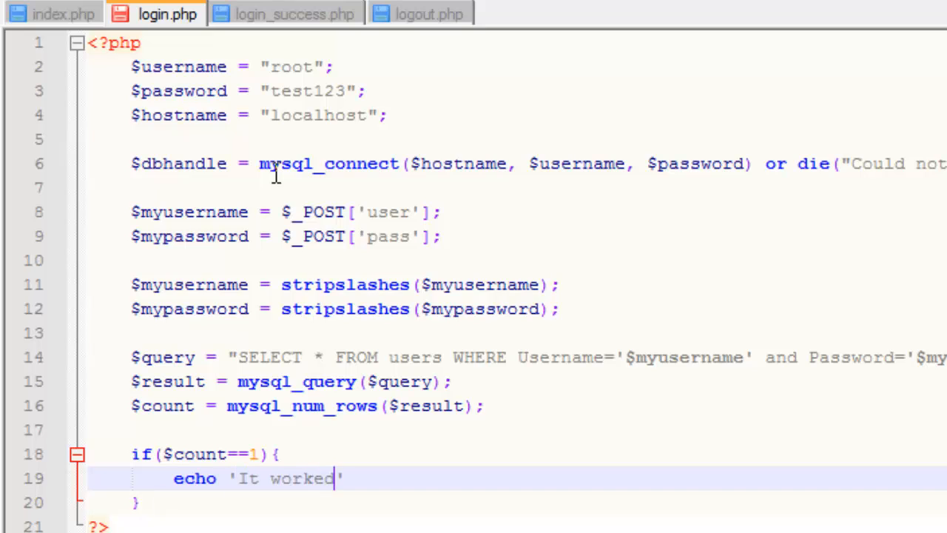
pyautogui.write("!';")
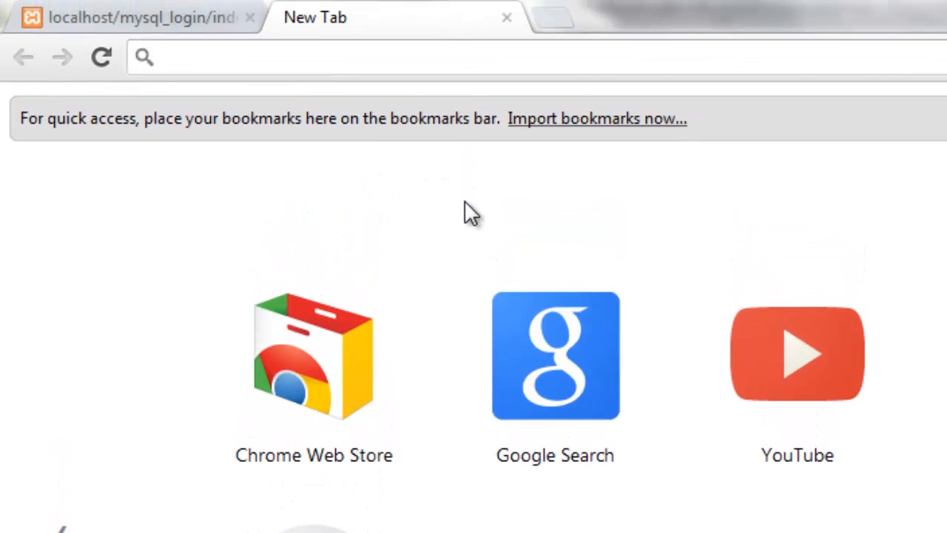
# Go to localhost/phpmyadmin and log in as root.
pyautogui.write('localhost')
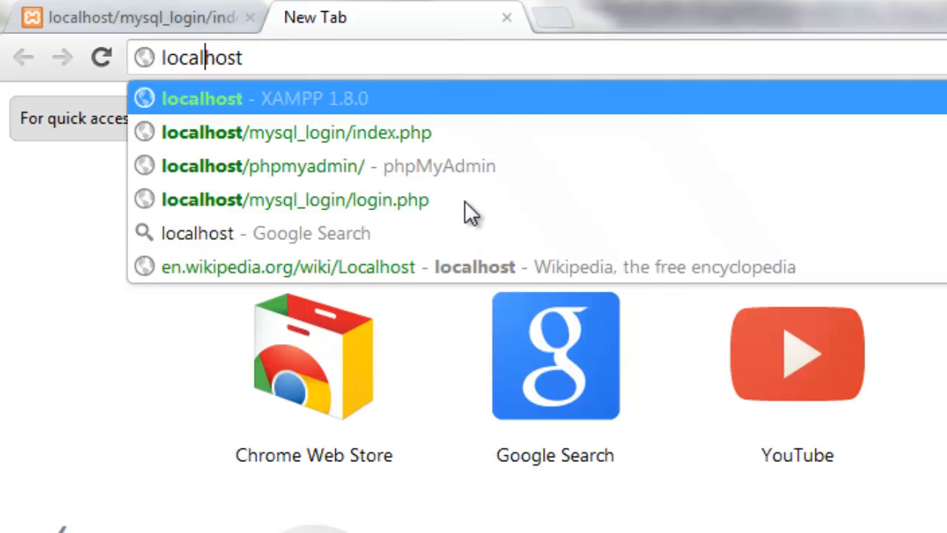
pyautogui.click(262, 165)
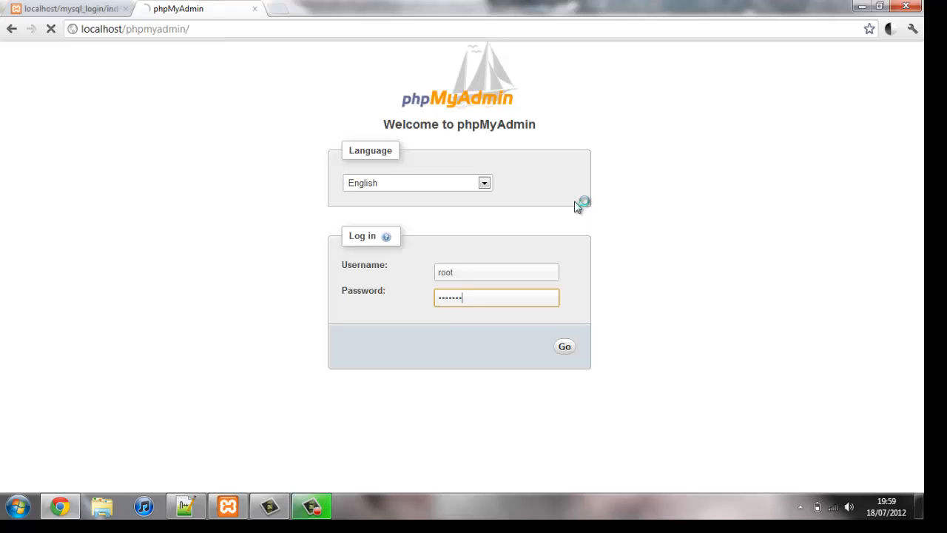
pyautogui.click(564, 346)
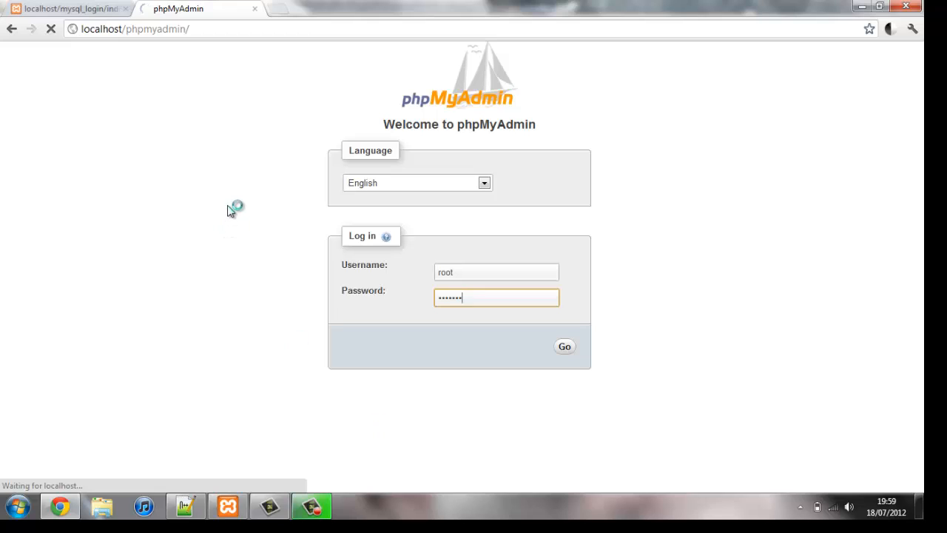
pyautogui.click(564, 346)
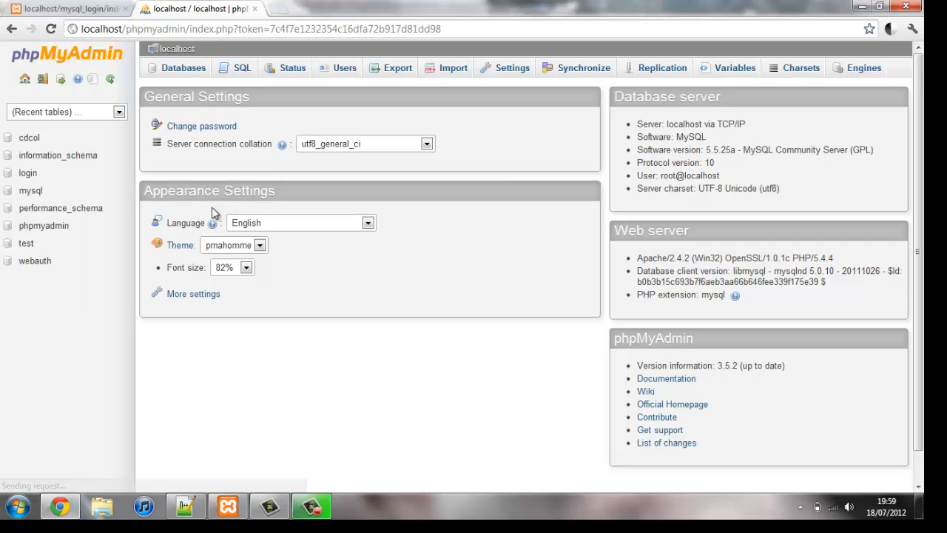
# Browse the login database's users table listing admin and login_system.
pyautogui.click(27, 172)
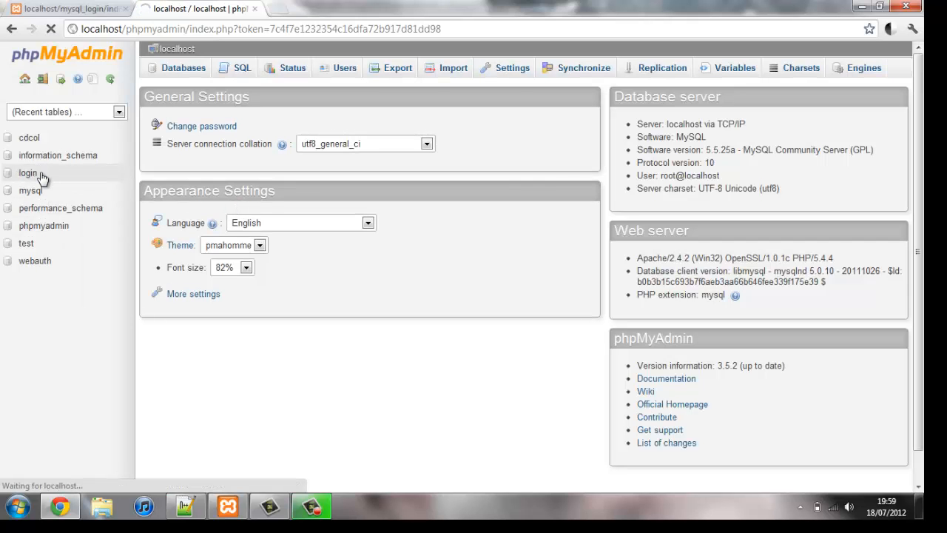
pyautogui.click(28, 173)
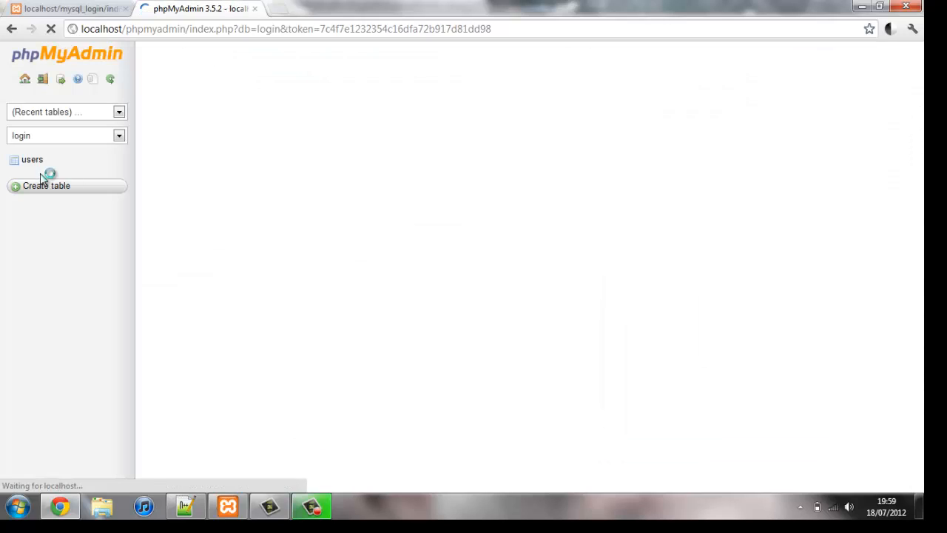
pyautogui.click(32, 160)
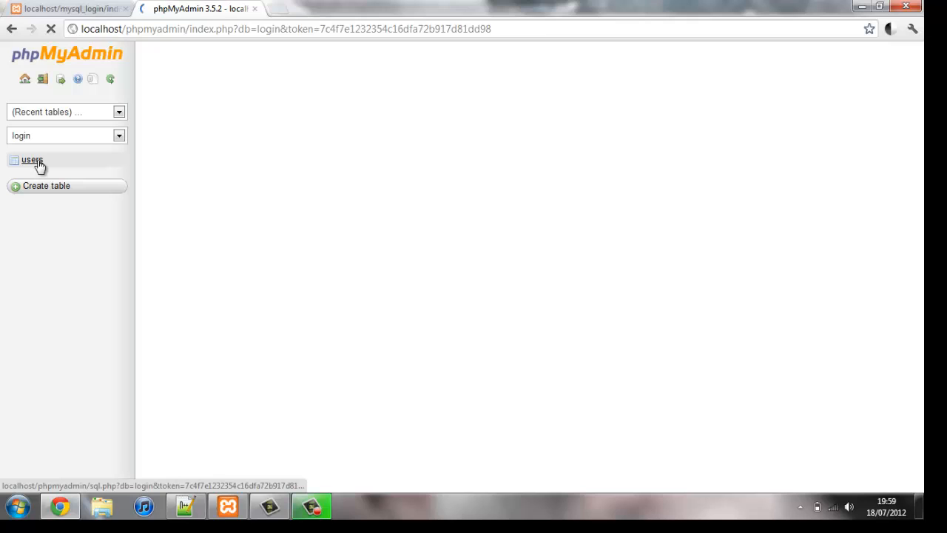
pyautogui.moveTo(37, 162)
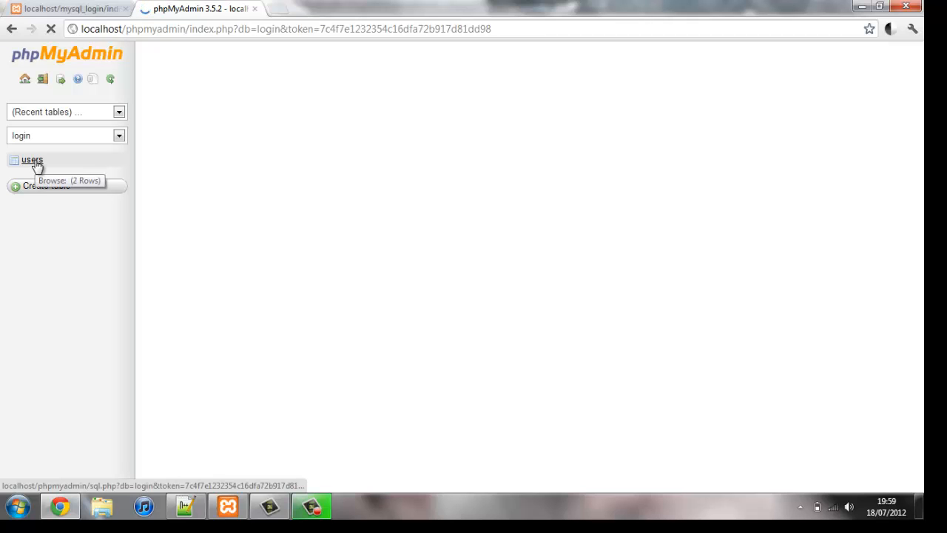
pyautogui.click(32, 160)
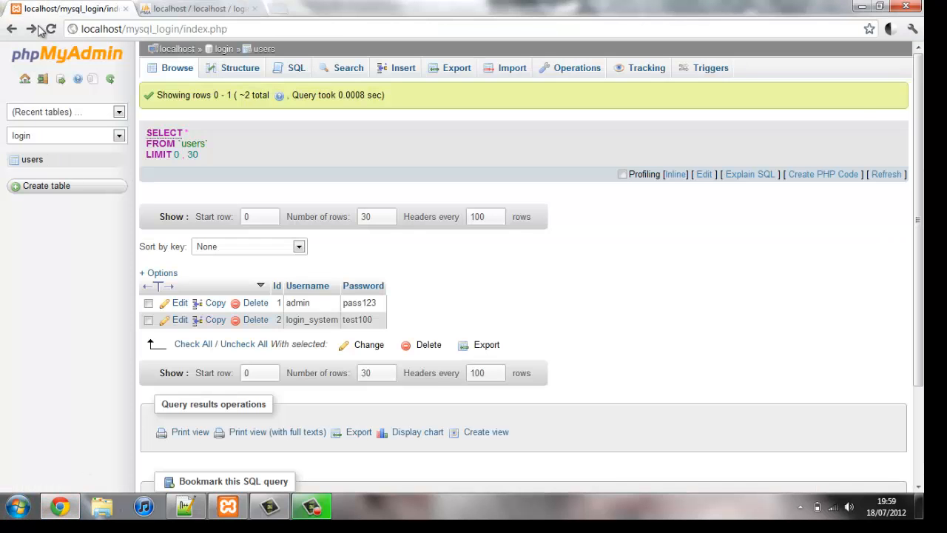
# On the index.php tab, submit the login form with the admin username and password.
pyautogui.click(54, 30)
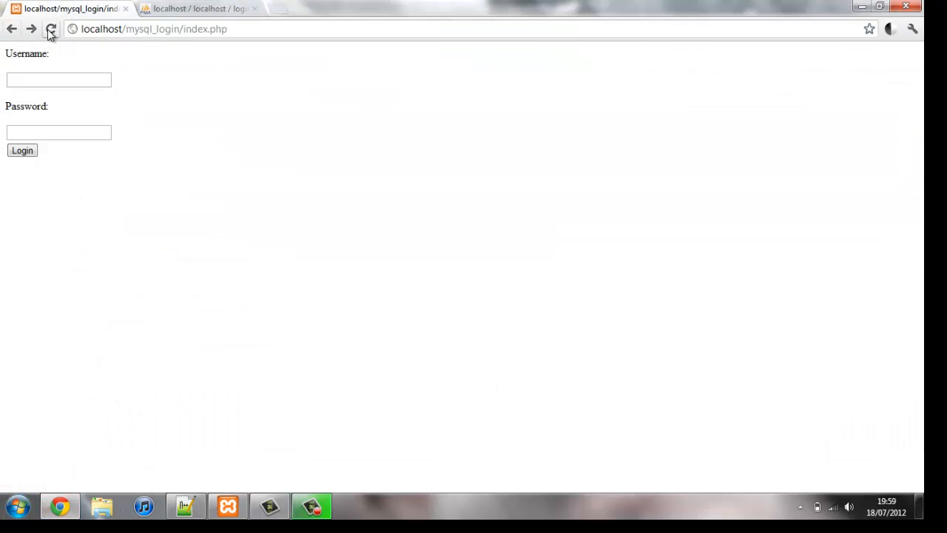
pyautogui.click(58, 79)
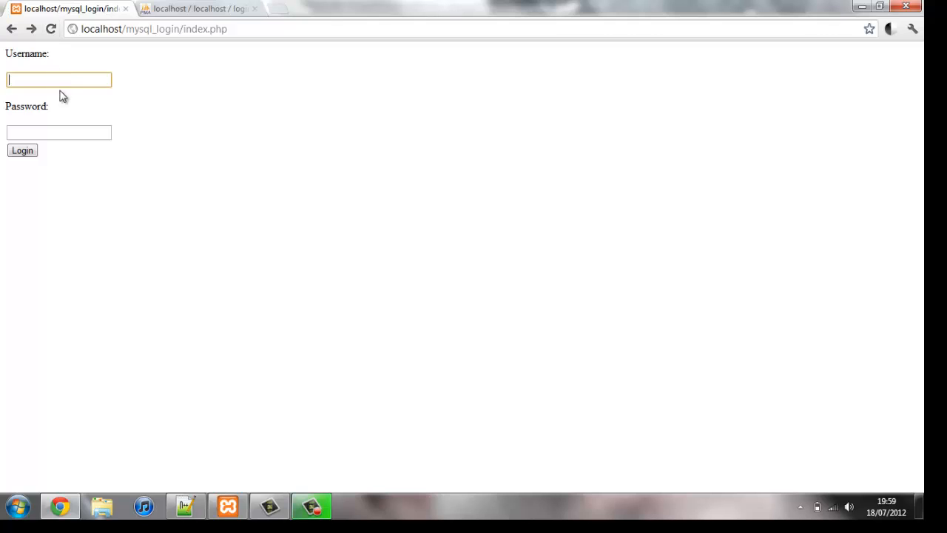
pyautogui.click(200, 8)
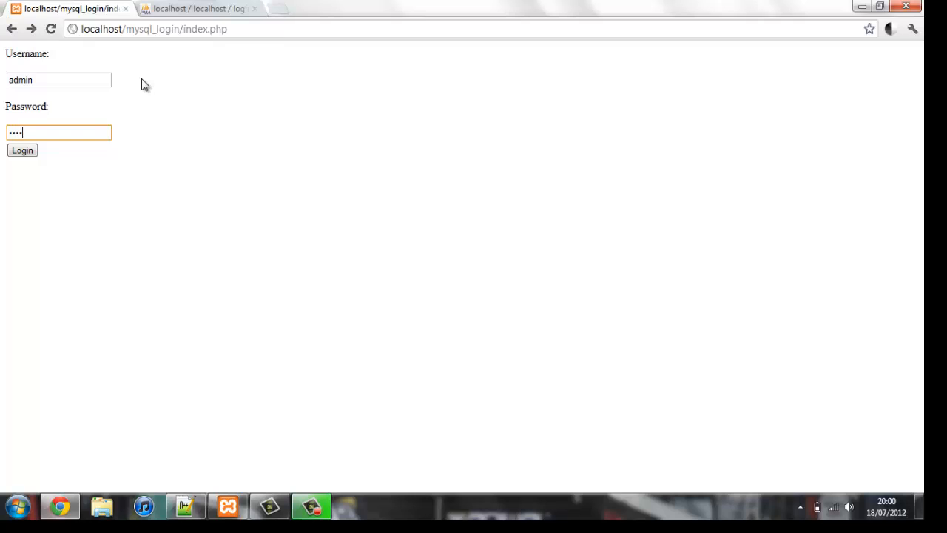
pyautogui.click(22, 150)
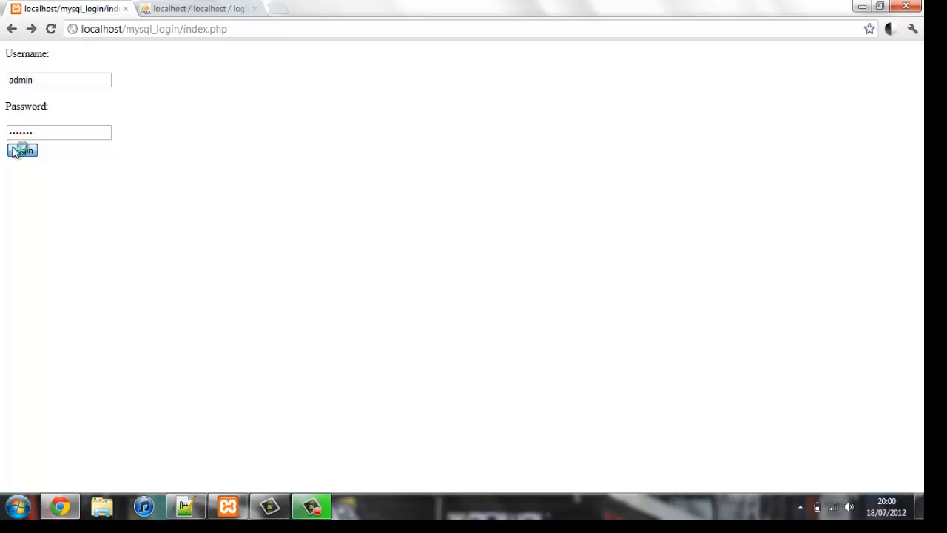
pyautogui.click(22, 151)
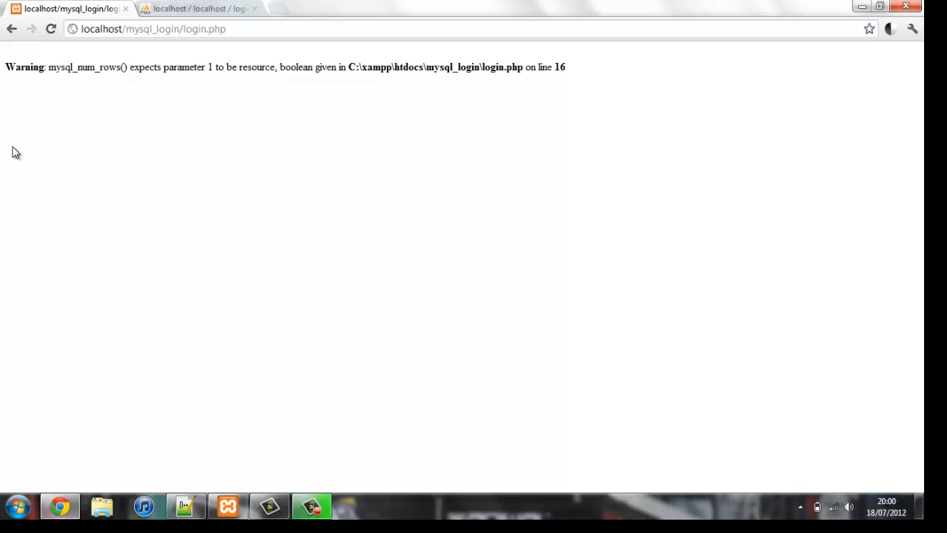
pyautogui.click(185, 506)
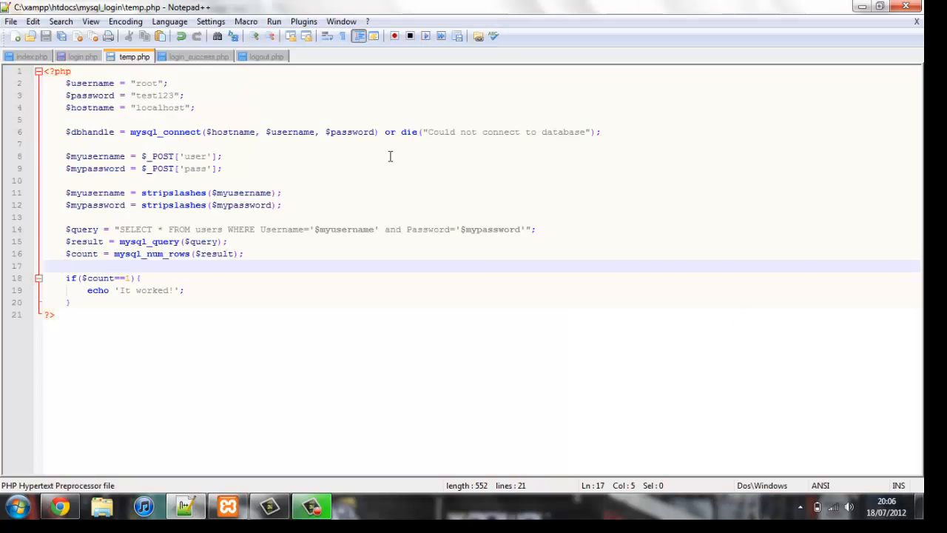
pyautogui.moveTo(617, 132)
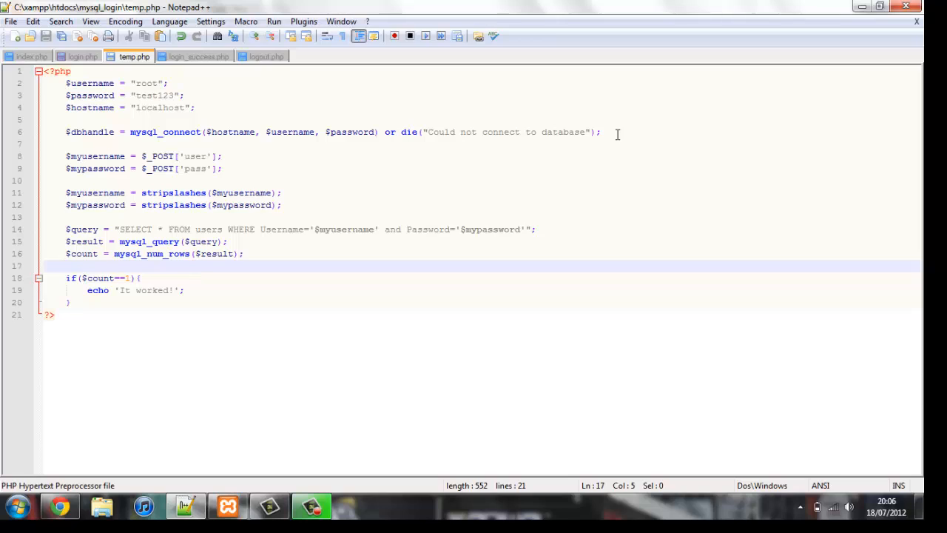
pyautogui.moveTo(658, 83)
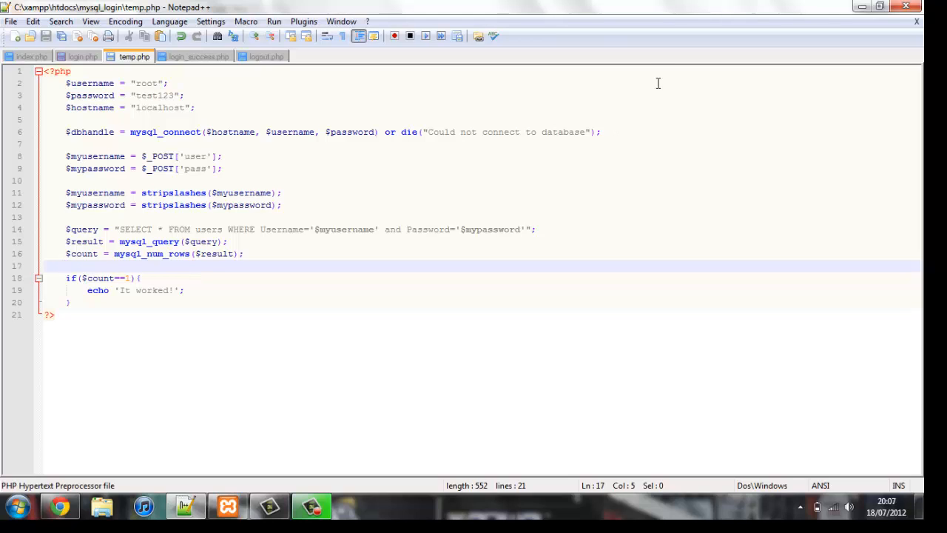
pyautogui.moveTo(652, 85)
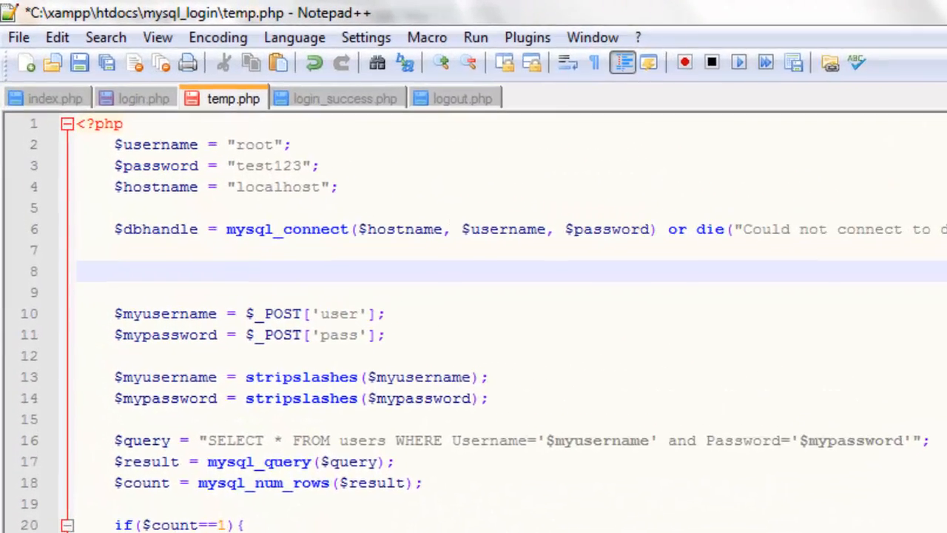
# Write $selected = mysql_select_db("login", $dbhandle); on line 8 after mysql_connect.
pyautogui.write('$')
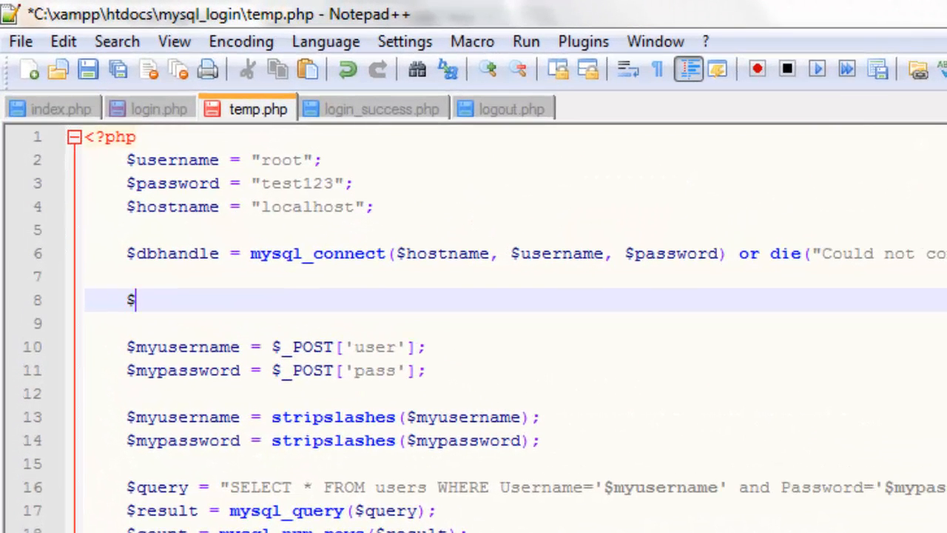
pyautogui.write('select')
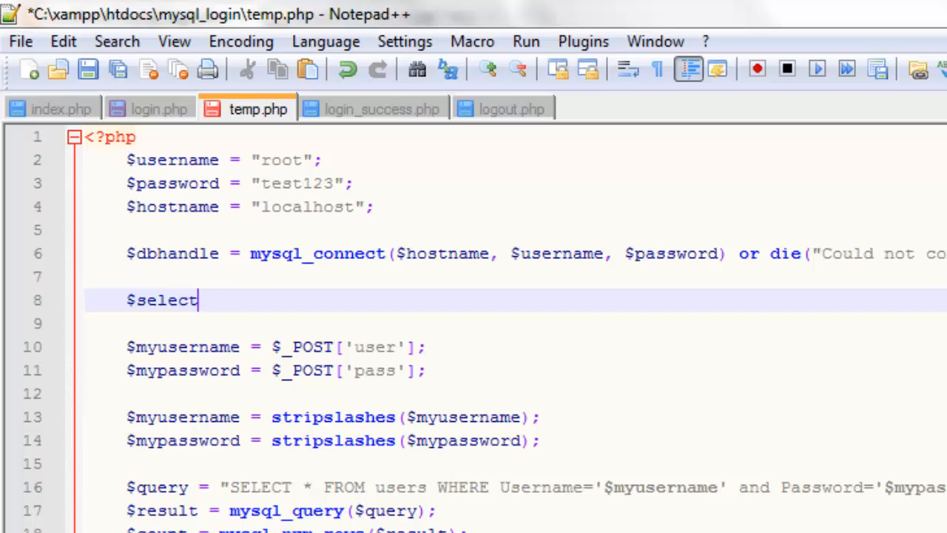
pyautogui.write('ed')
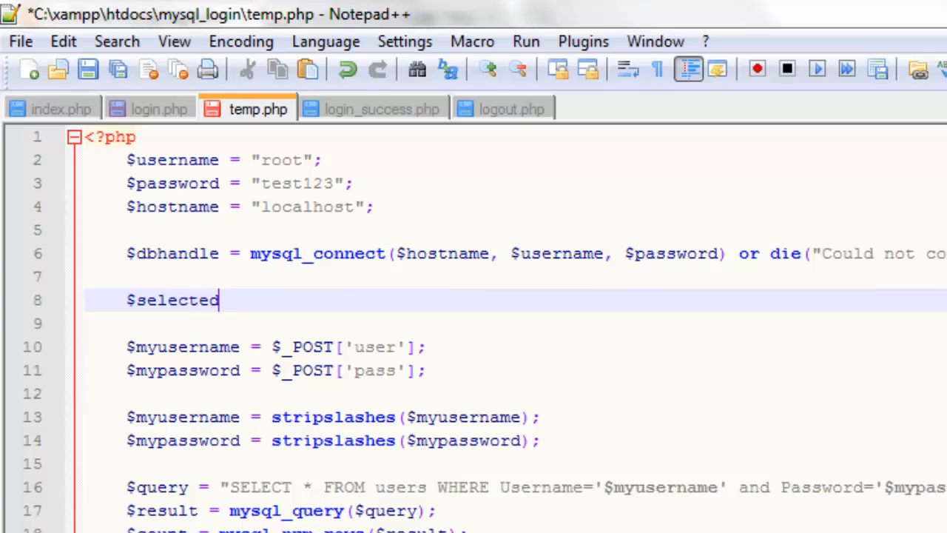
pyautogui.write('= my')
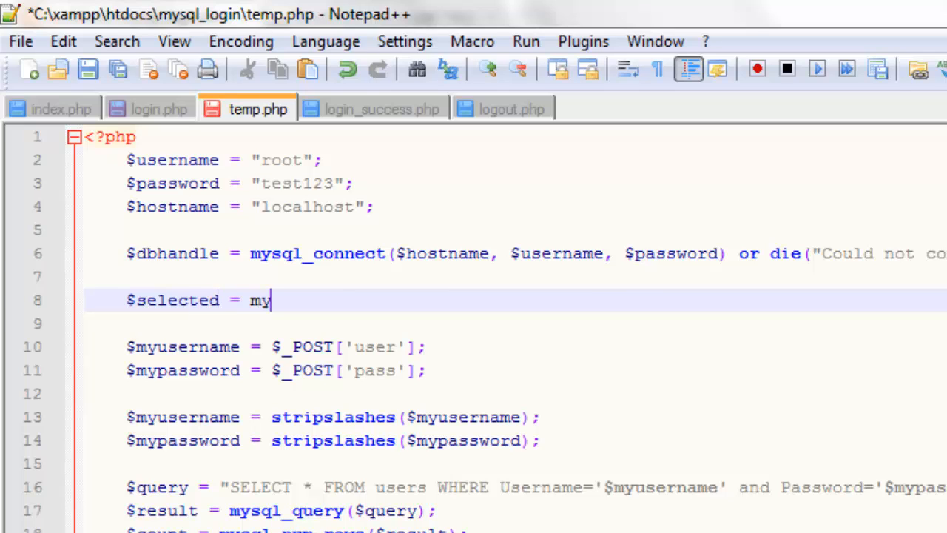
pyautogui.write('sql_')
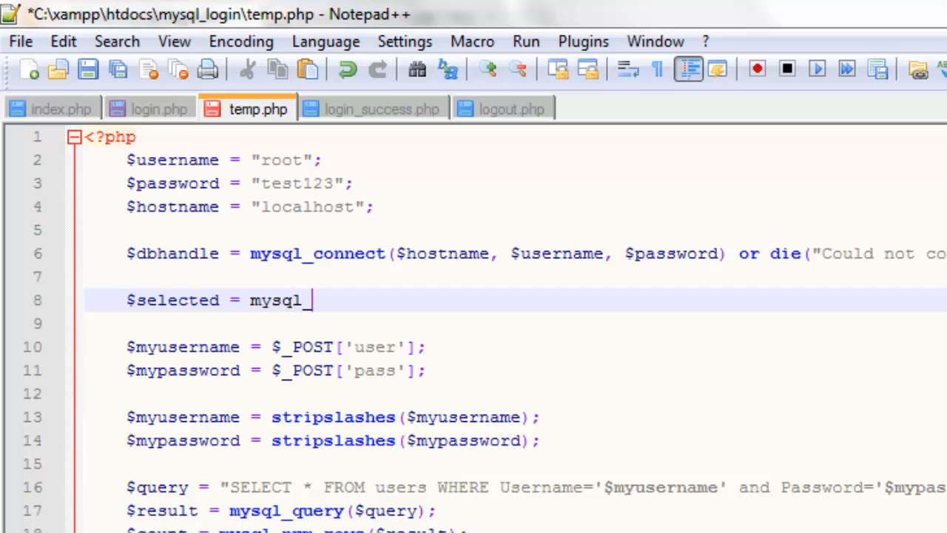
pyautogui.write('select_')
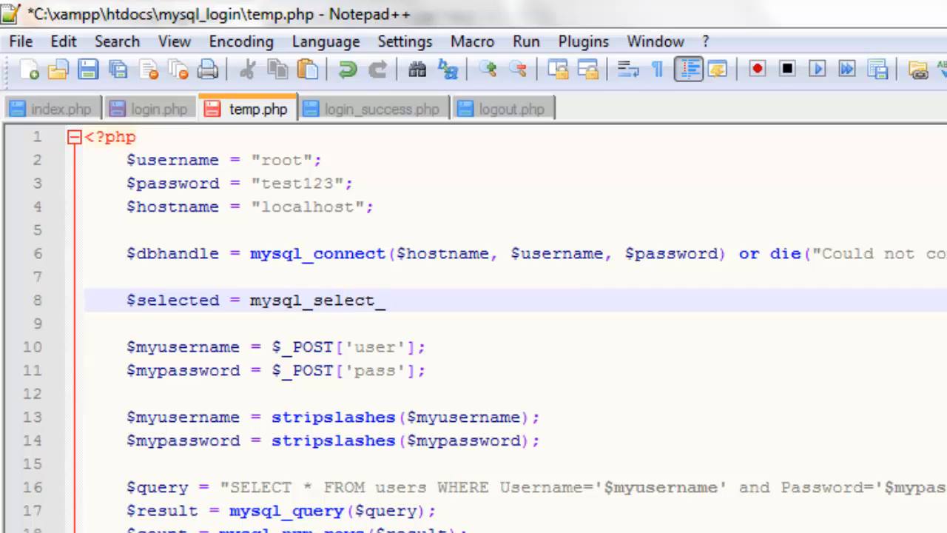
pyautogui.write('db')
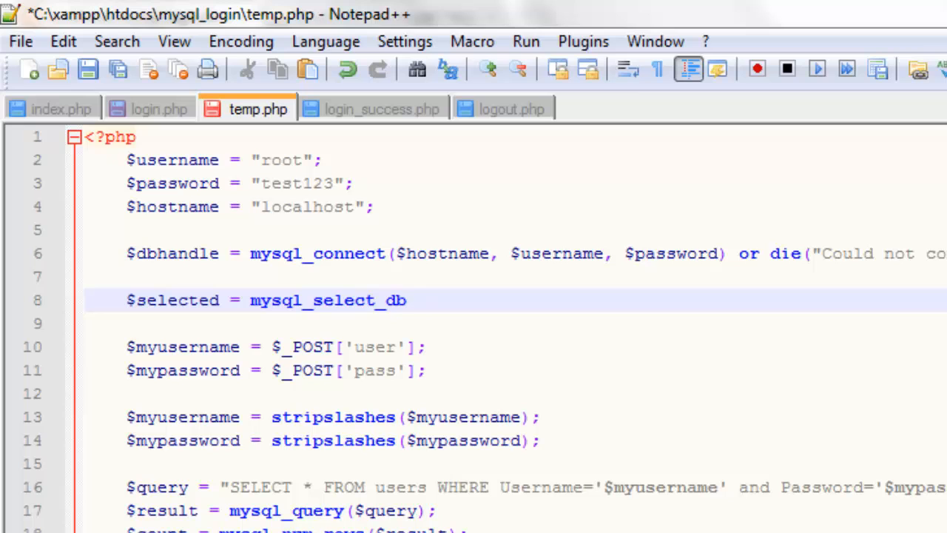
pyautogui.write('()')
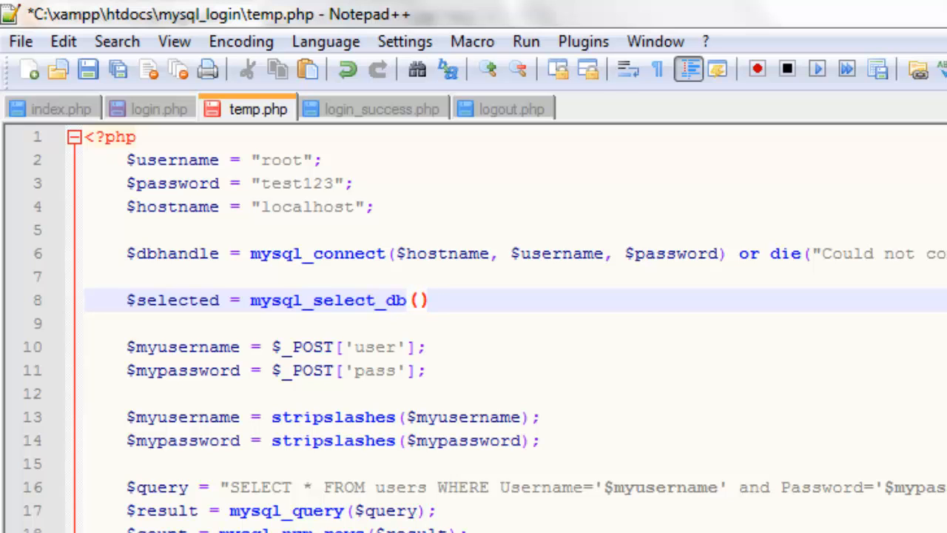
pyautogui.write('""')
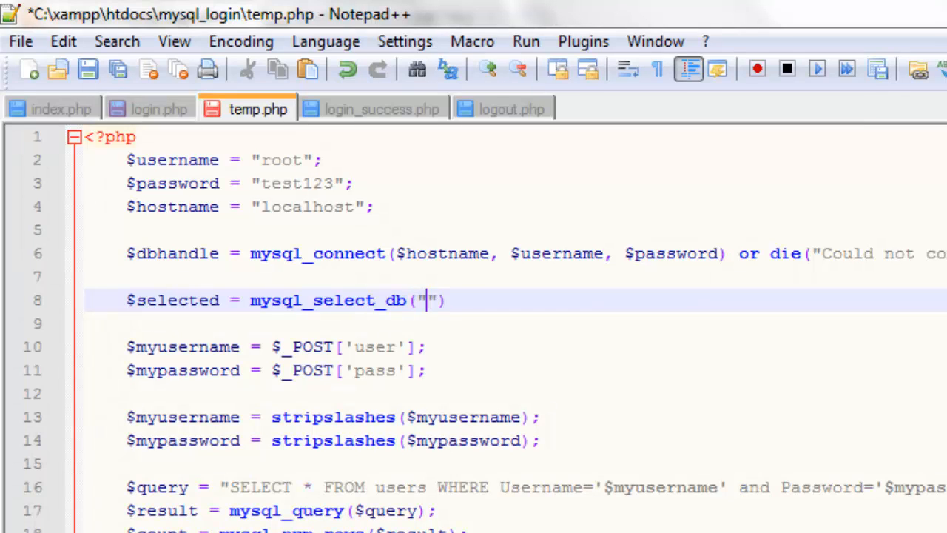
pyautogui.write('login')
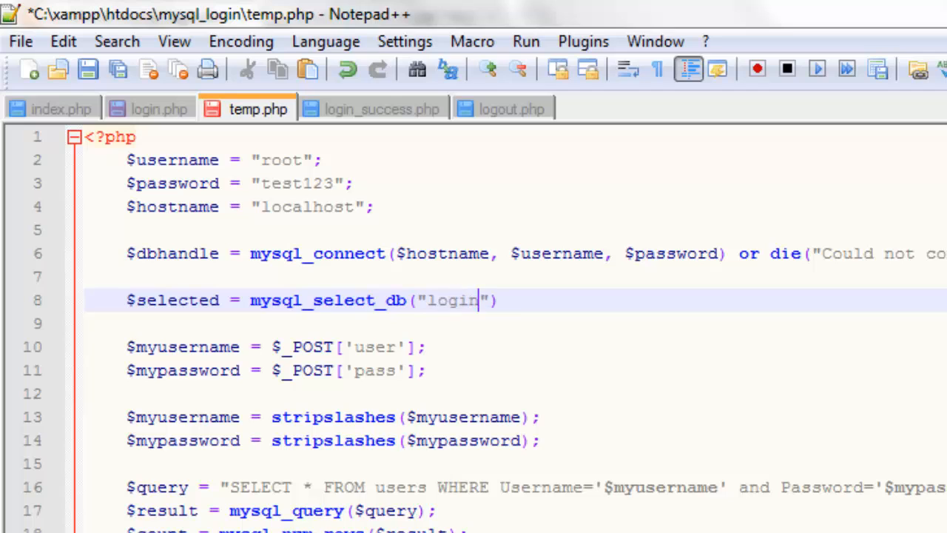
pyautogui.write(',')
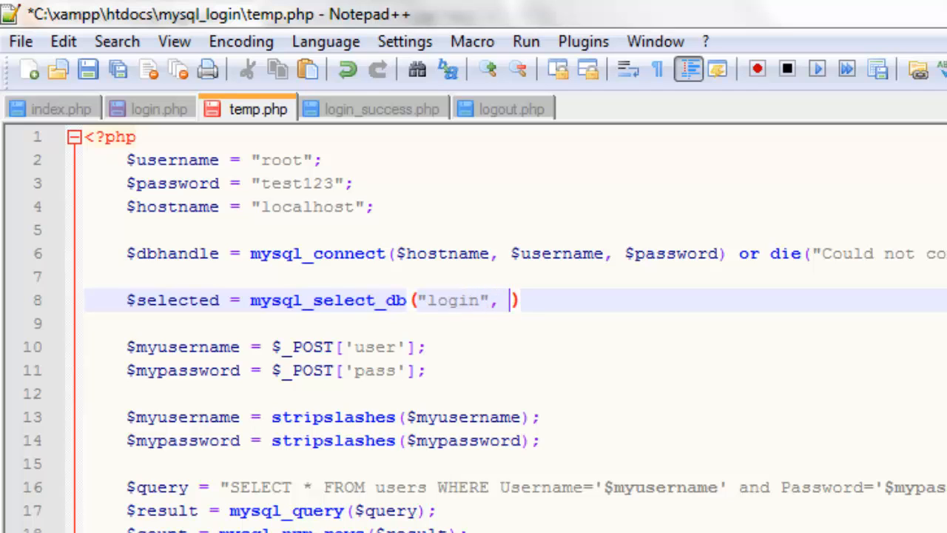
pyautogui.write('$dbhandl')
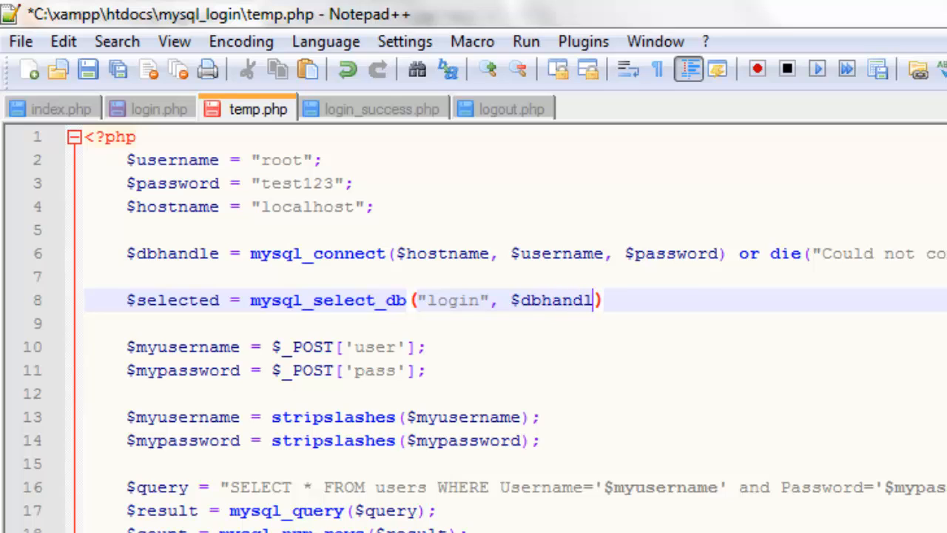
pyautogui.write('e')
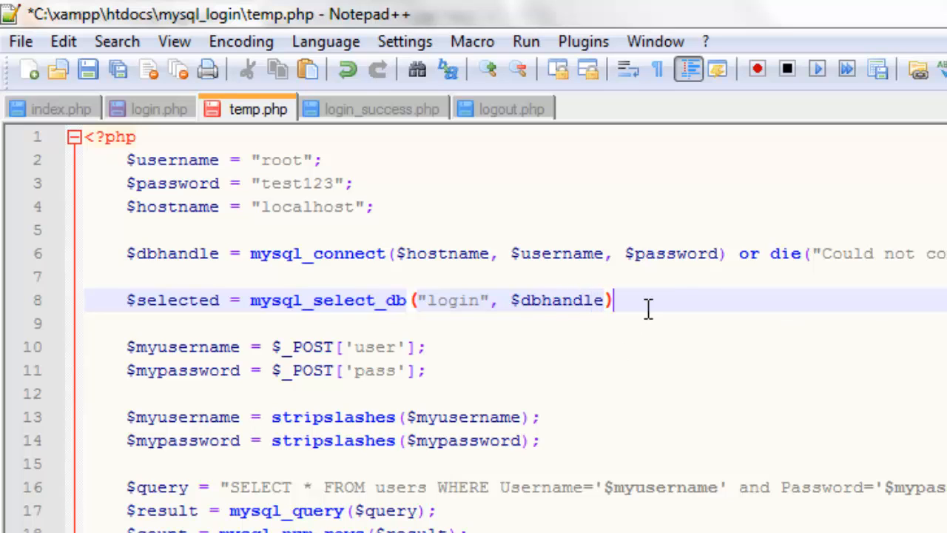
pyautogui.write(';')
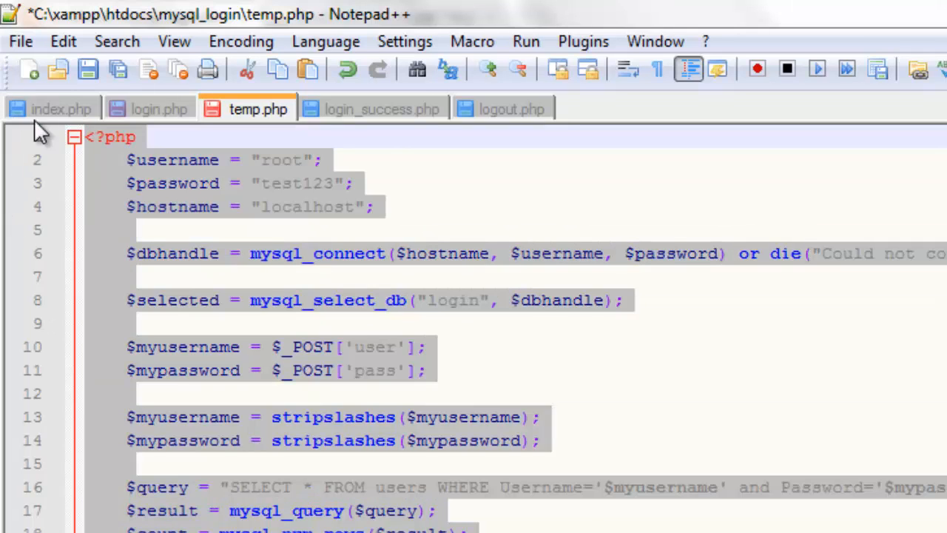
pyautogui.click(157, 107)
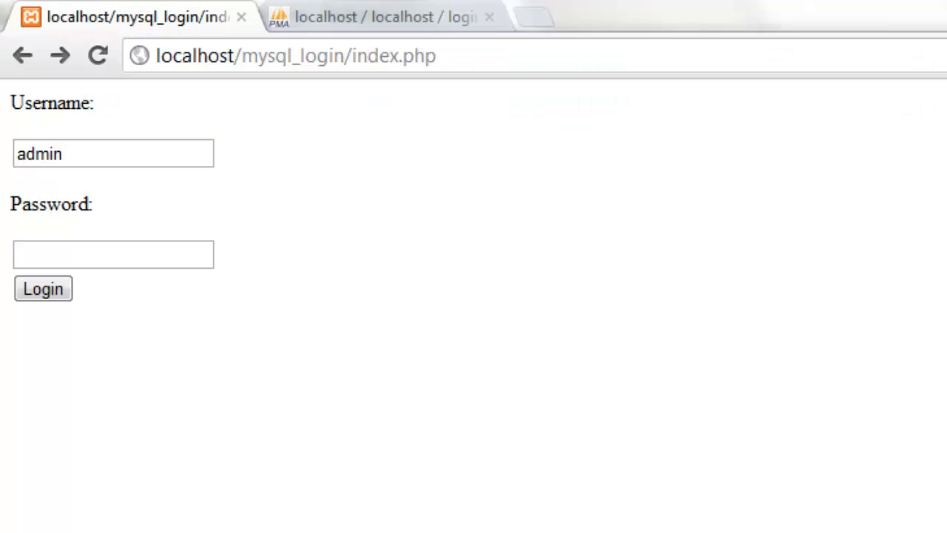
# Enter the admin password and resubmit the login form until 'It worked!' appears.
pyautogui.click(94, 60)
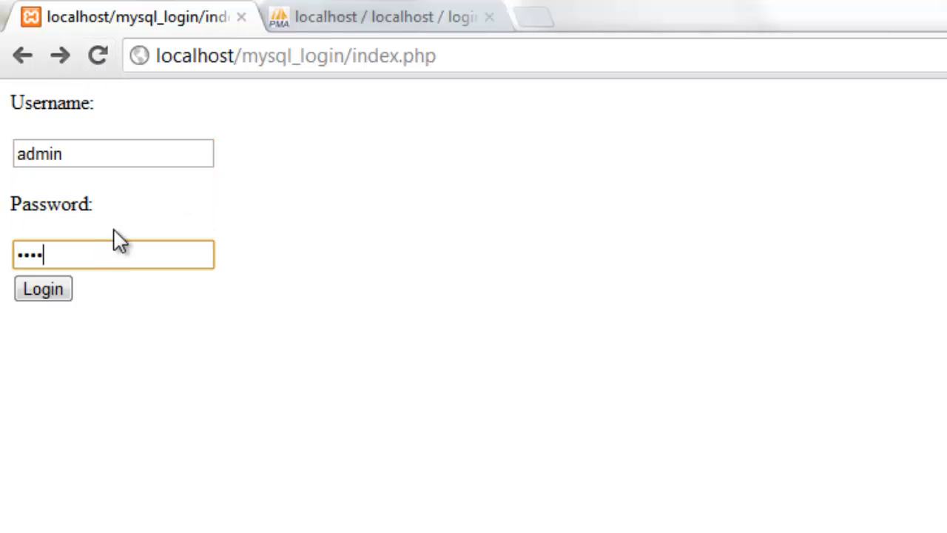
pyautogui.click(42, 289)
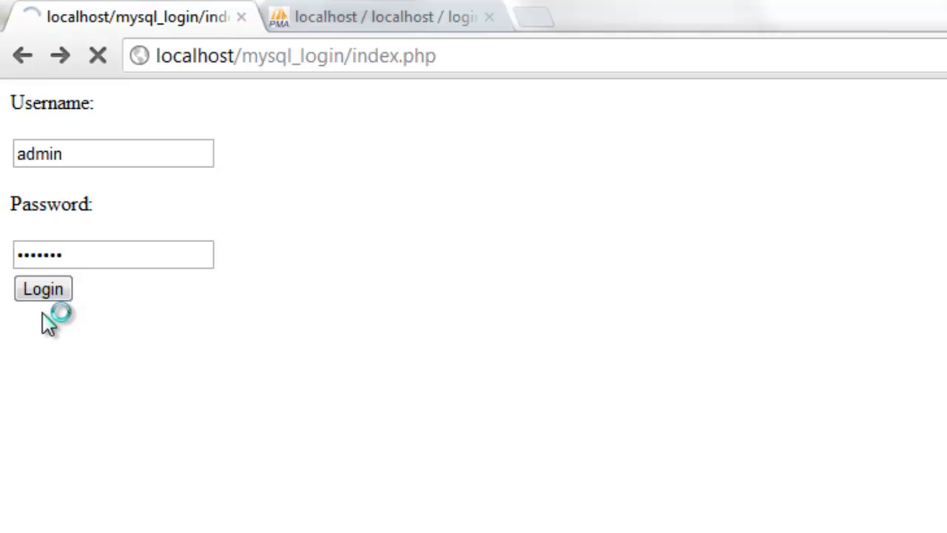
pyautogui.click(43, 289)
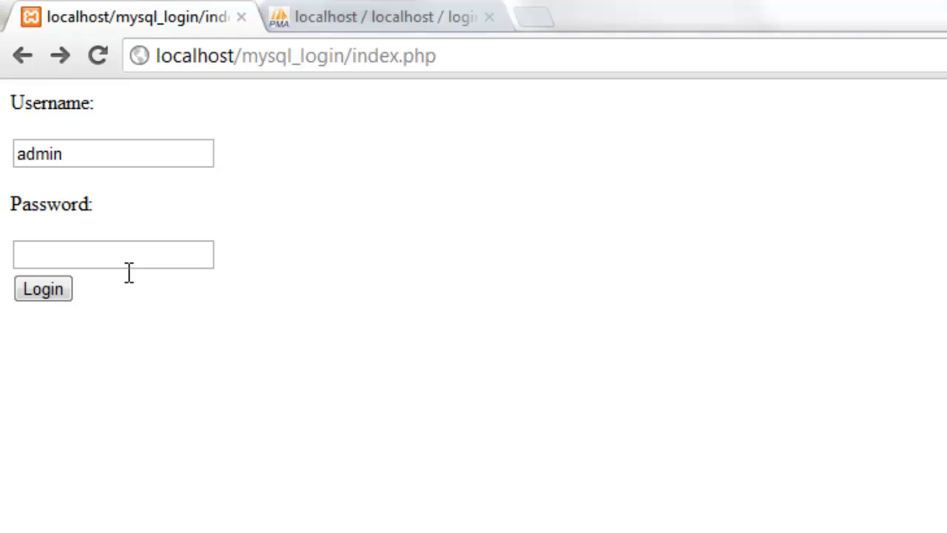
pyautogui.click(113, 254)
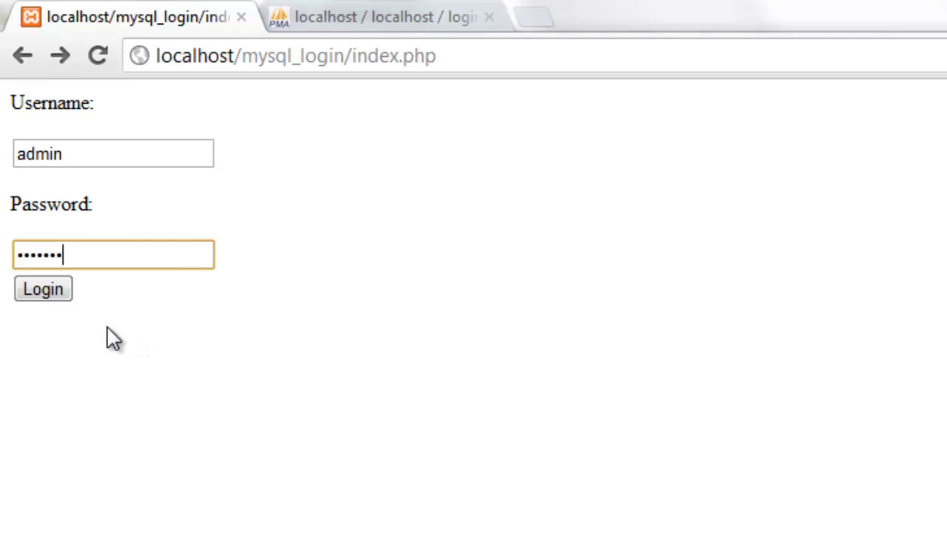
pyautogui.click(43, 289)
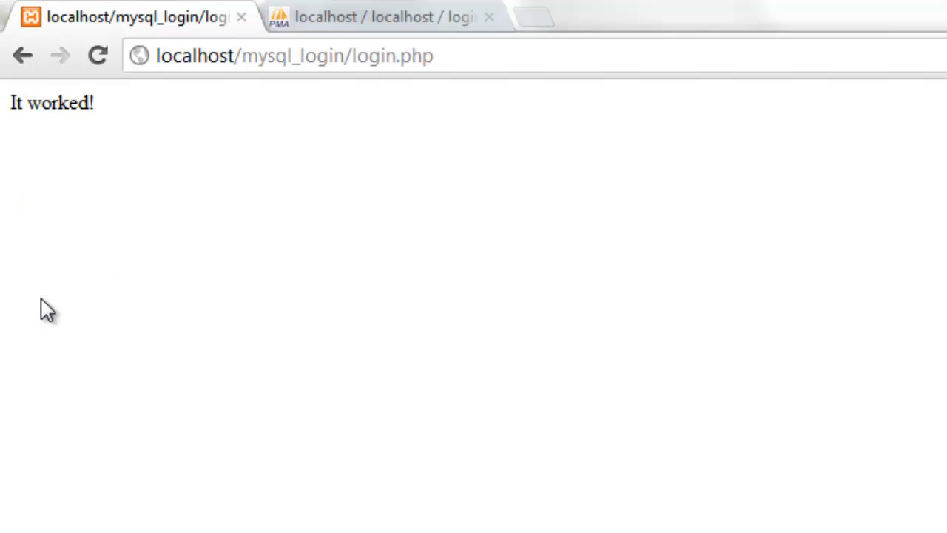
pyautogui.moveTo(86, 105)
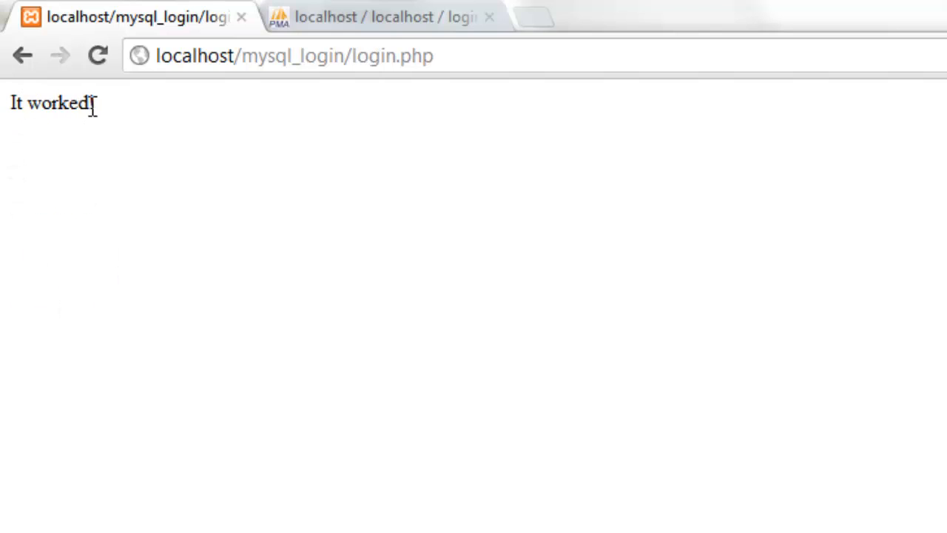
pyautogui.moveTo(172, 206)
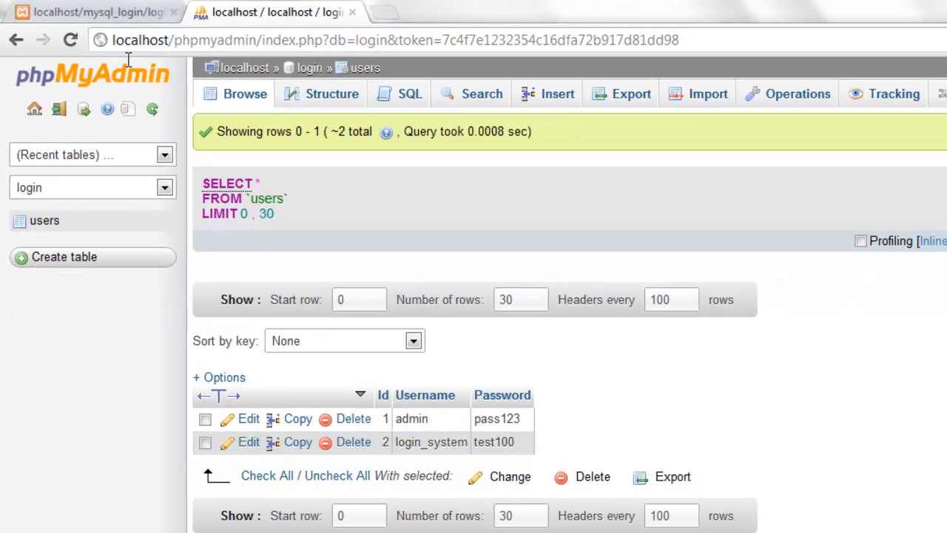
# Back on the index.php tab, type login_system into the Username box.
pyautogui.click(74, 12)
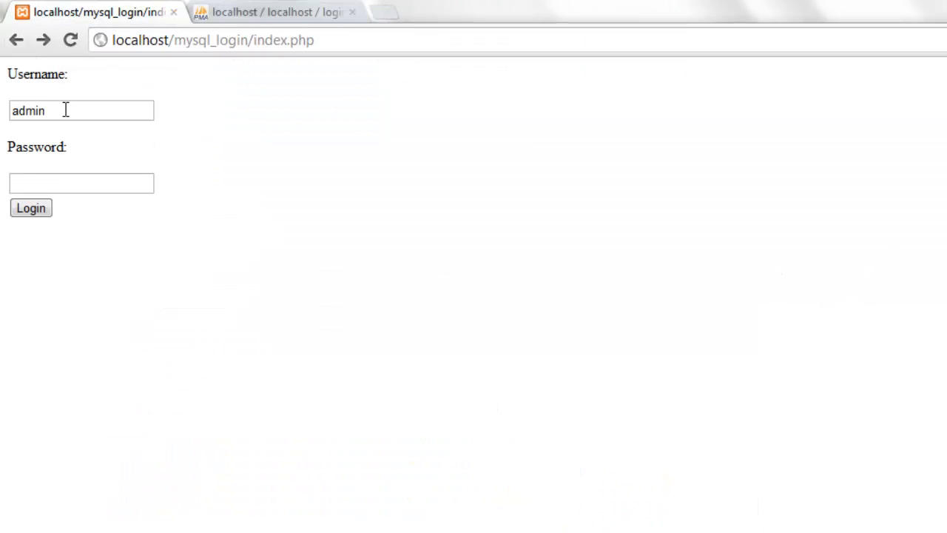
pyautogui.write('login_system')
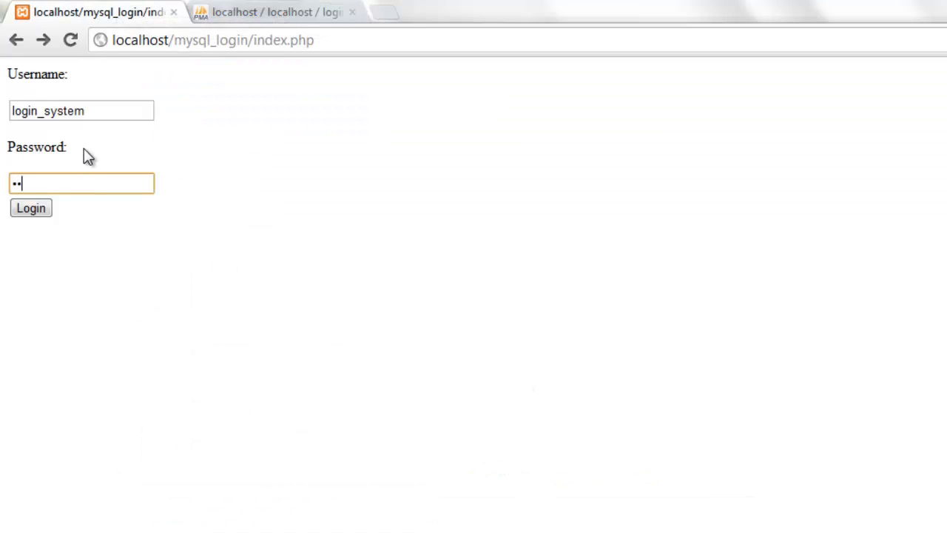
pyautogui.write('x')
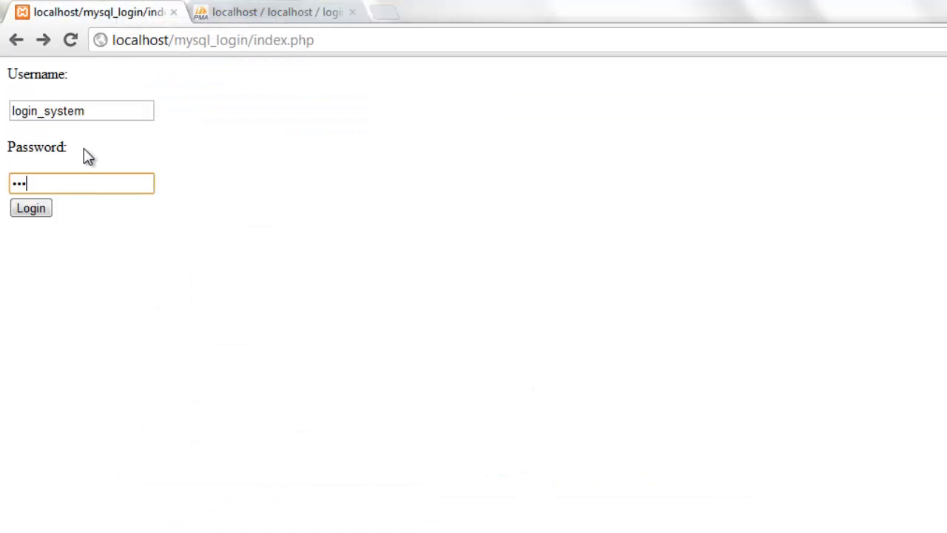